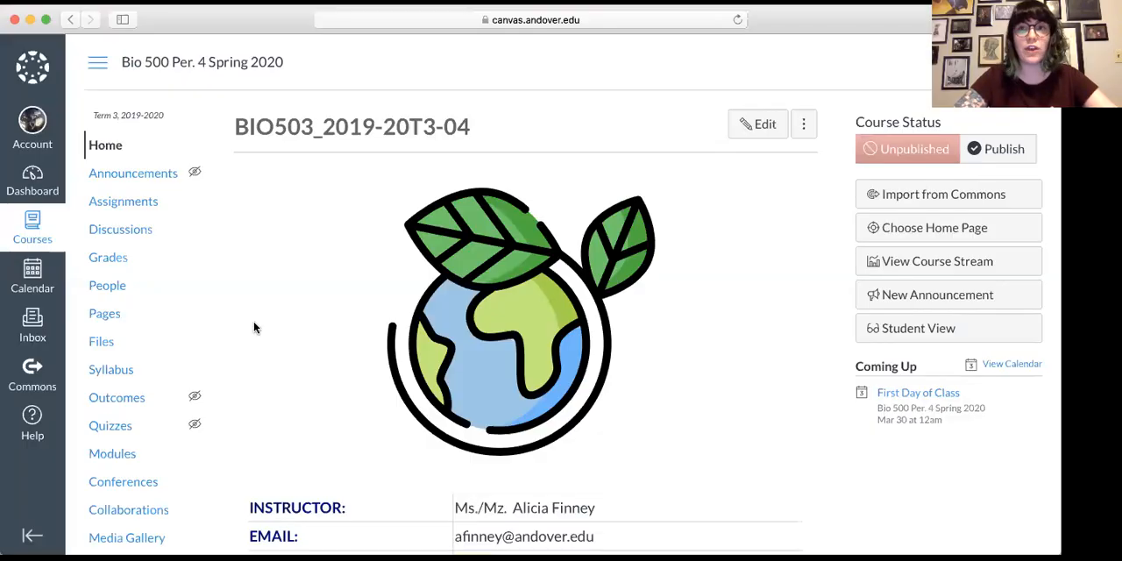
pyautogui.moveTo(655, 158)
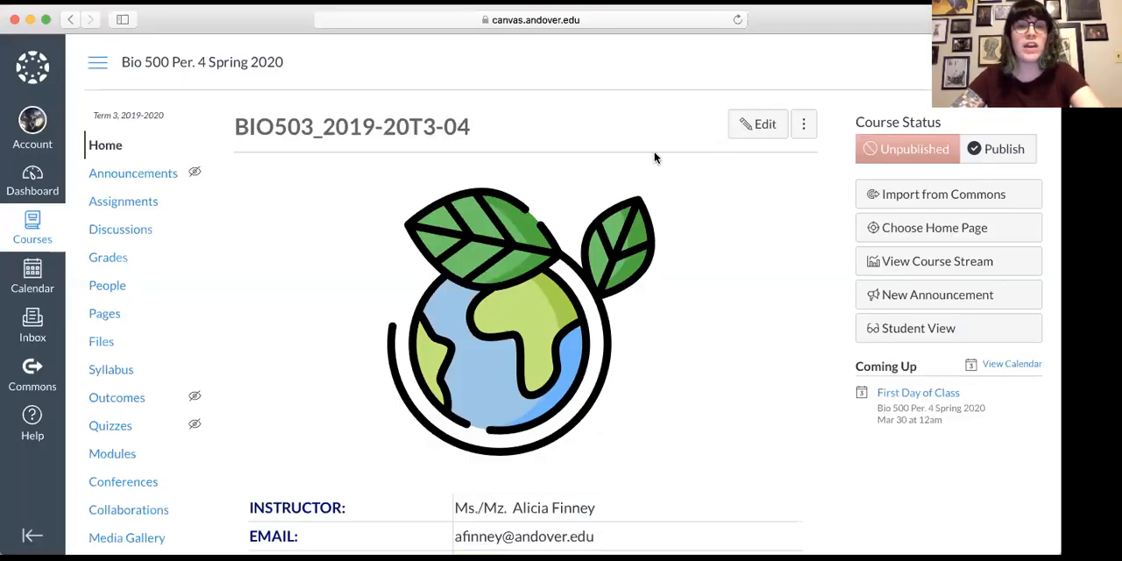
pyautogui.moveTo(591, 250)
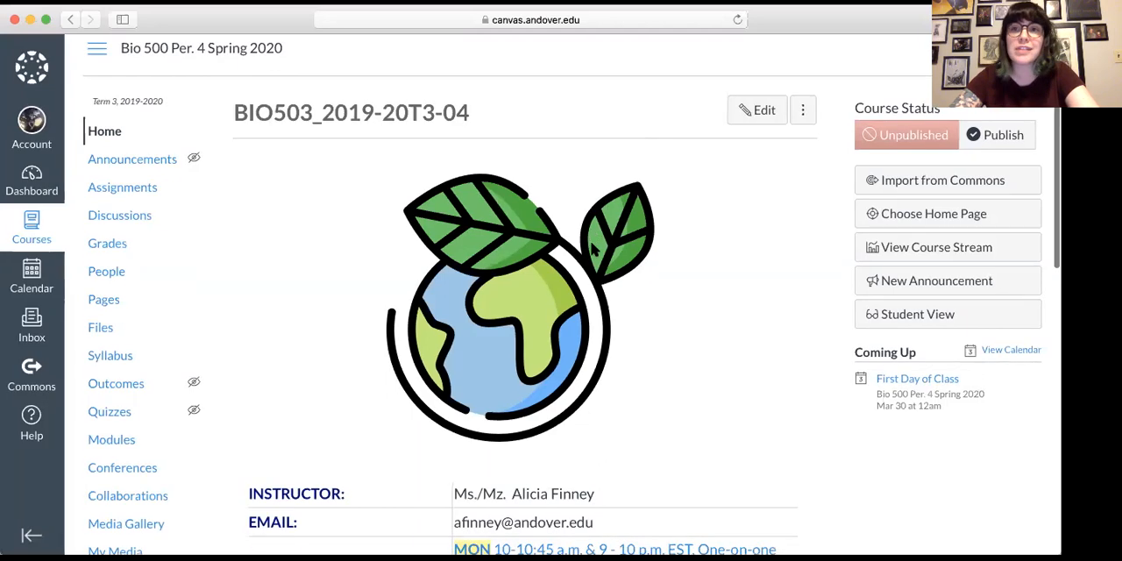
# - Scroll down the course home page to the Zoom conference hours row
pyautogui.scroll(-3)
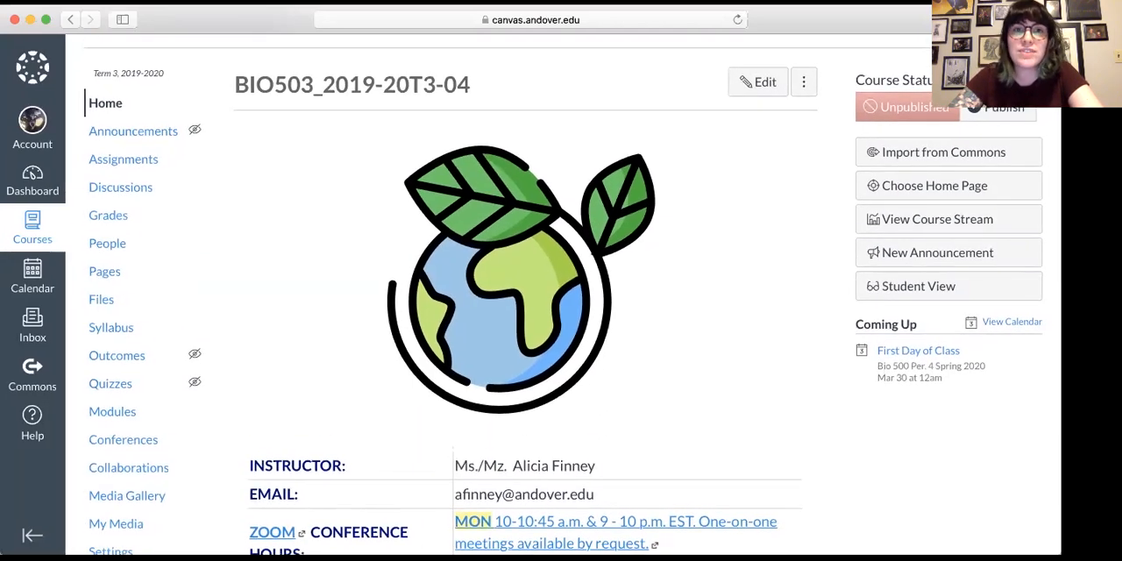
pyautogui.scroll(-3)
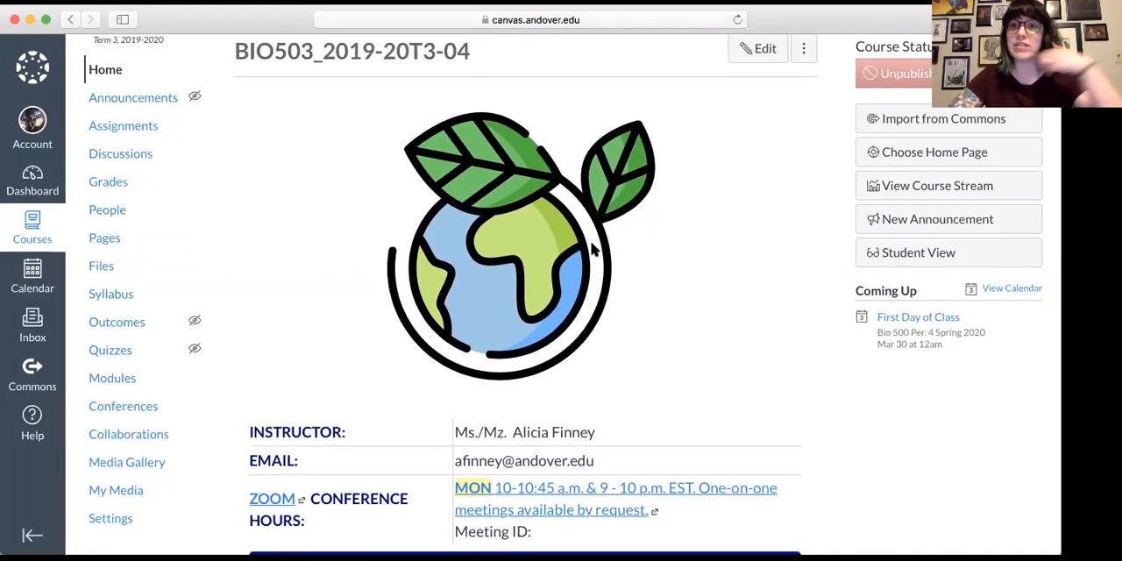
pyautogui.moveTo(684, 268)
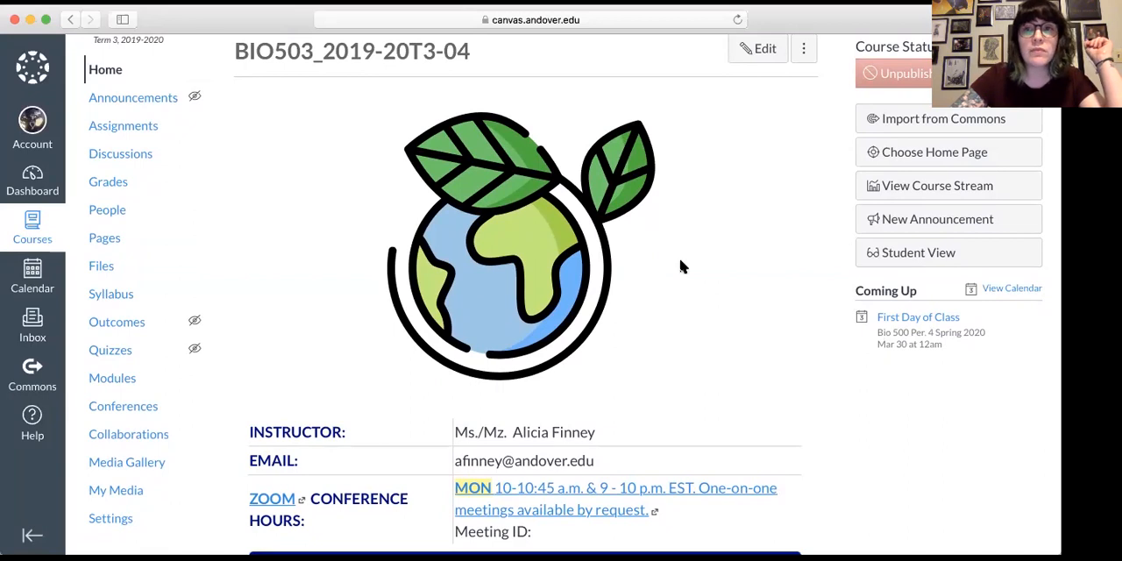
pyautogui.scroll(-3)
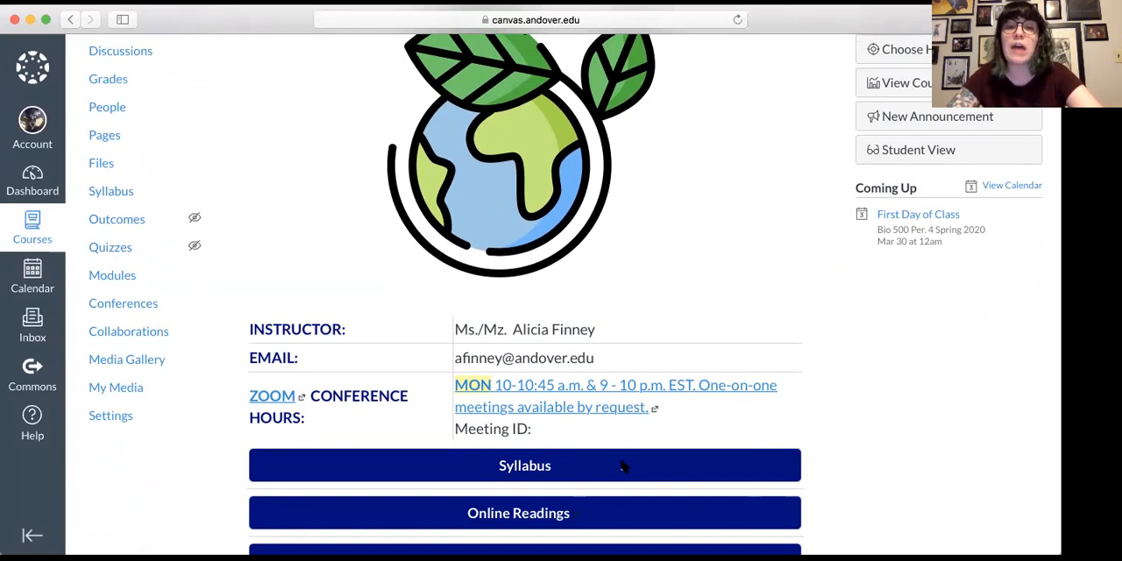
pyautogui.moveTo(673, 417)
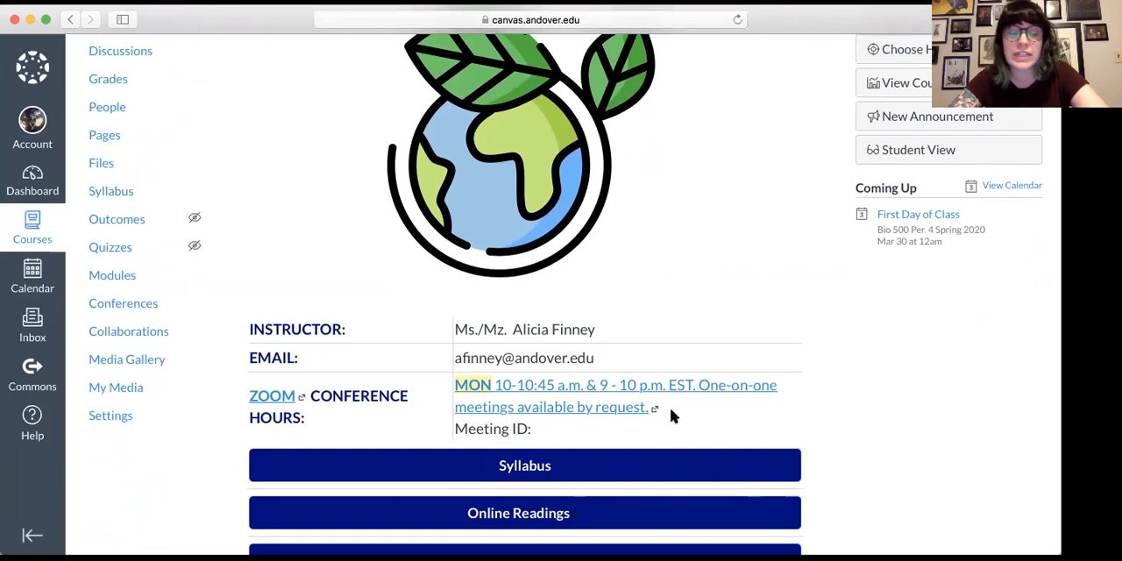
pyautogui.moveTo(645, 424)
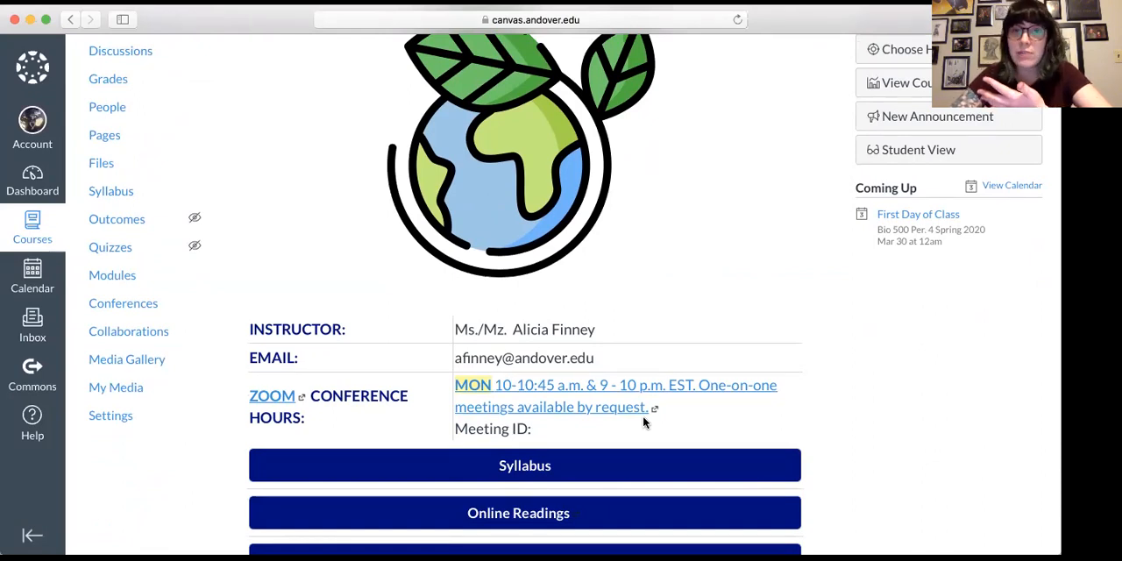
pyautogui.moveTo(585, 414)
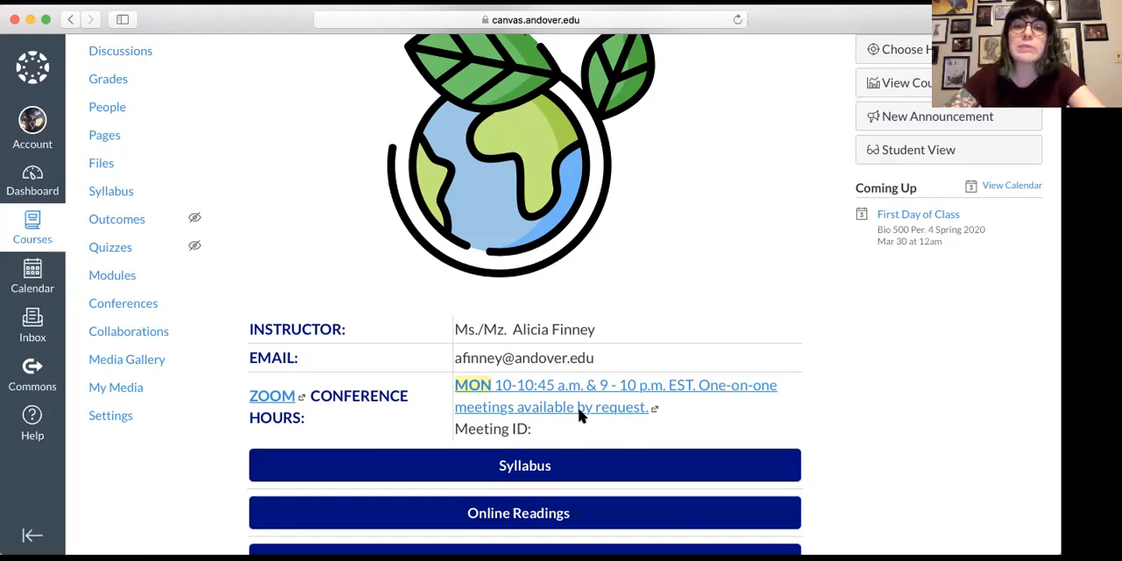
pyautogui.moveTo(473, 410)
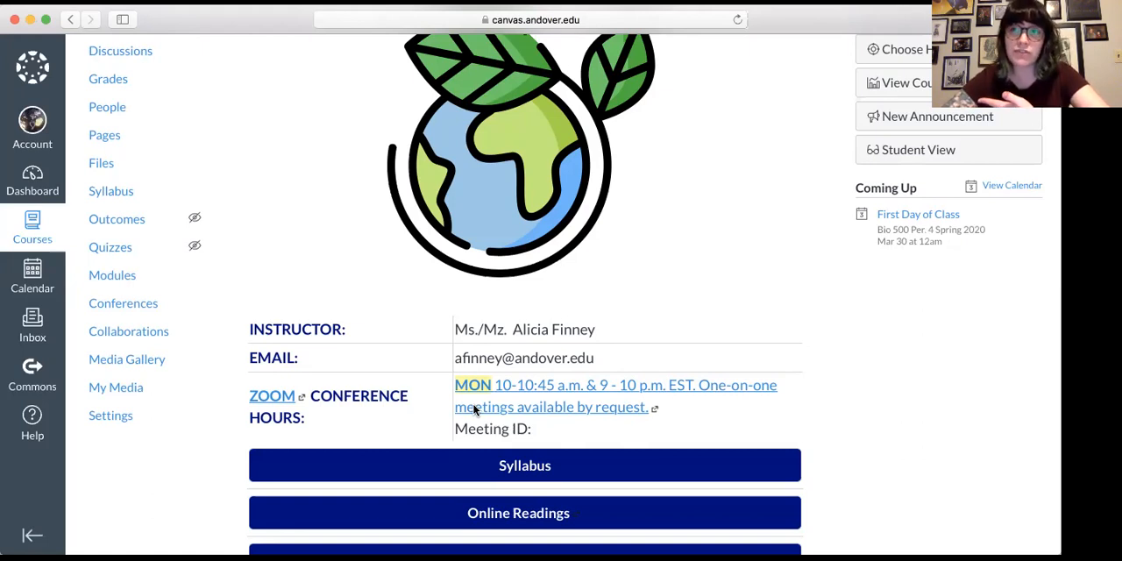
pyautogui.moveTo(534, 432)
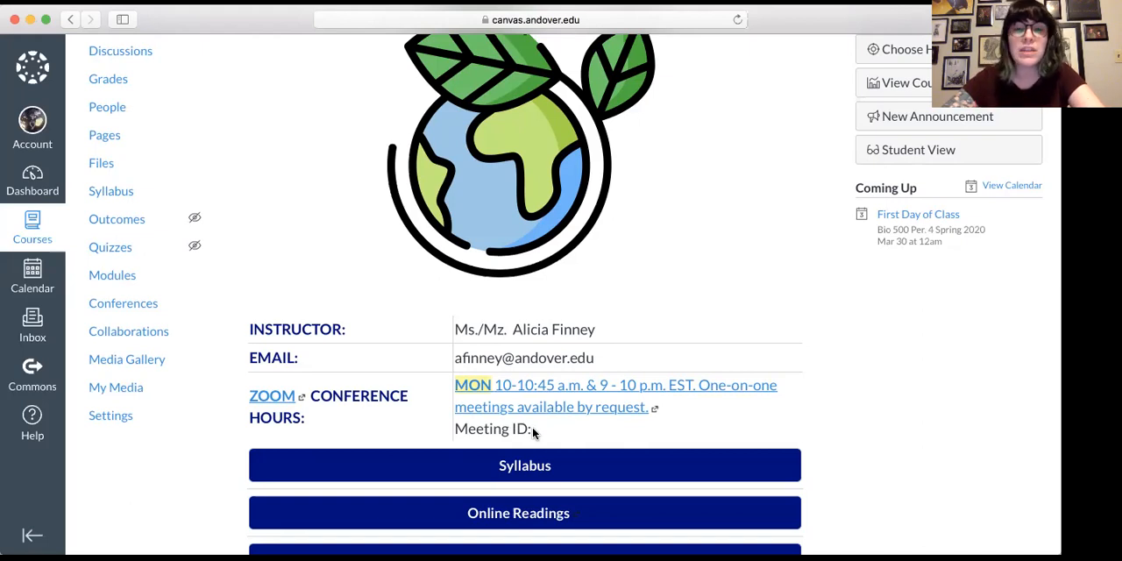
pyautogui.moveTo(588, 416)
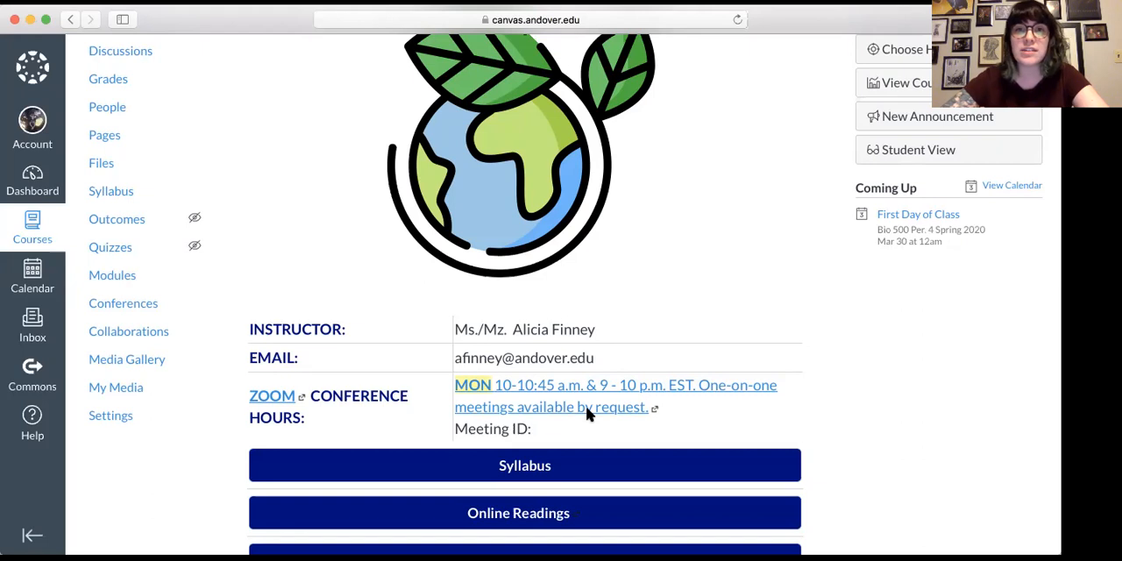
pyautogui.moveTo(596, 414)
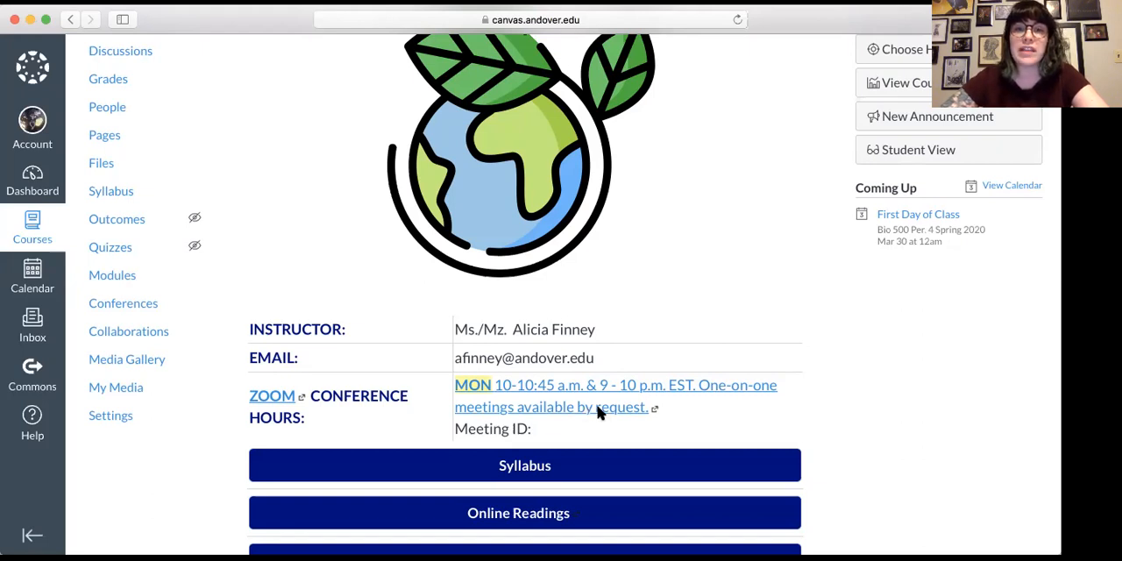
pyautogui.moveTo(660, 416)
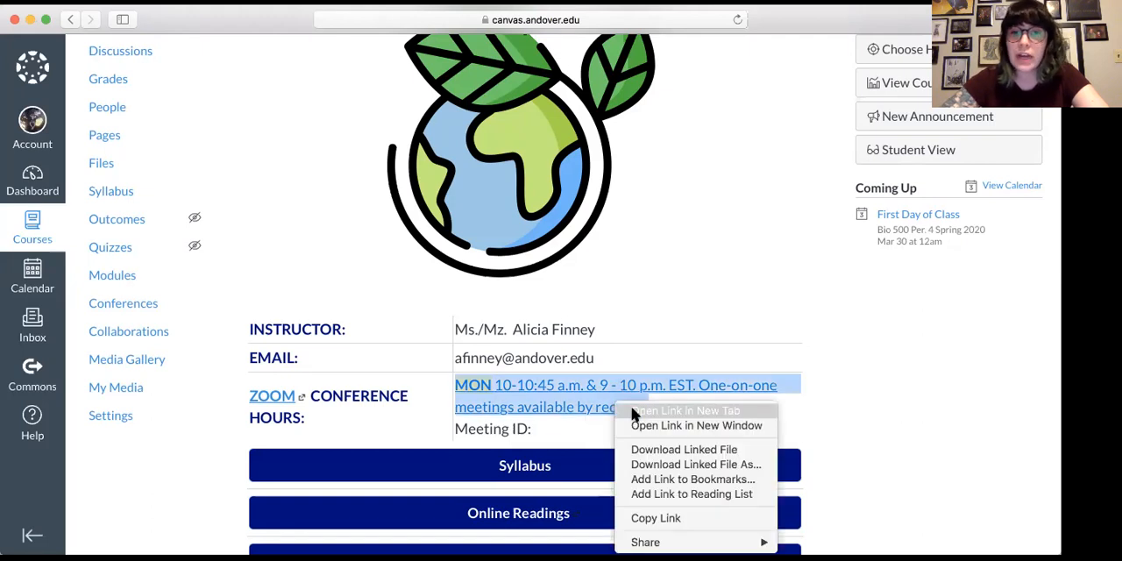
# - Open the one-on-one signup link in a new tab and point out the Tuesday 1:00 slot
pyautogui.click(684, 410)
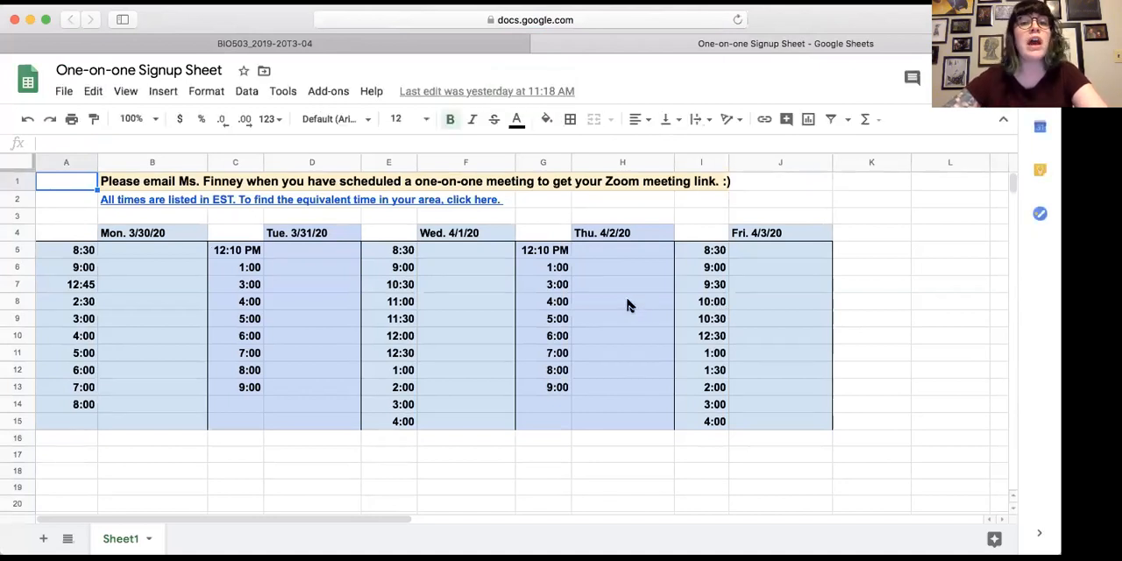
pyautogui.moveTo(242, 427)
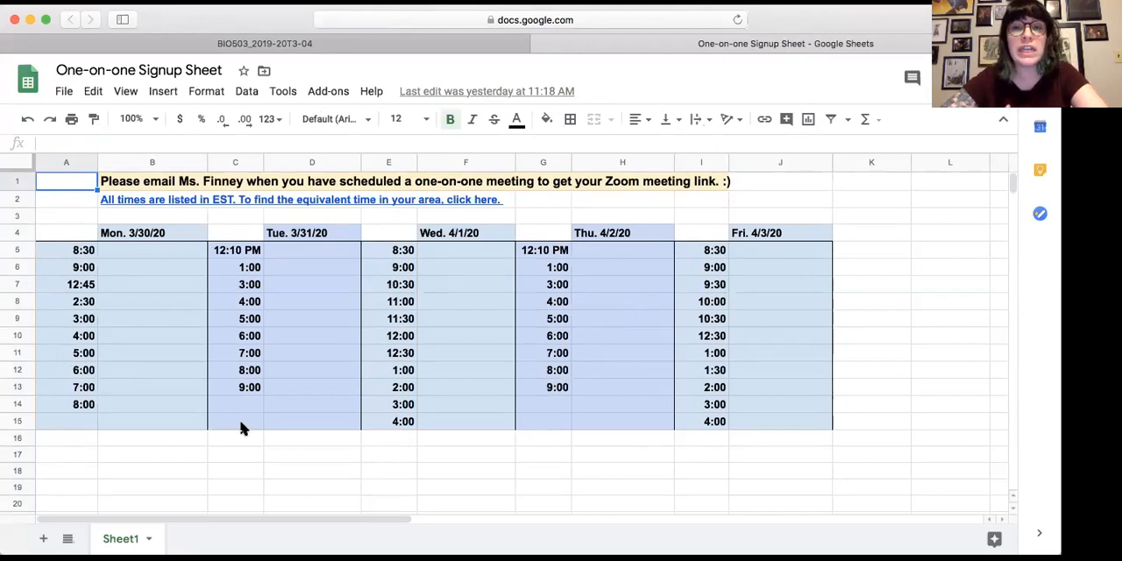
pyautogui.moveTo(421, 308)
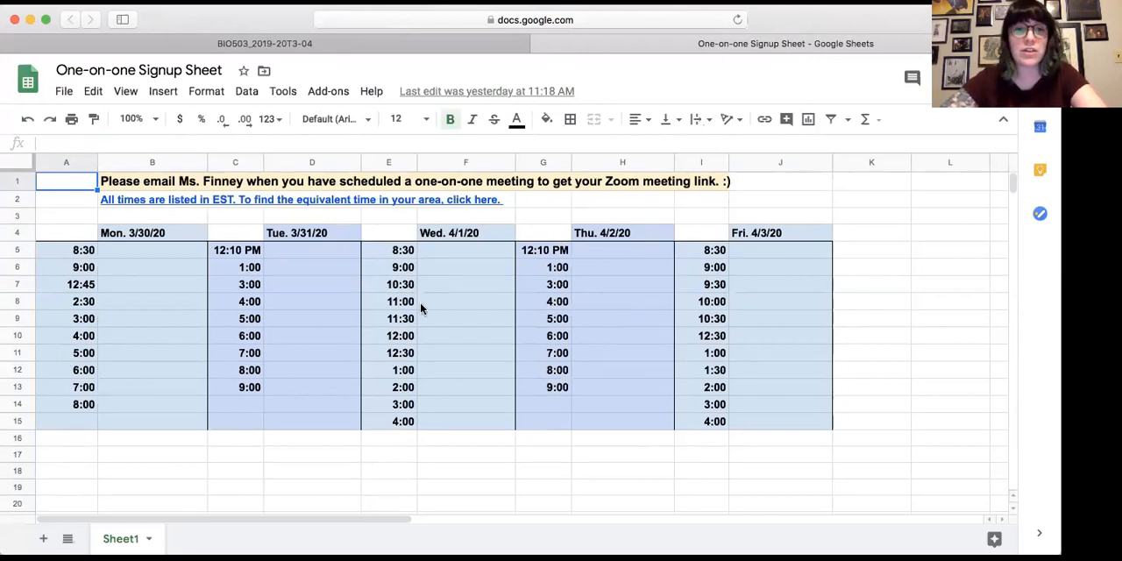
pyautogui.click(311, 266)
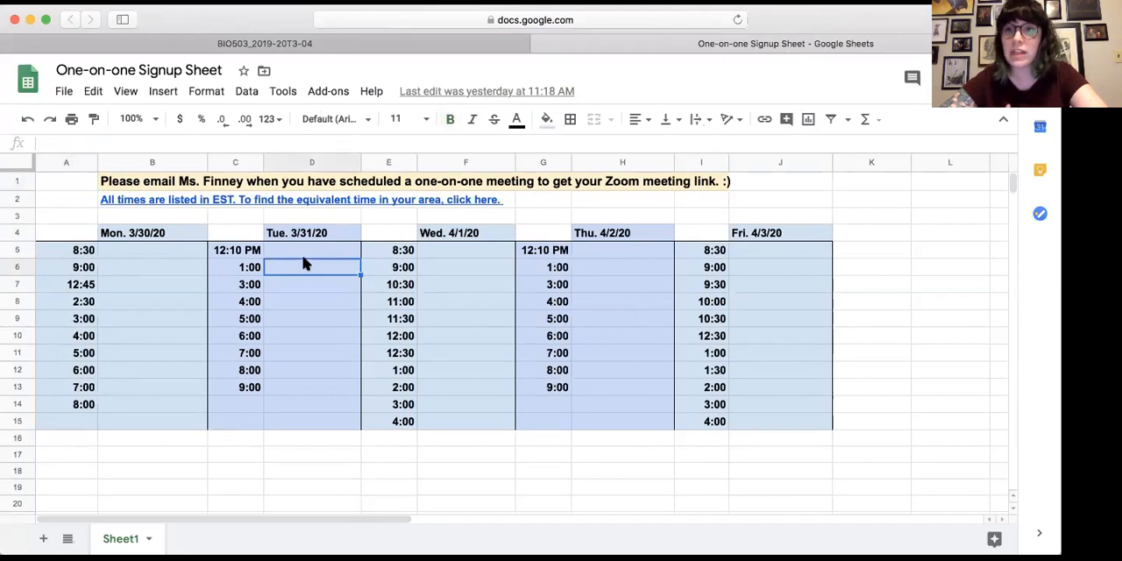
pyautogui.moveTo(270, 479)
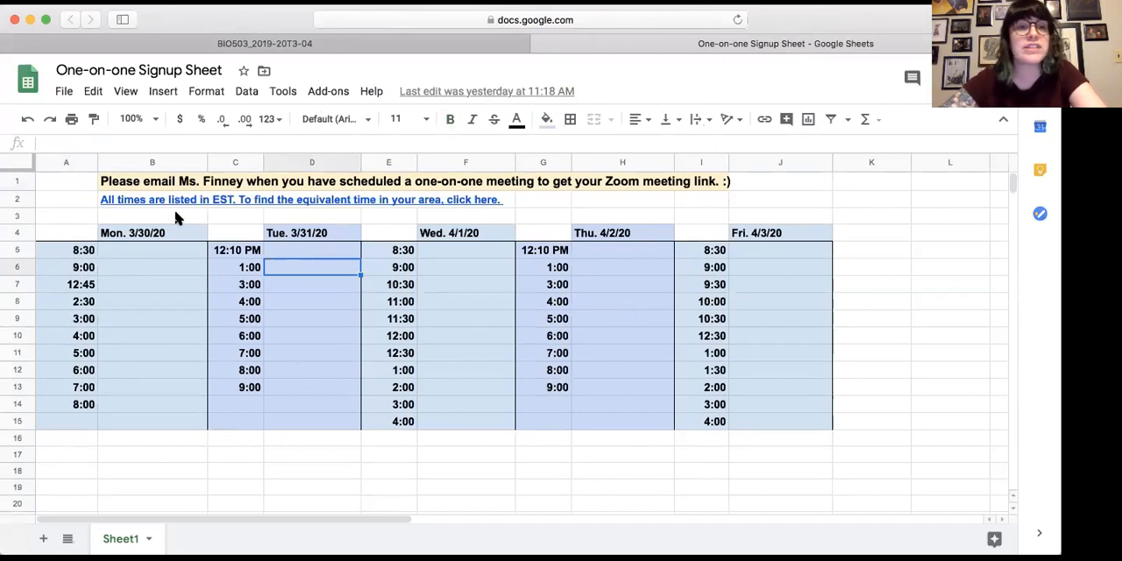
pyautogui.moveTo(175, 198)
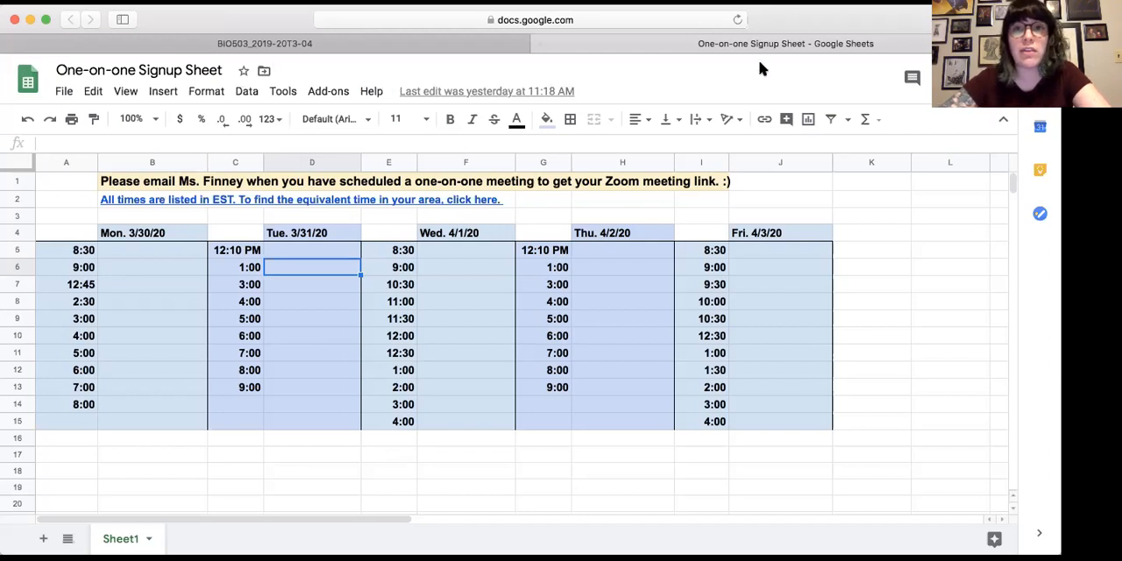
pyautogui.moveTo(263, 43)
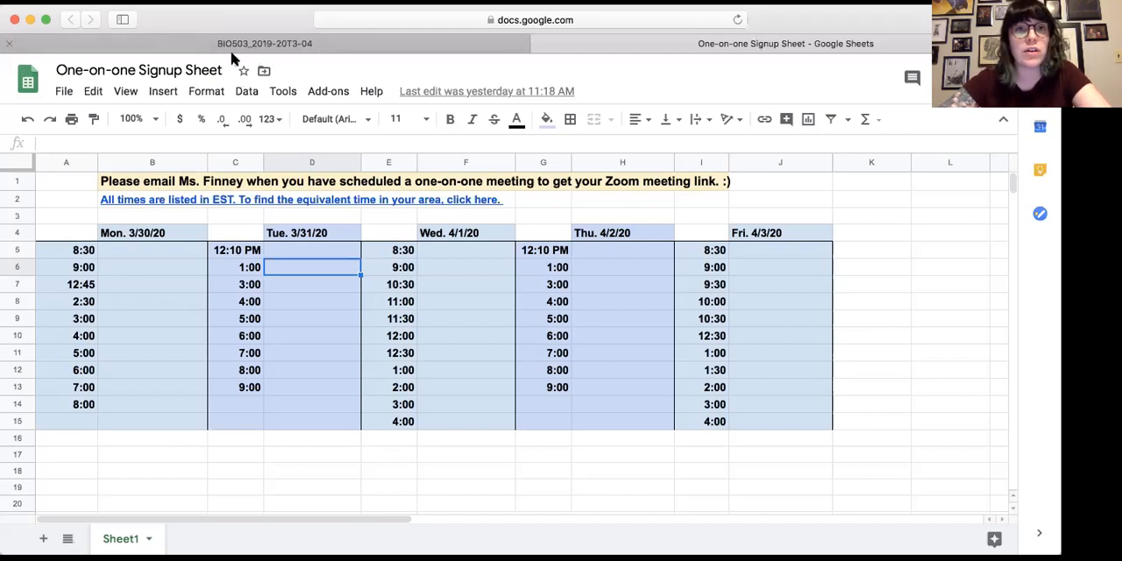
# - Switch back to the BIO503 tab and scroll down to the Course Calendar and topic tiles
pyautogui.click(264, 43)
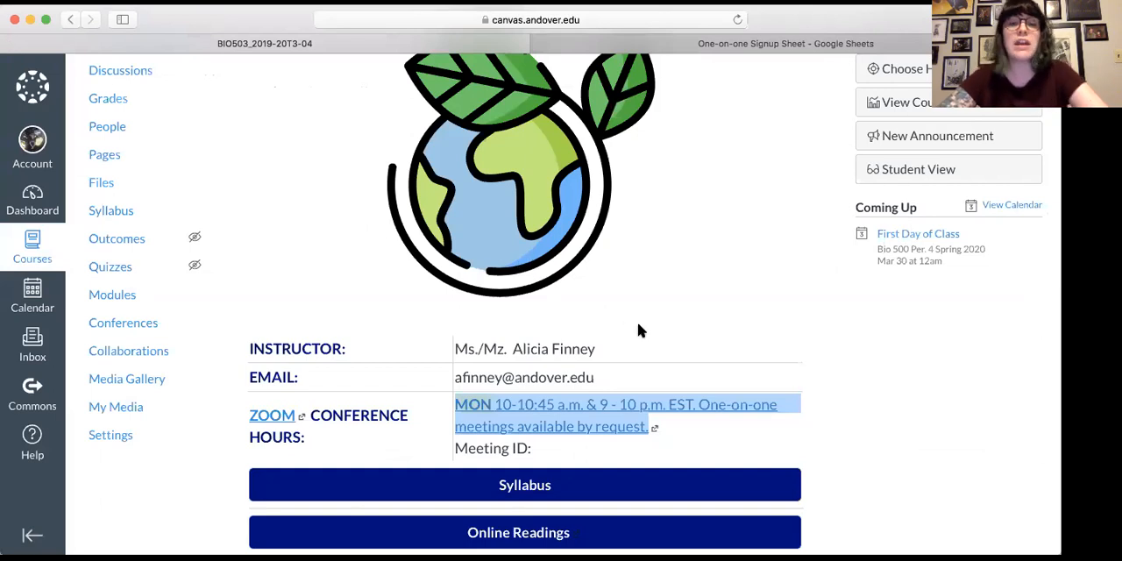
pyautogui.moveTo(569, 370)
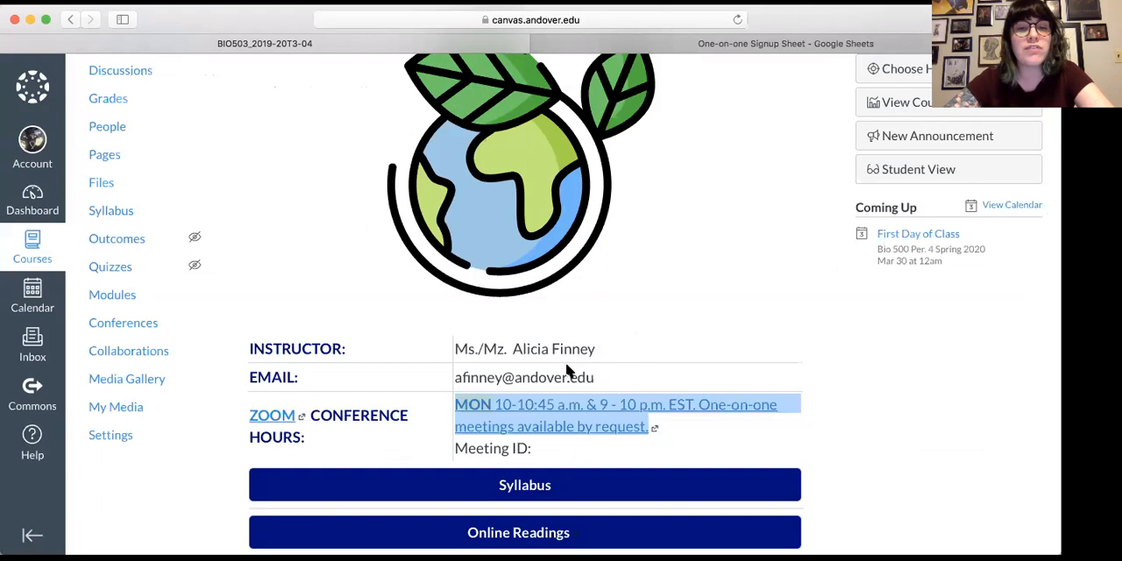
pyautogui.moveTo(538, 456)
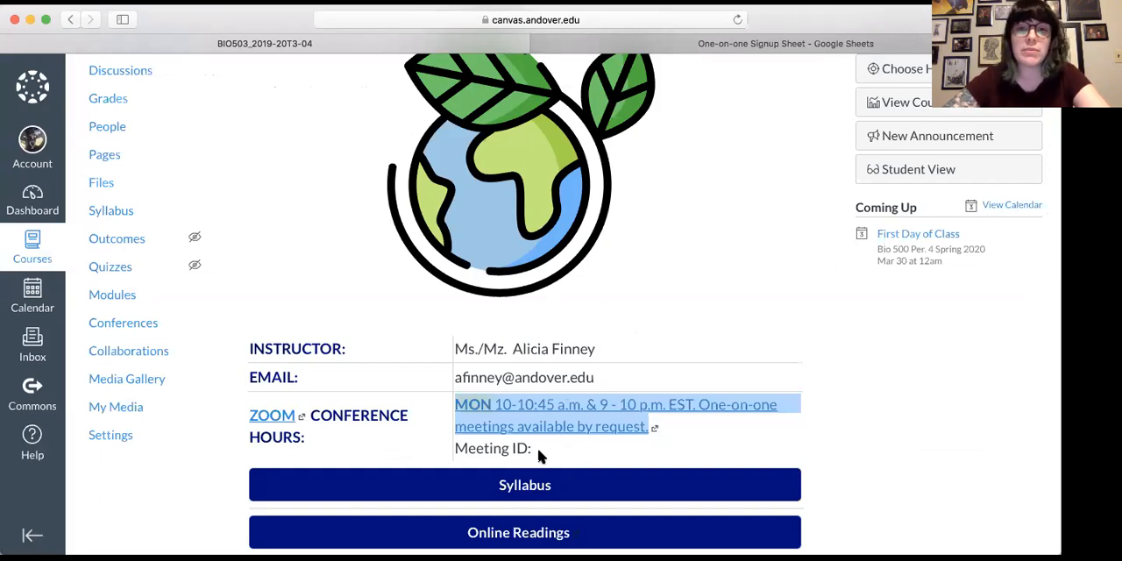
pyautogui.scroll(-3)
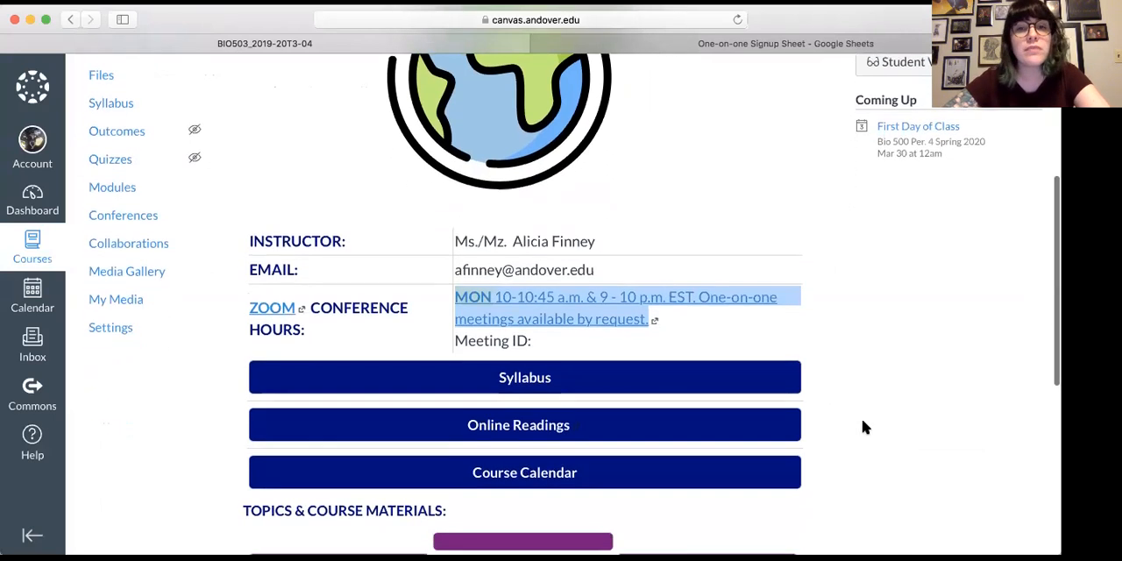
pyautogui.moveTo(659, 423)
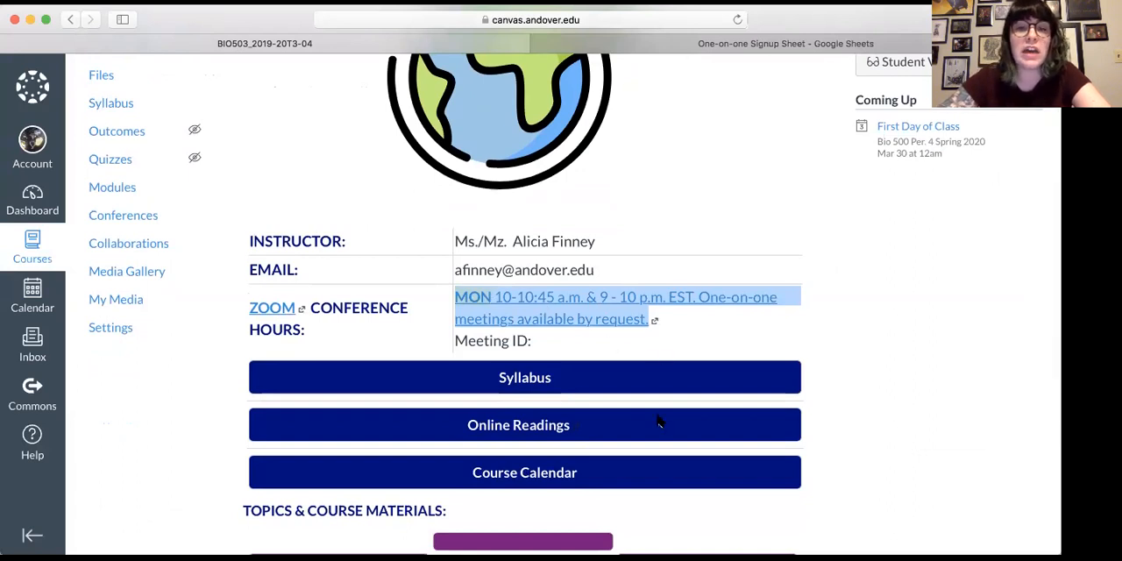
pyautogui.scroll(-3)
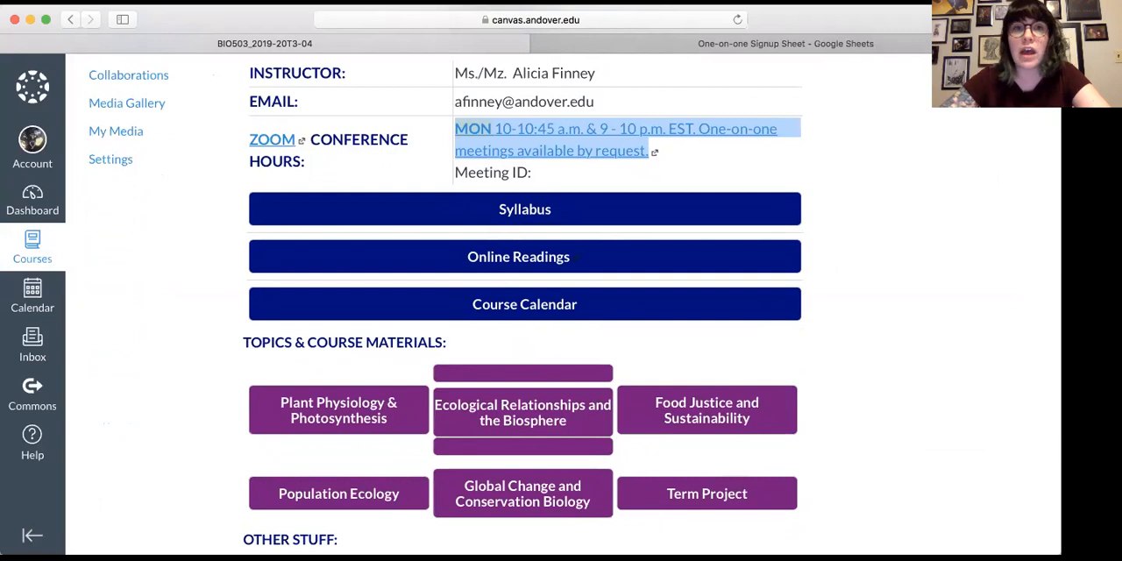
pyautogui.moveTo(208, 502)
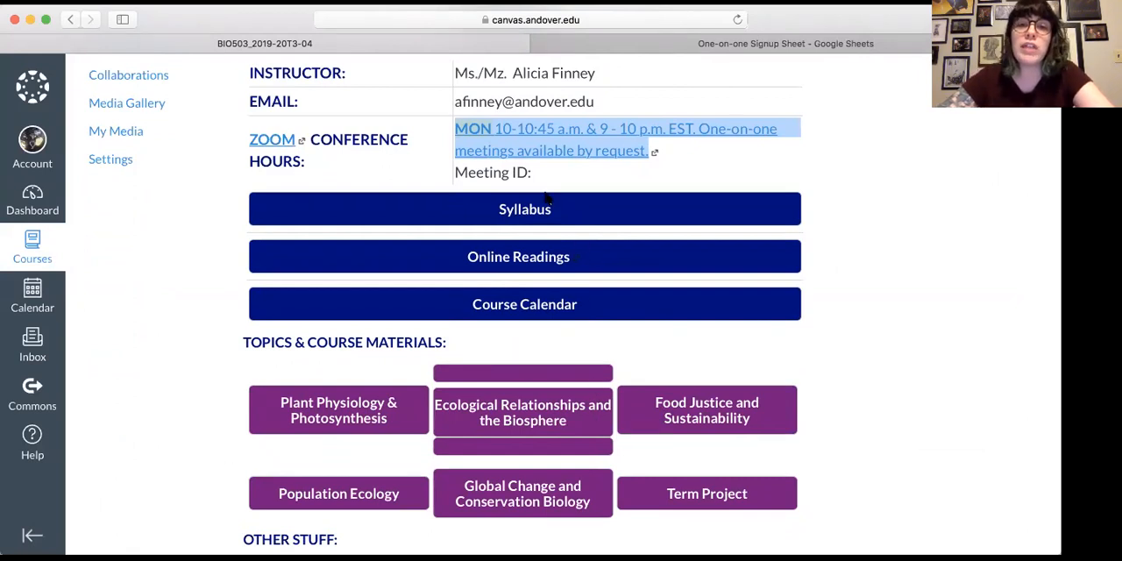
# - Open the Syllabus in a new tab and scroll through its term outline and policies
pyautogui.rightClick(549, 208)
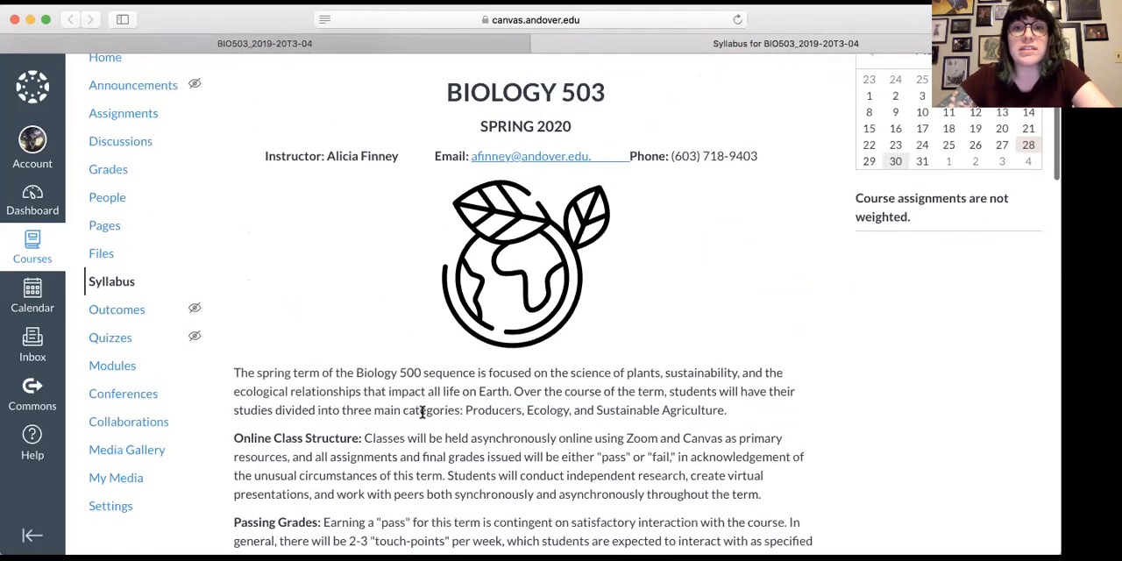
pyautogui.scroll(-3)
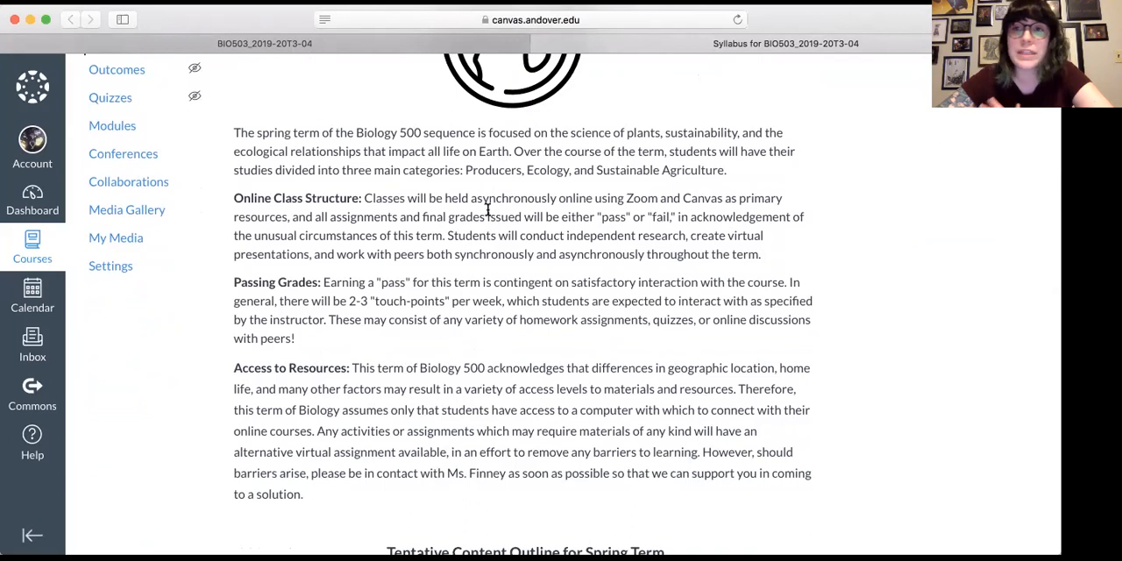
pyautogui.scroll(-3)
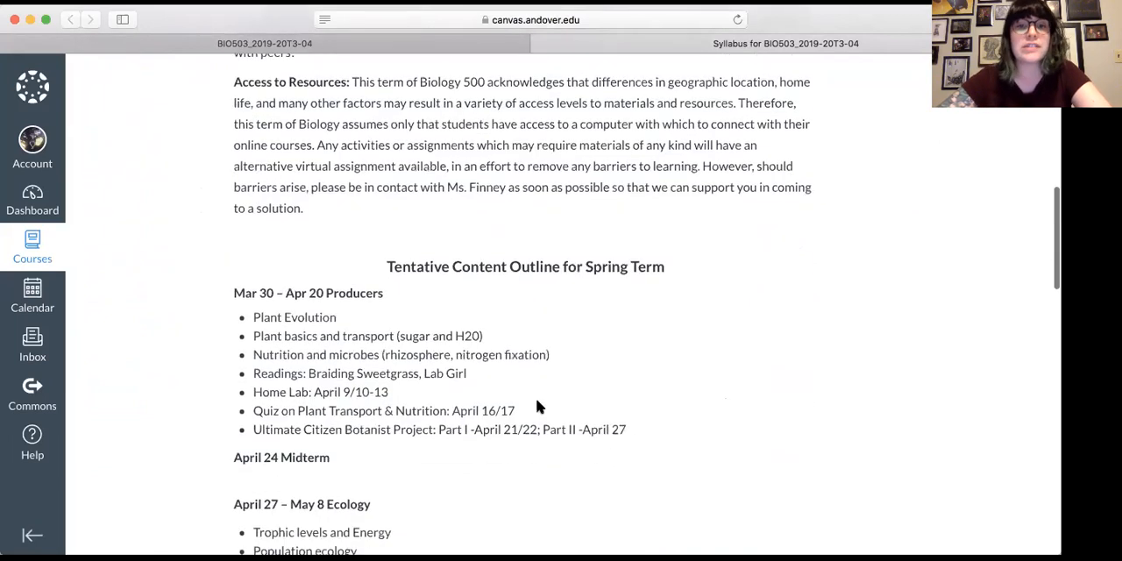
pyautogui.scroll(-3)
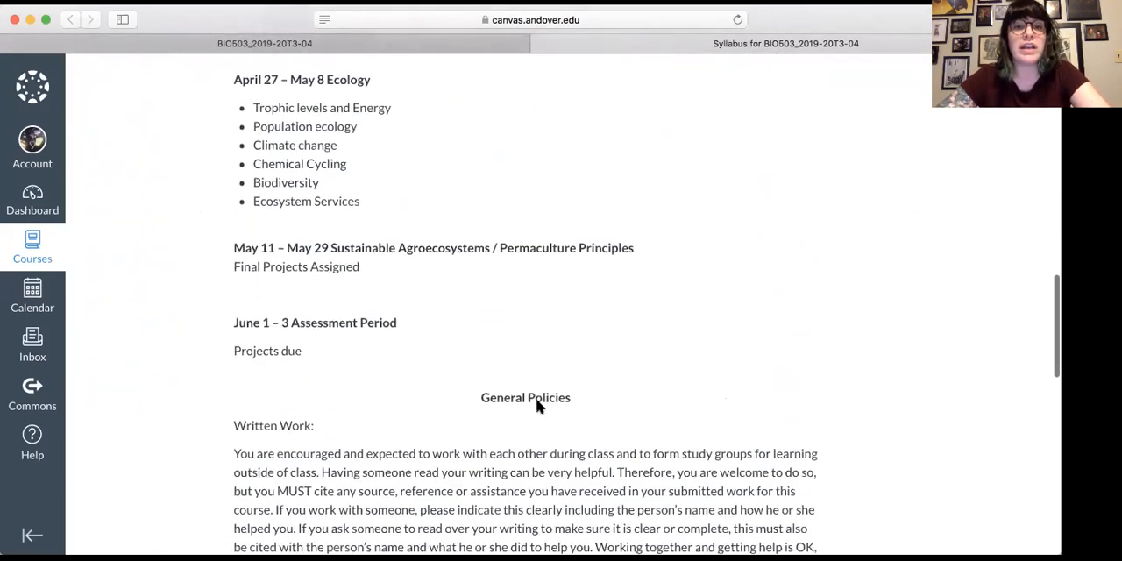
pyautogui.scroll(-3)
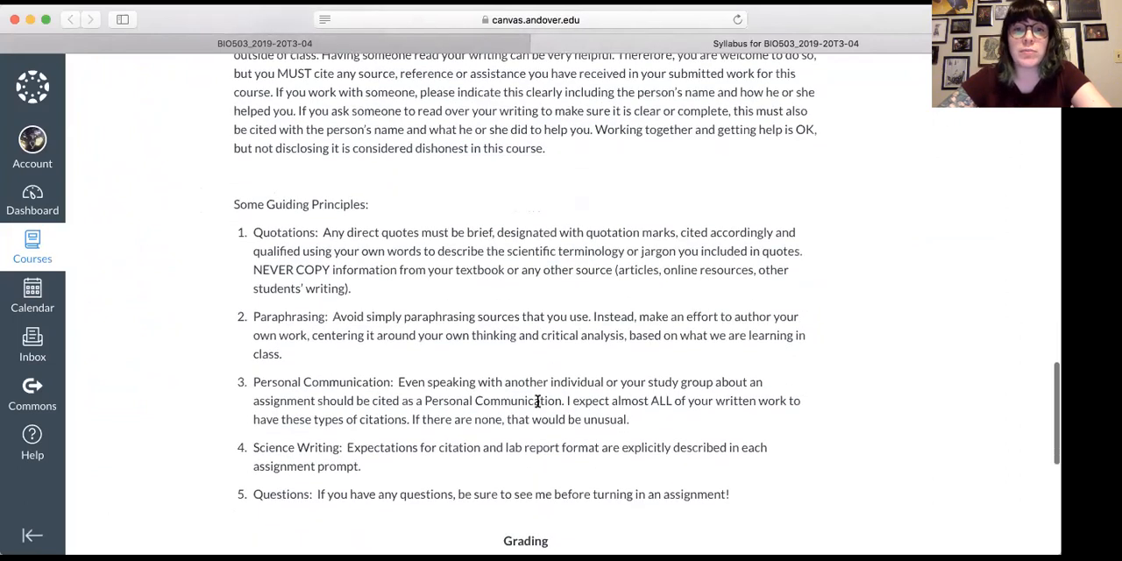
pyautogui.scroll(3)
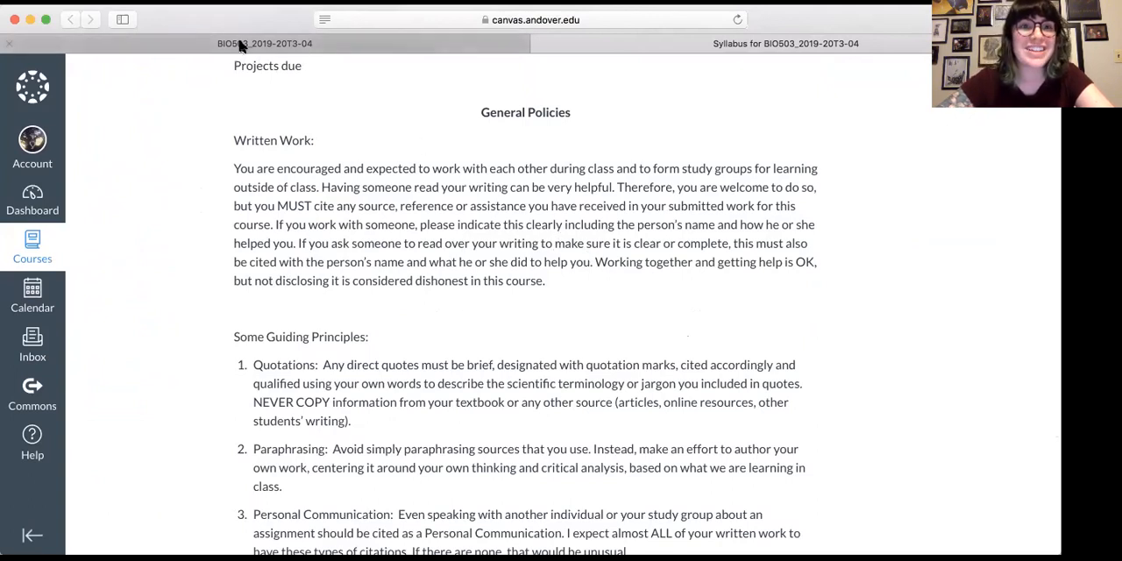
pyautogui.scroll(3)
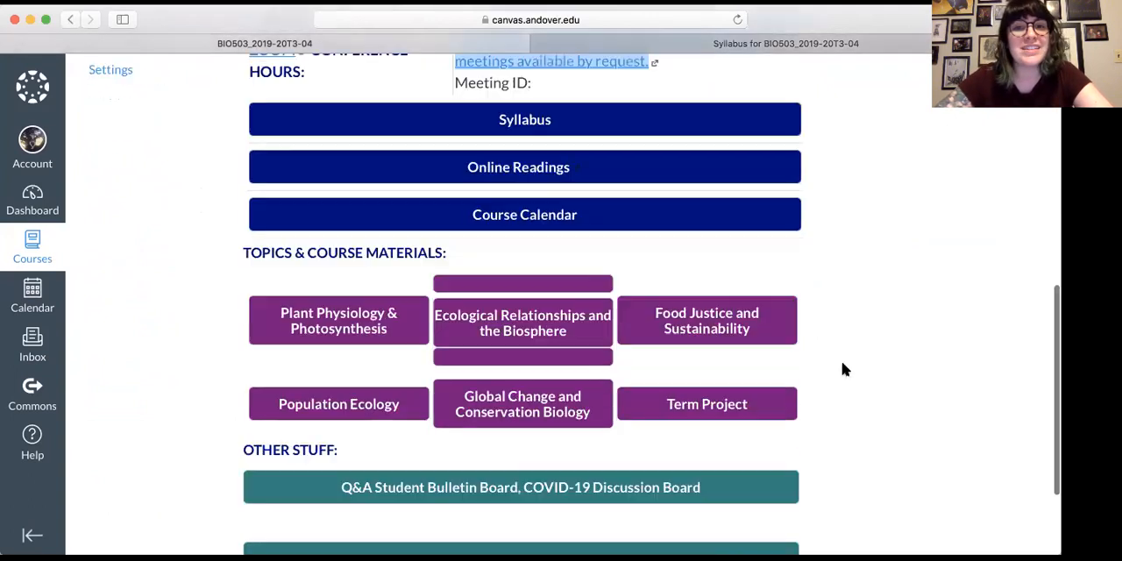
# - Open the Online Readings link in a new tab to view the Readings Google Doc
pyautogui.rightClick(518, 200)
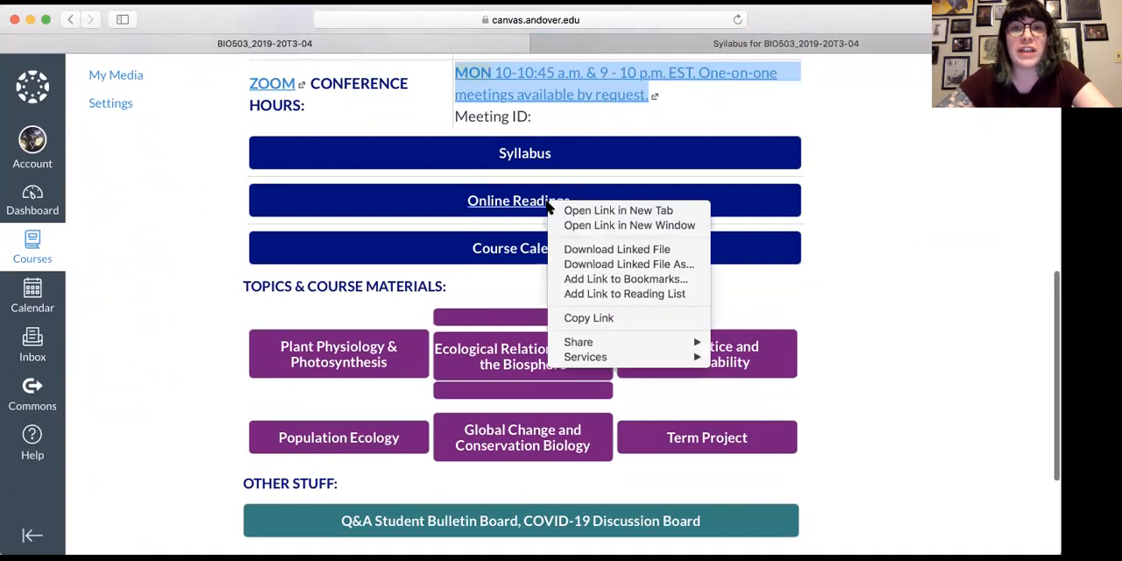
pyautogui.click(618, 209)
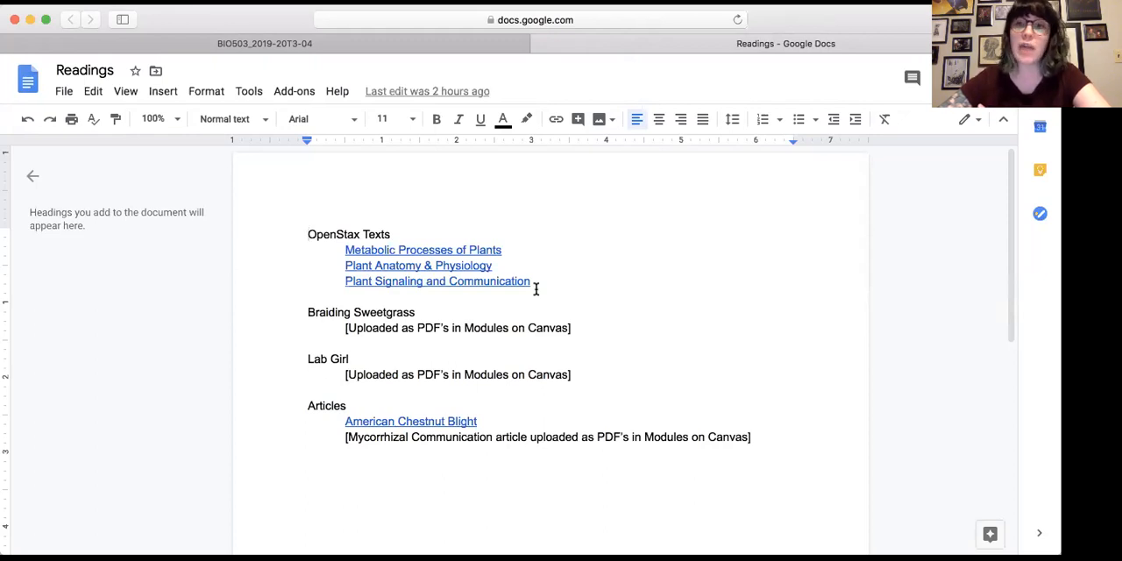
pyautogui.moveTo(532, 270)
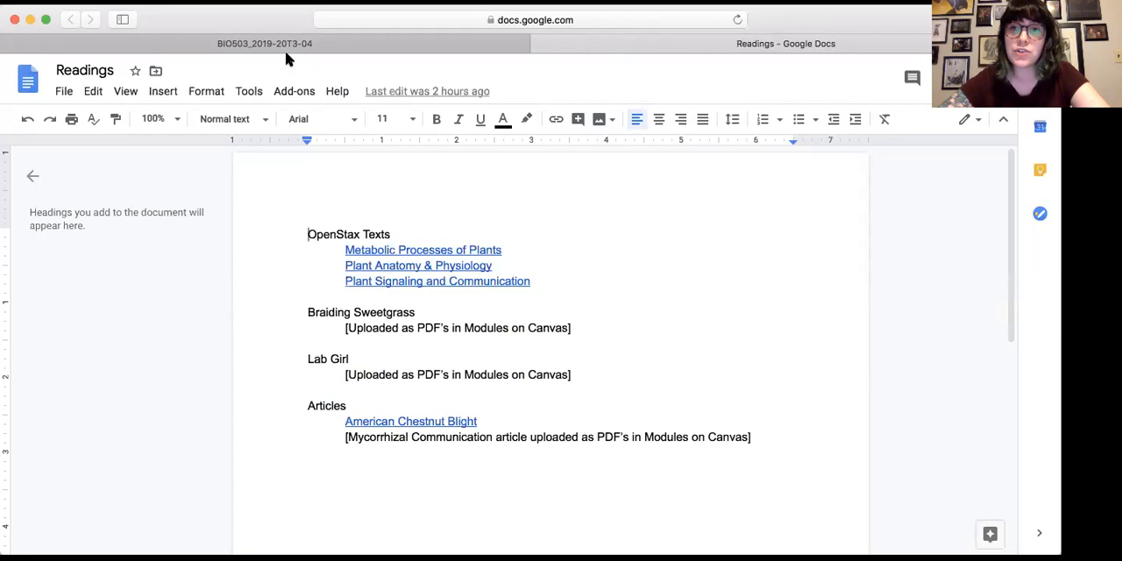
# - Switch to the BIO503 tab and scroll to Topics & Course Materials and Other Stuff
pyautogui.click(264, 43)
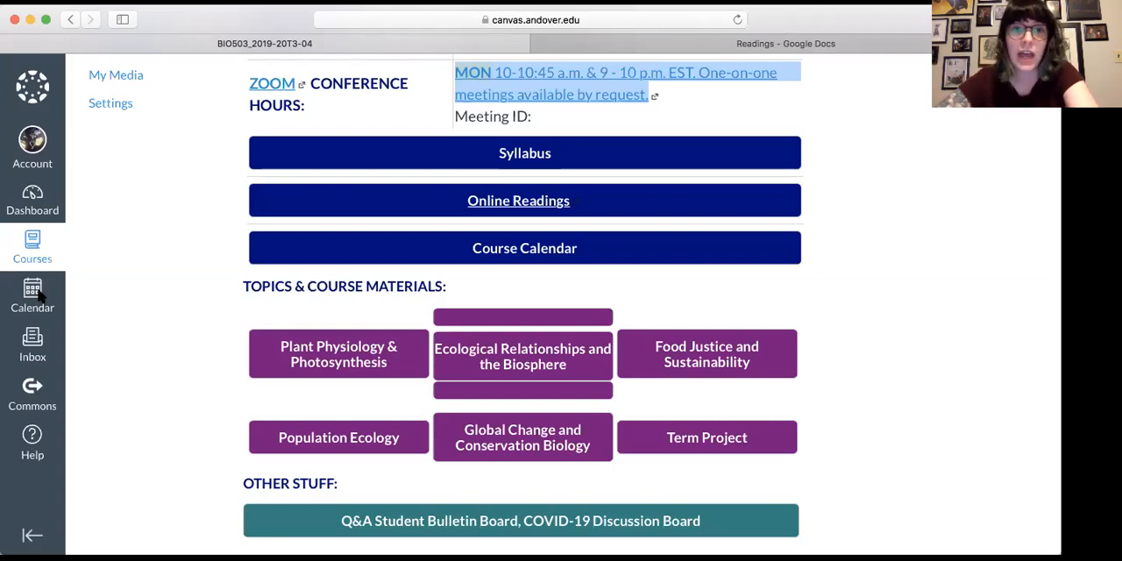
pyautogui.scroll(-3)
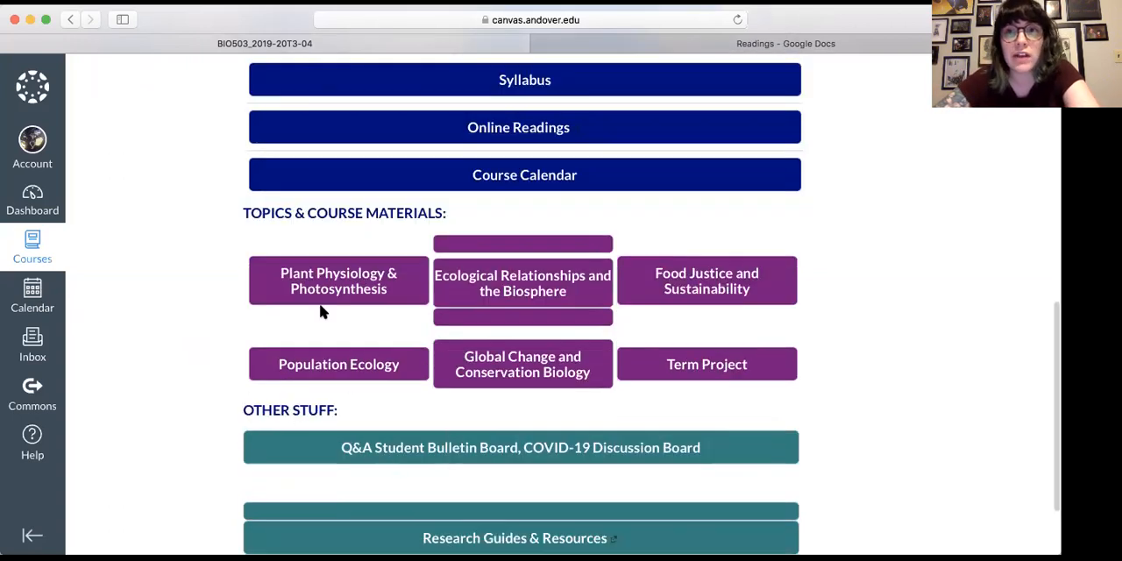
pyautogui.moveTo(834, 295)
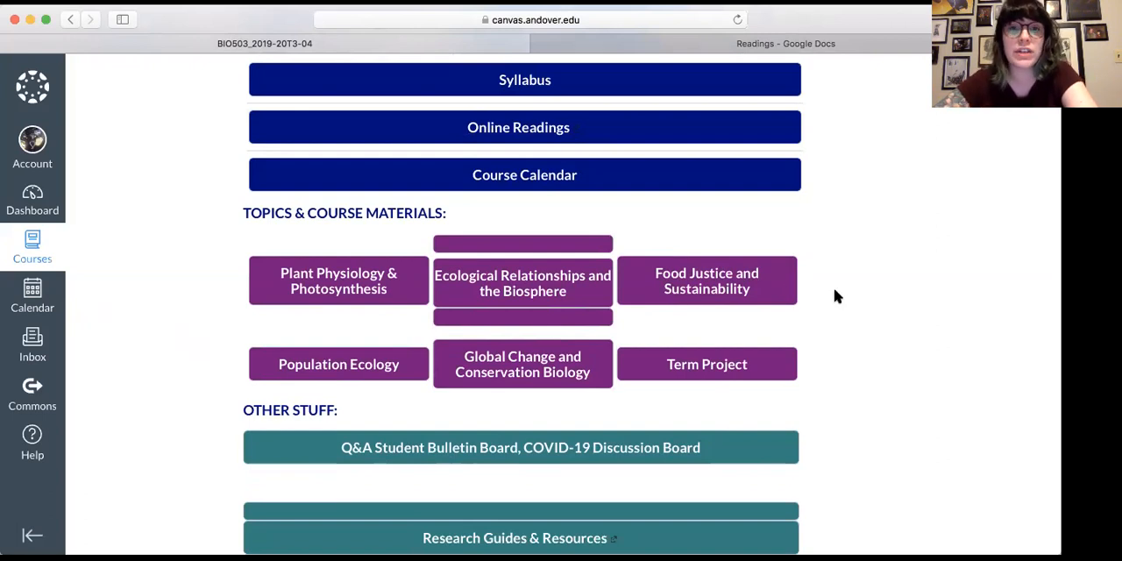
pyautogui.moveTo(350, 269)
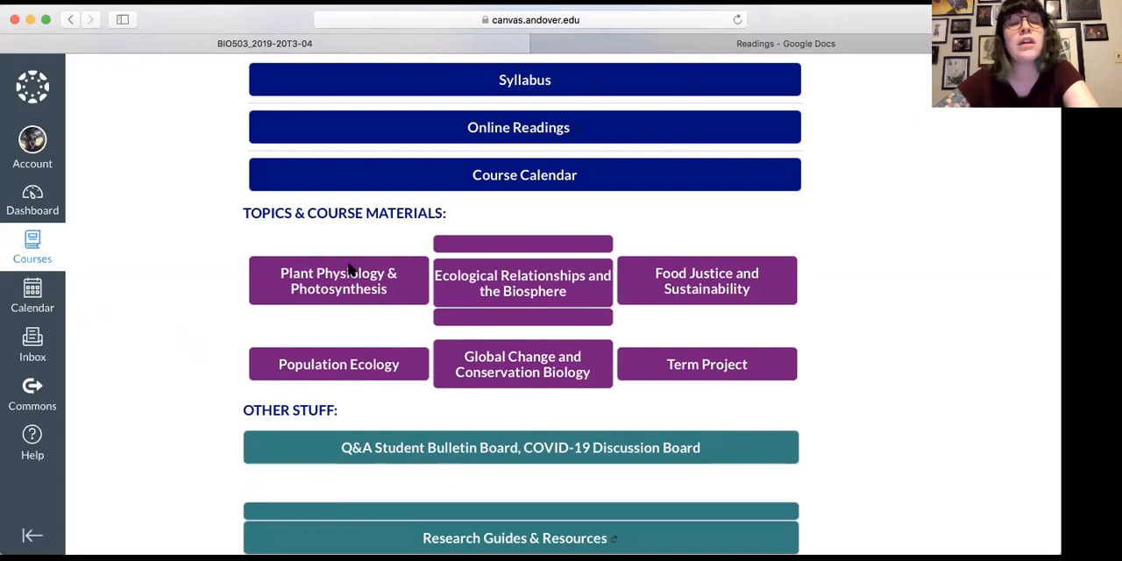
pyautogui.moveTo(181, 340)
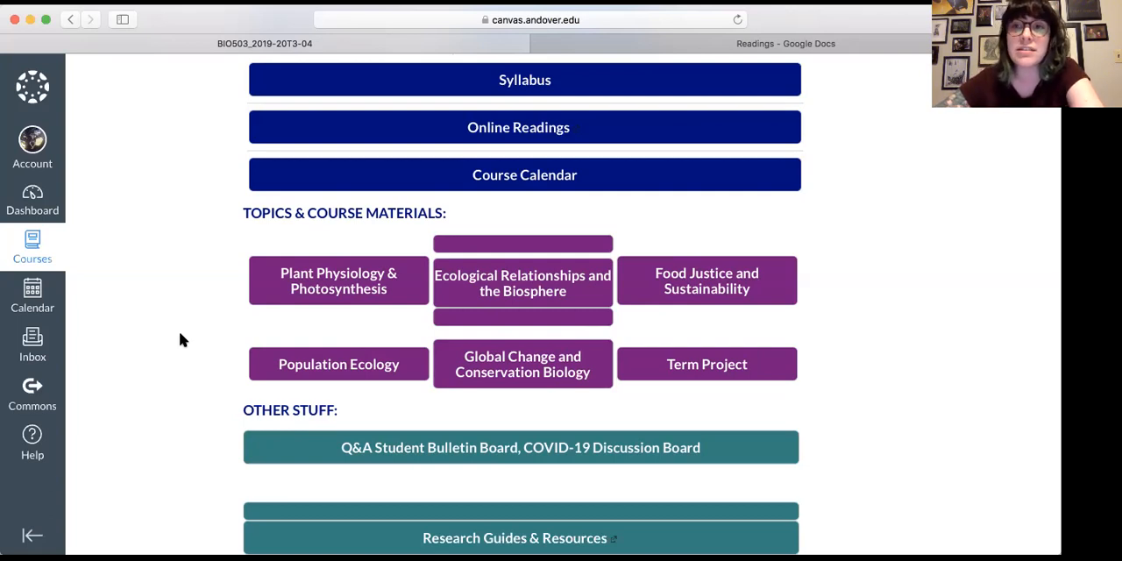
pyautogui.moveTo(688, 341)
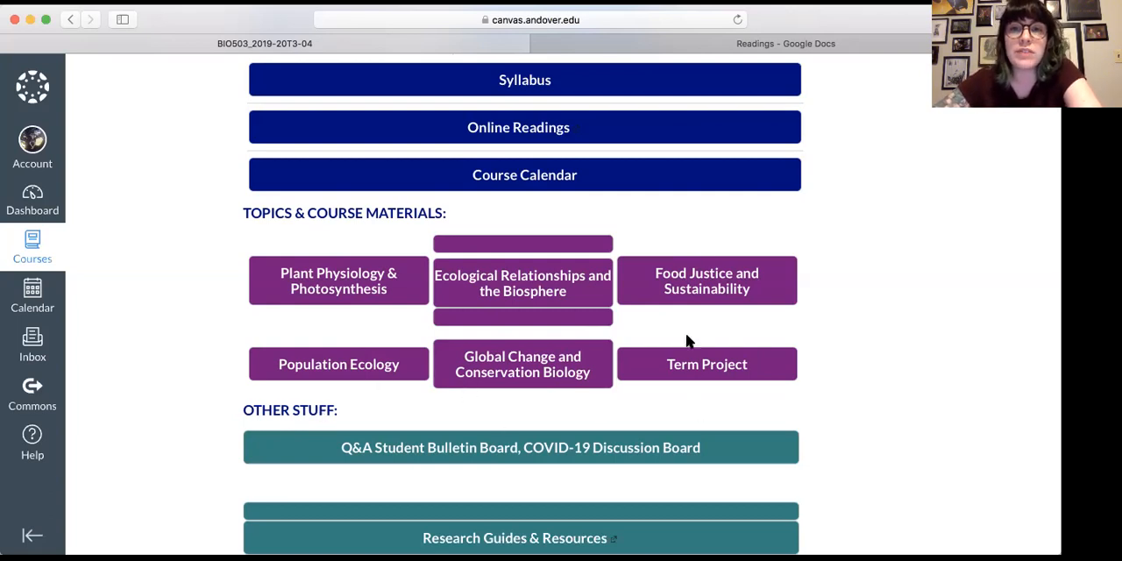
pyautogui.moveTo(701, 313)
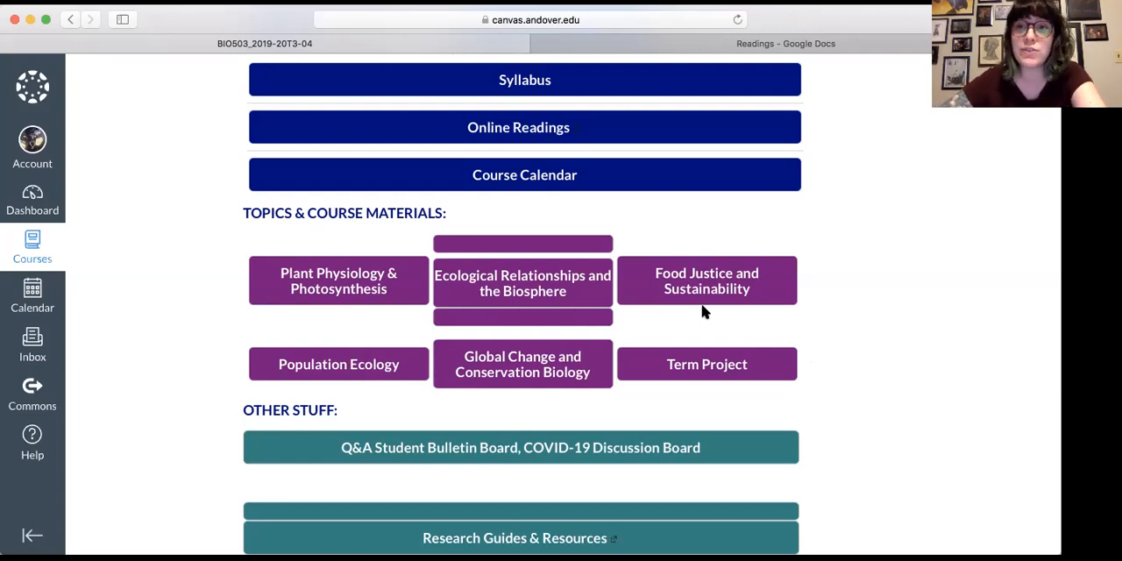
pyautogui.moveTo(876, 384)
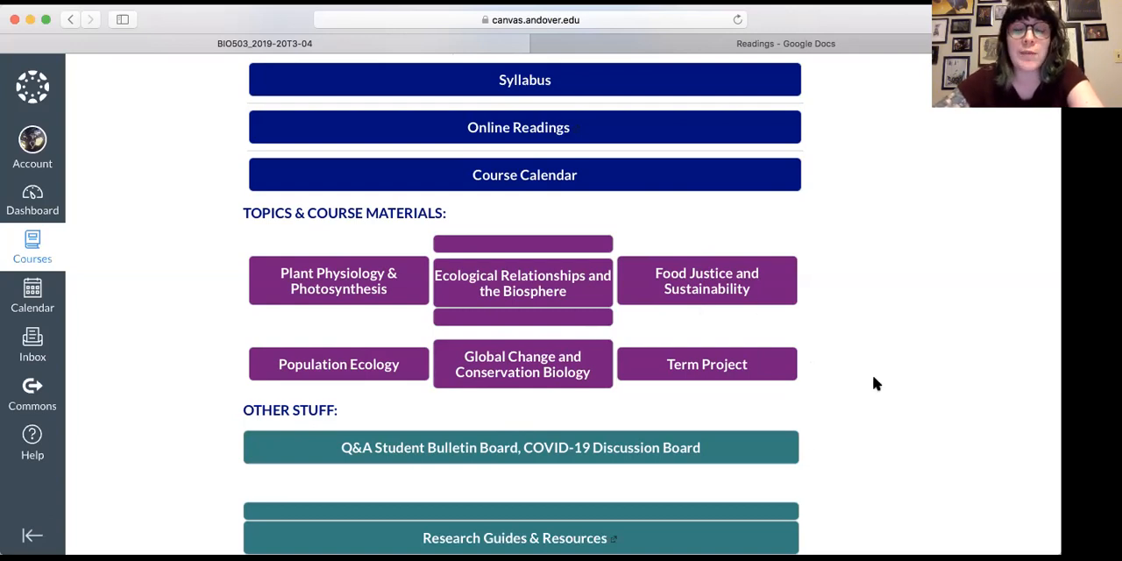
pyautogui.moveTo(766, 330)
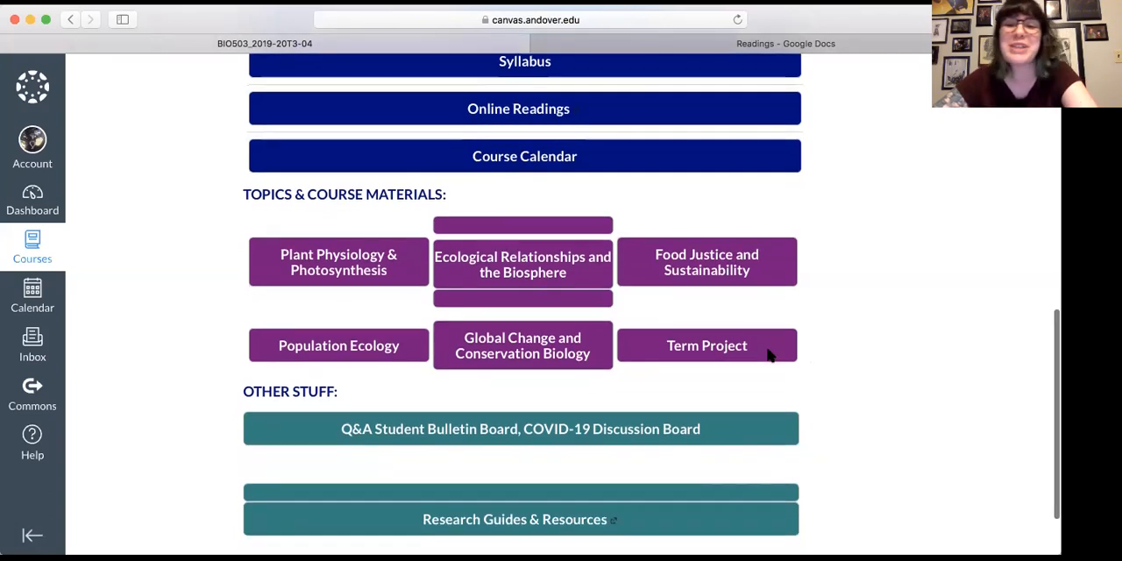
pyautogui.scroll(-3)
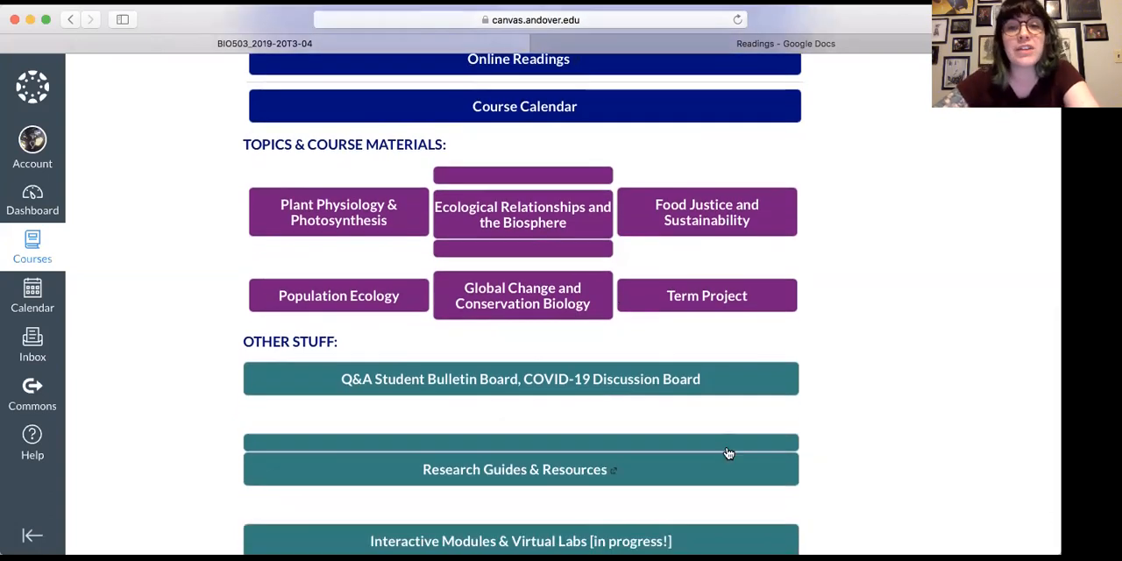
pyautogui.rightClick(623, 379)
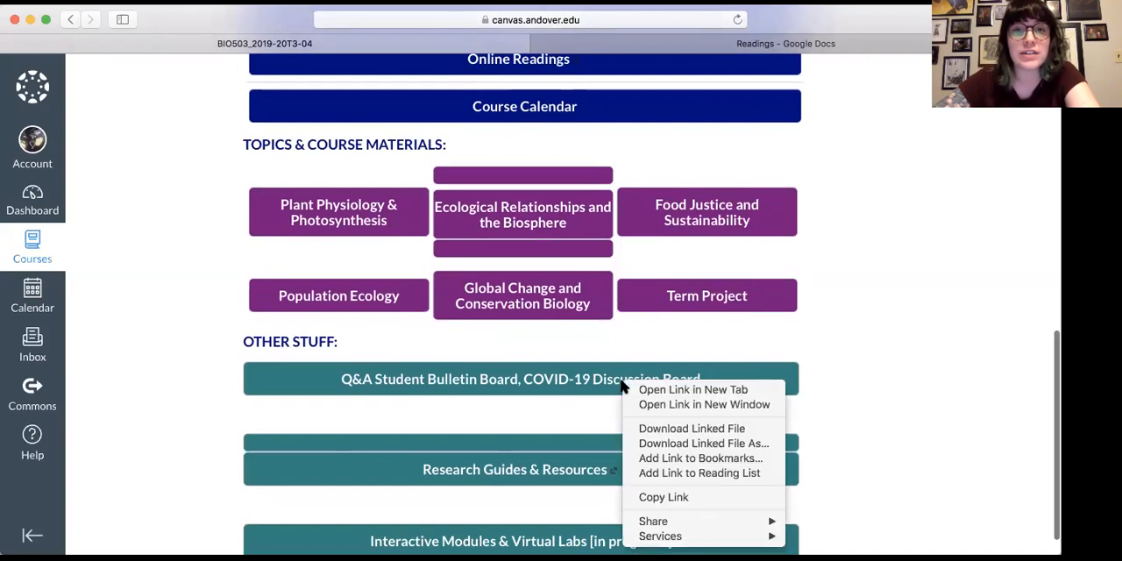
pyautogui.click(693, 389)
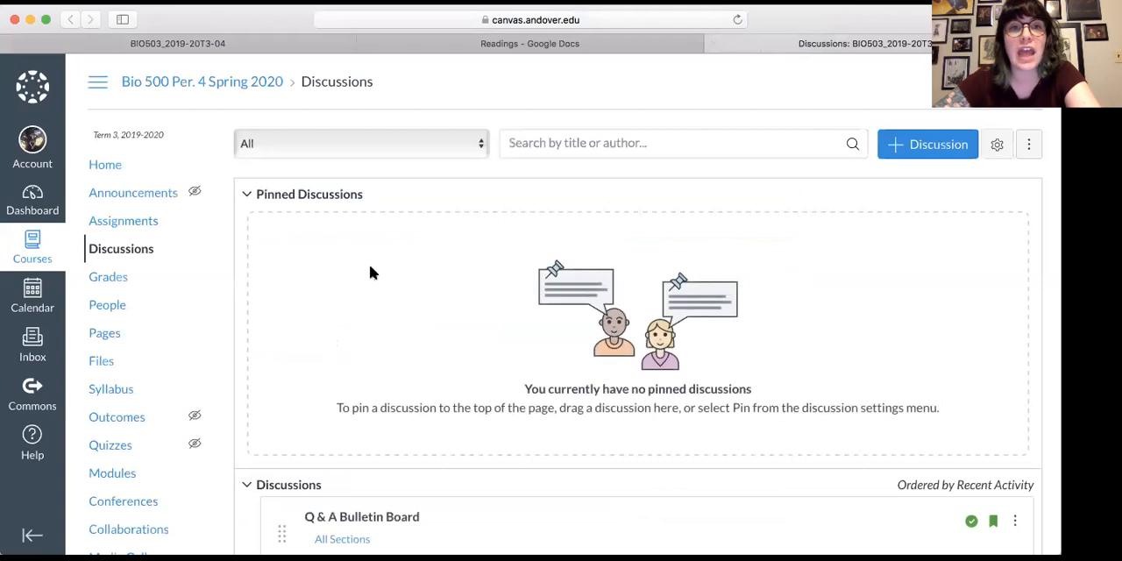
pyautogui.scroll(-3)
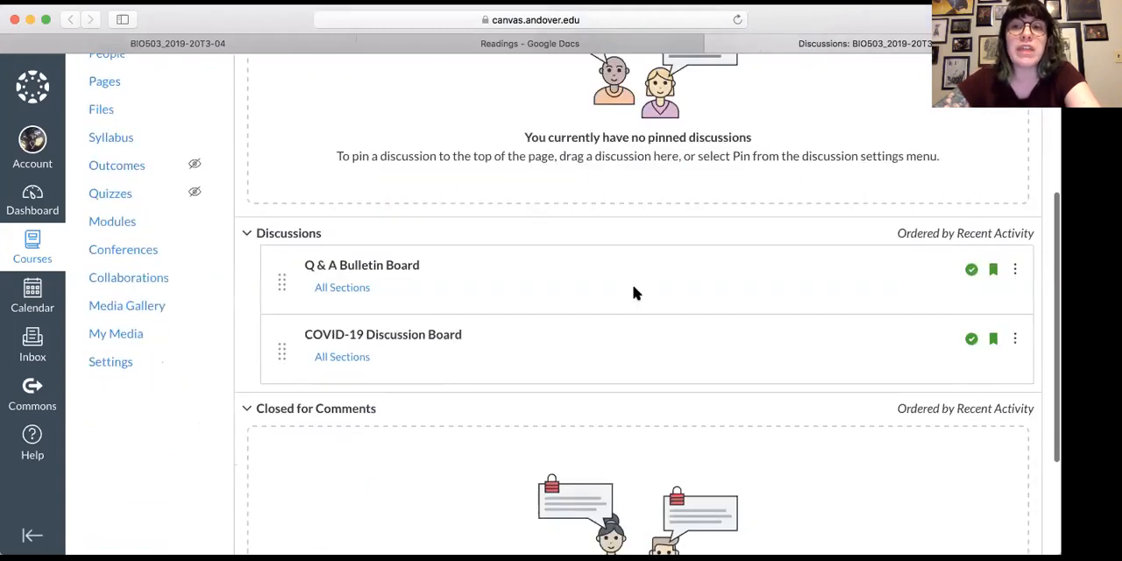
pyautogui.moveTo(569, 279)
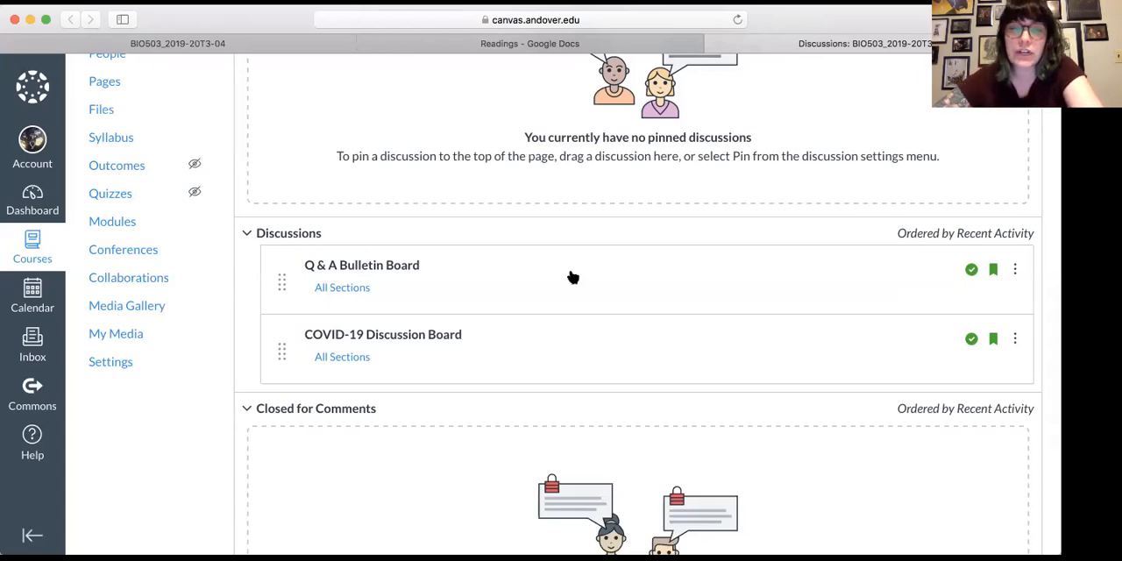
pyautogui.moveTo(436, 355)
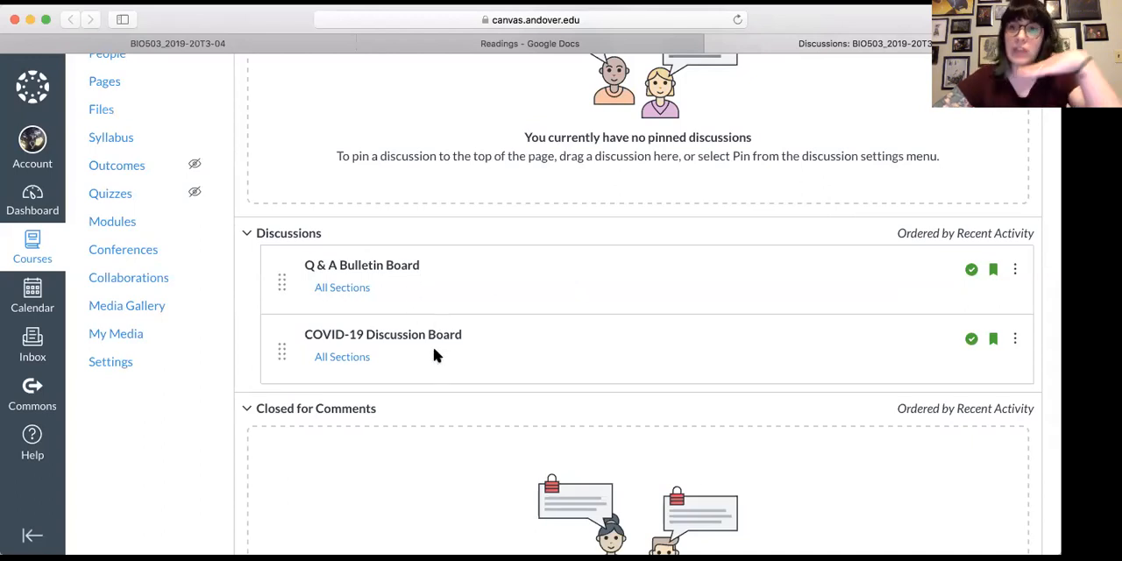
pyautogui.moveTo(427, 321)
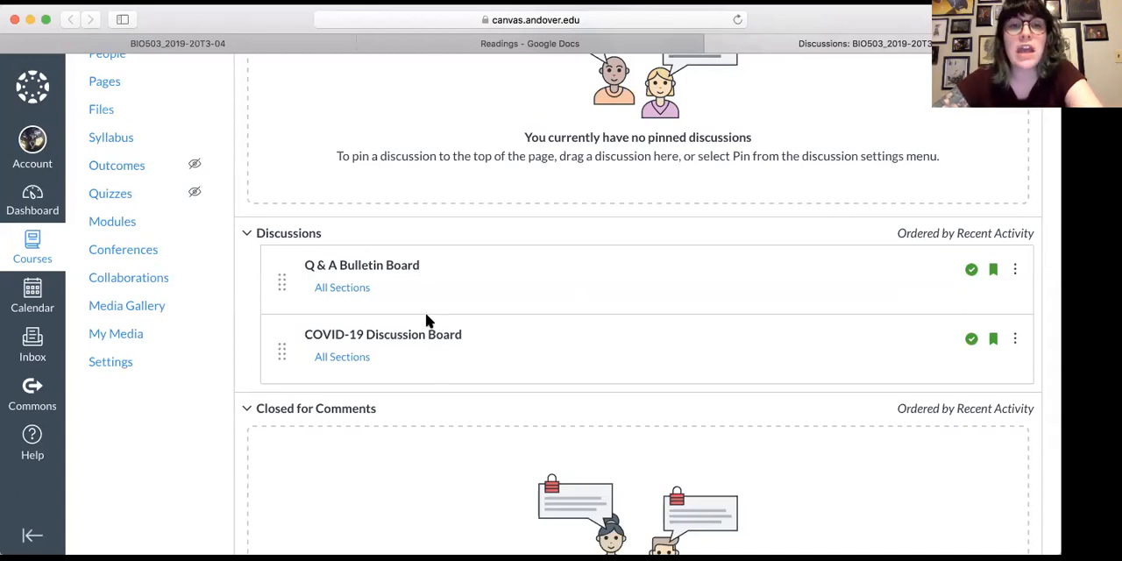
pyautogui.moveTo(418, 252)
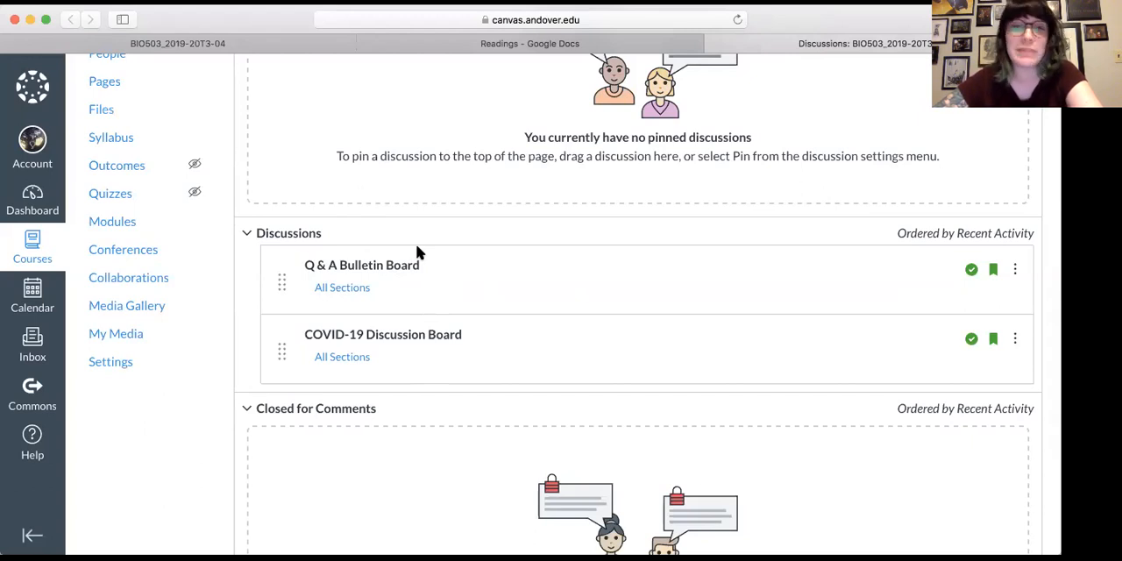
pyautogui.moveTo(429, 278)
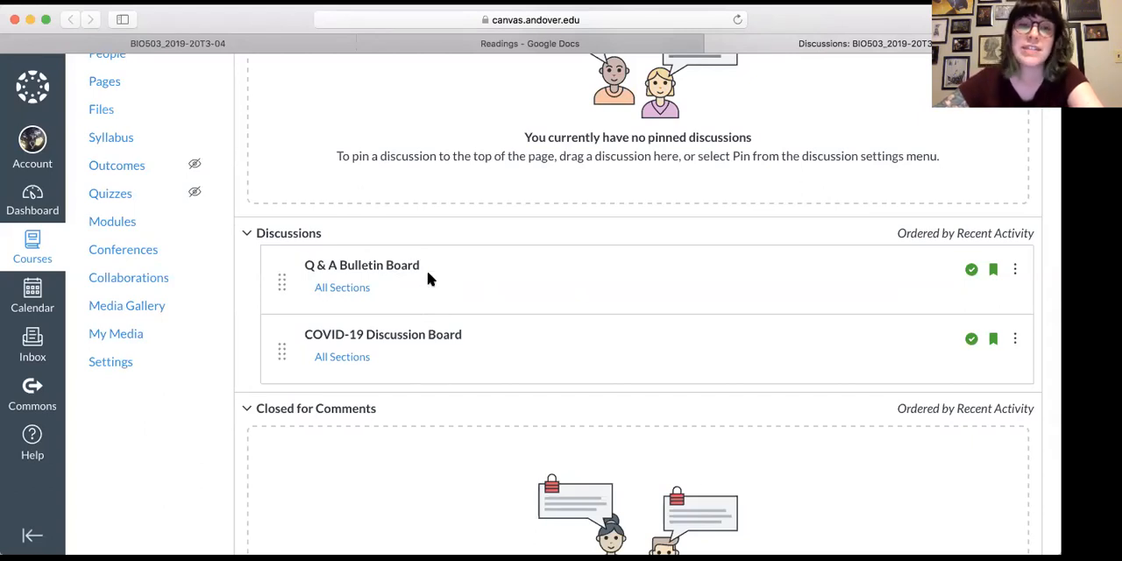
pyautogui.moveTo(428, 289)
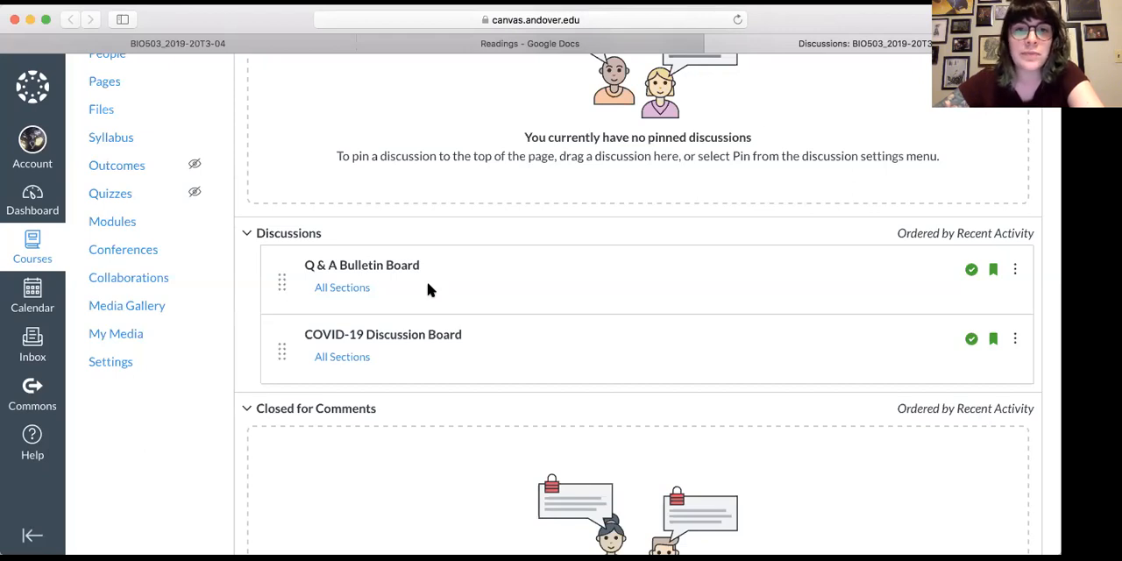
pyautogui.moveTo(497, 277)
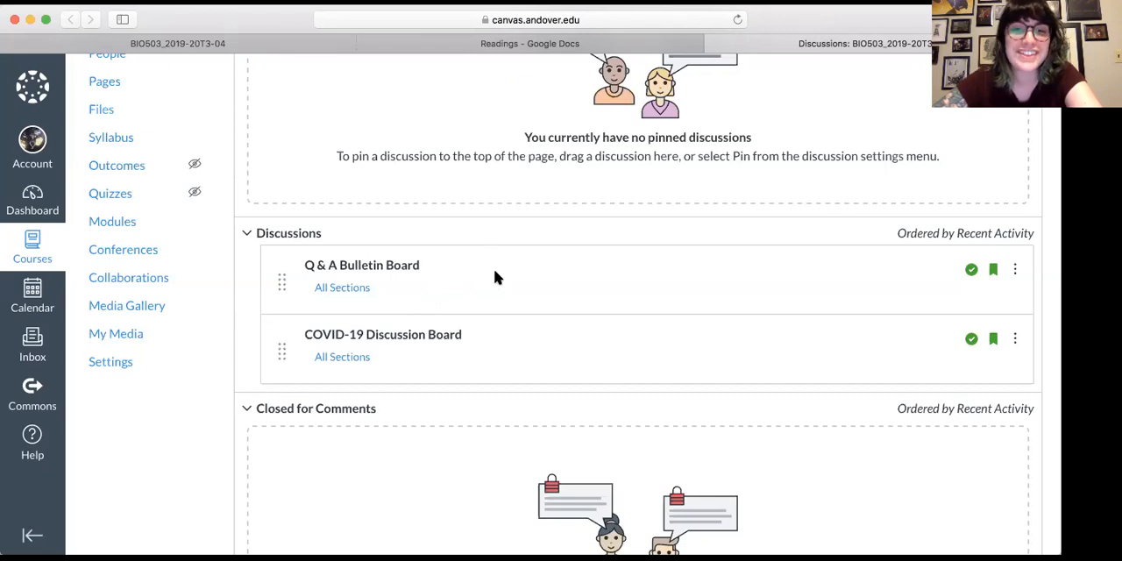
pyautogui.moveTo(442, 360)
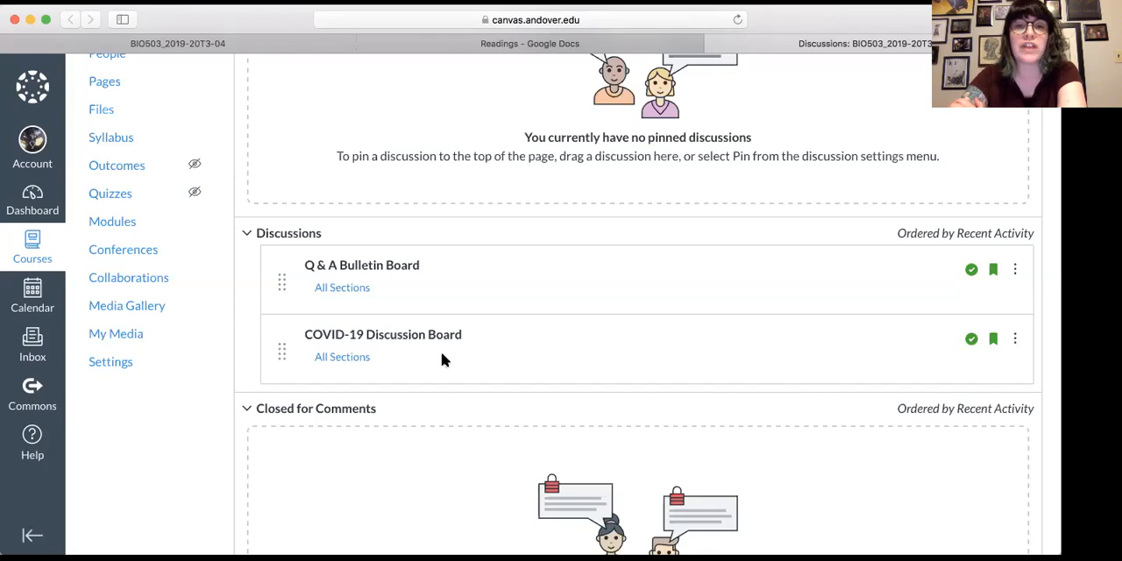
pyautogui.moveTo(429, 380)
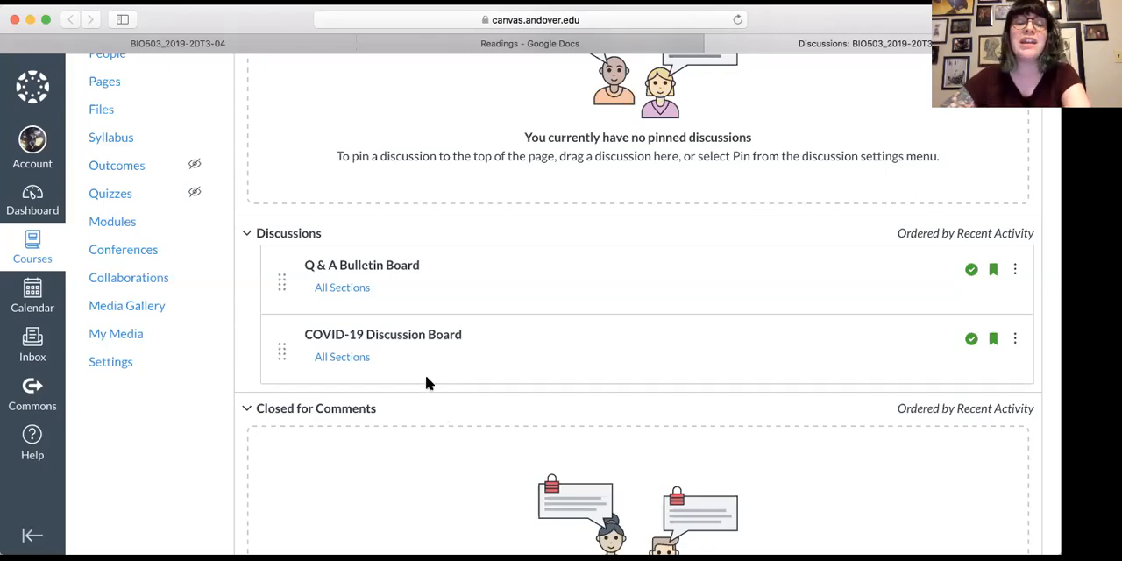
pyautogui.moveTo(429, 349)
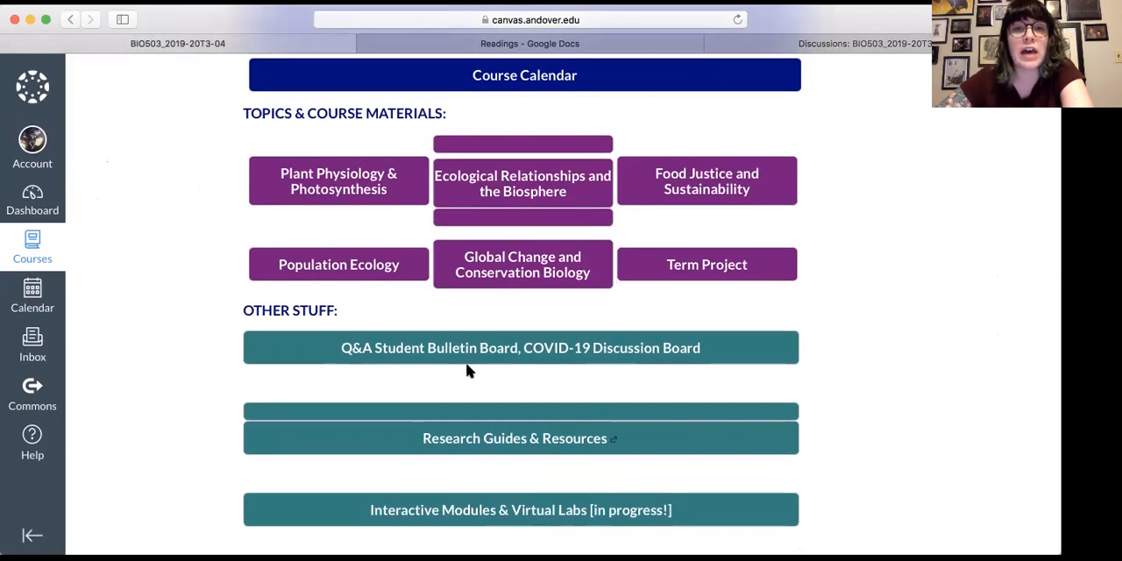
pyautogui.moveTo(566, 450)
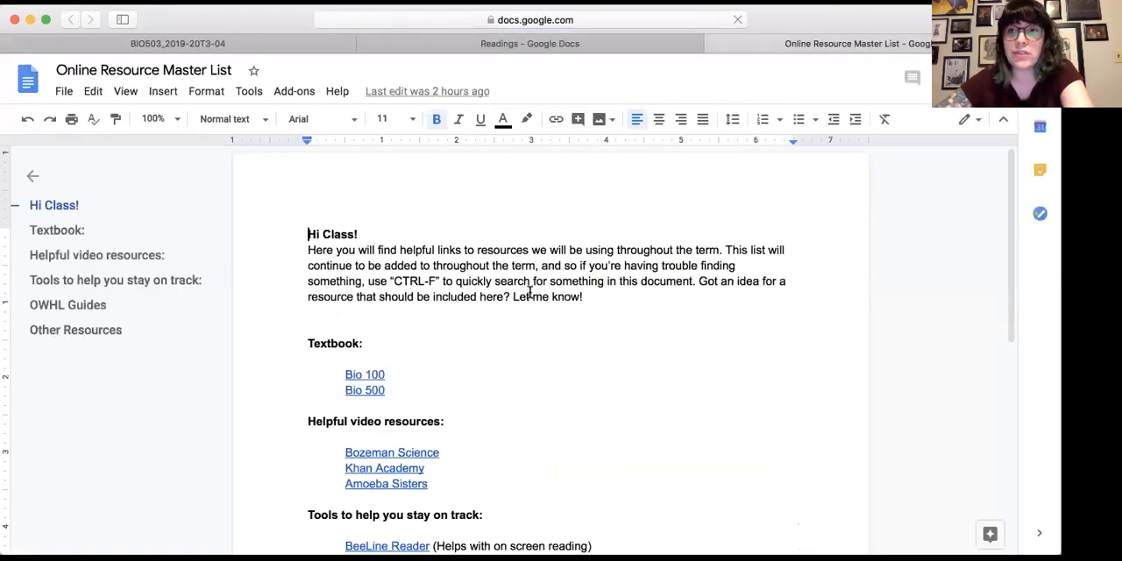
# - Scroll through the Online Resource Master List down to the Other Resources section
pyautogui.scroll(3)
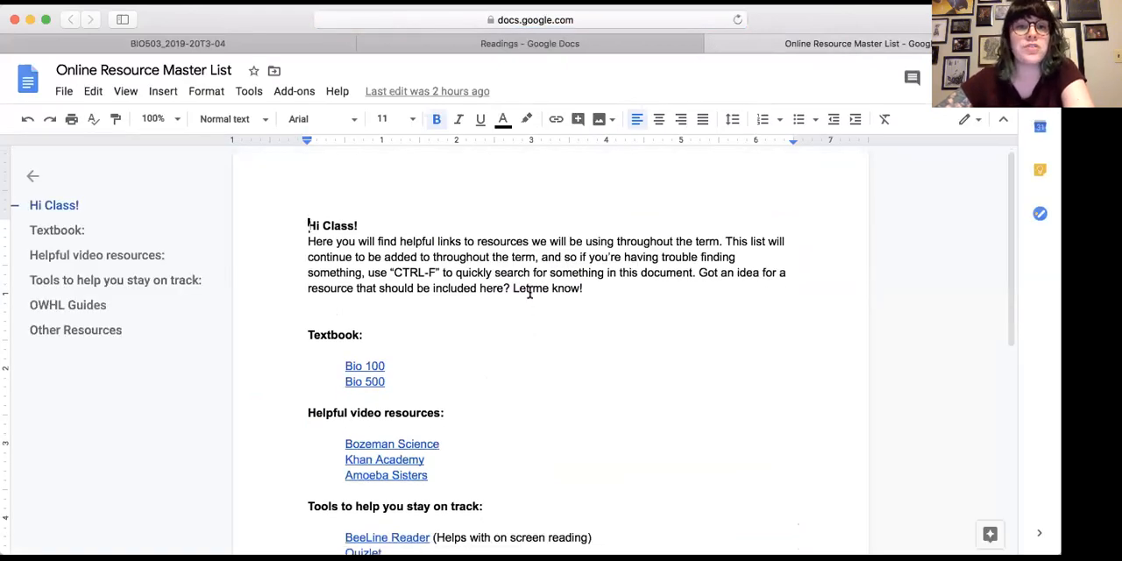
pyautogui.scroll(-3)
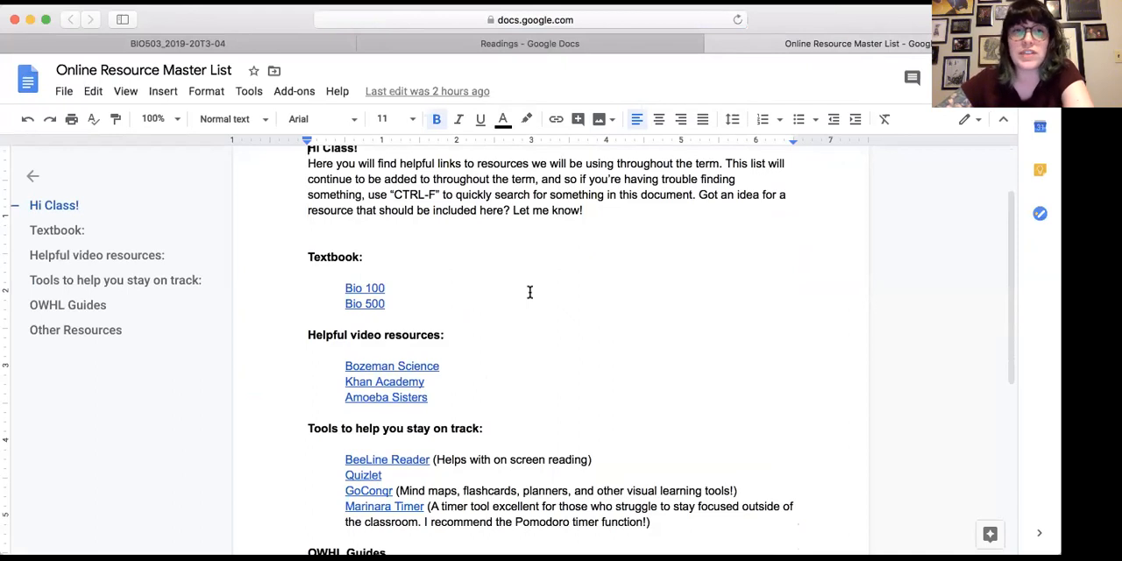
pyautogui.scroll(-3)
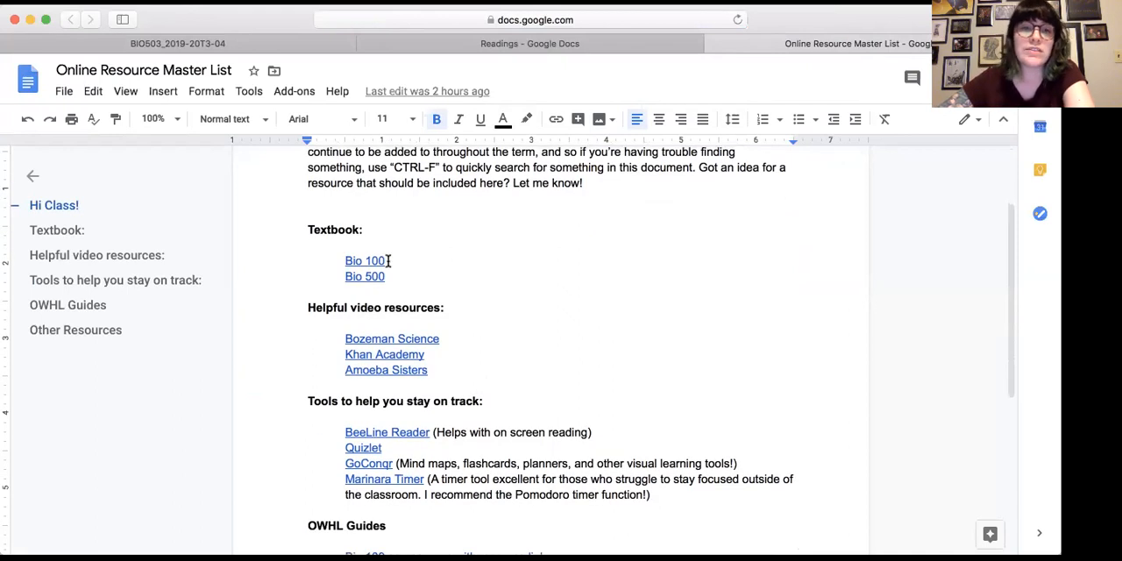
pyautogui.scroll(-3)
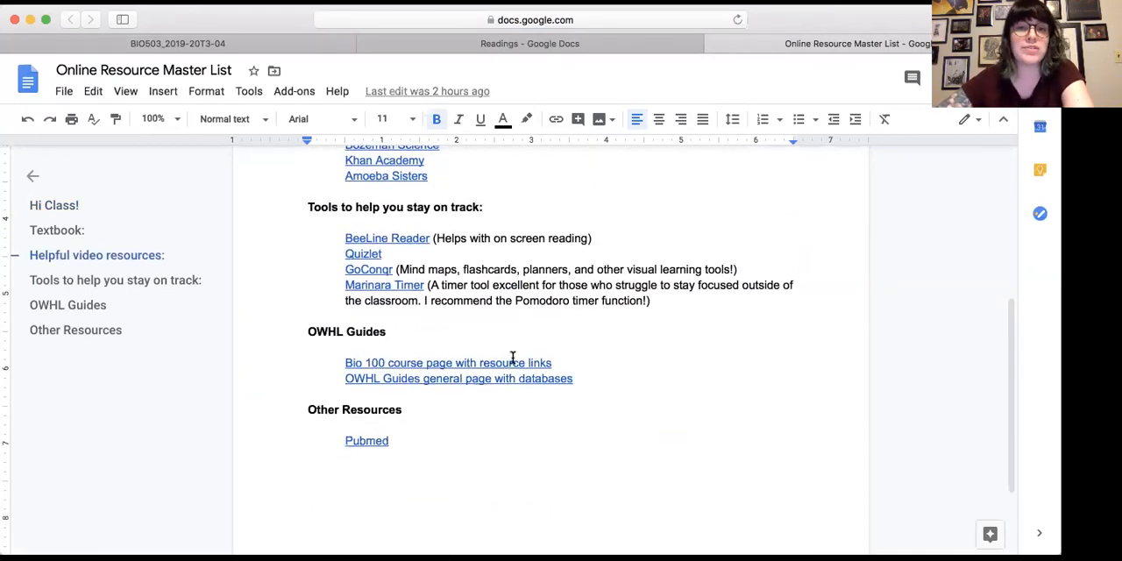
pyautogui.moveTo(562, 254)
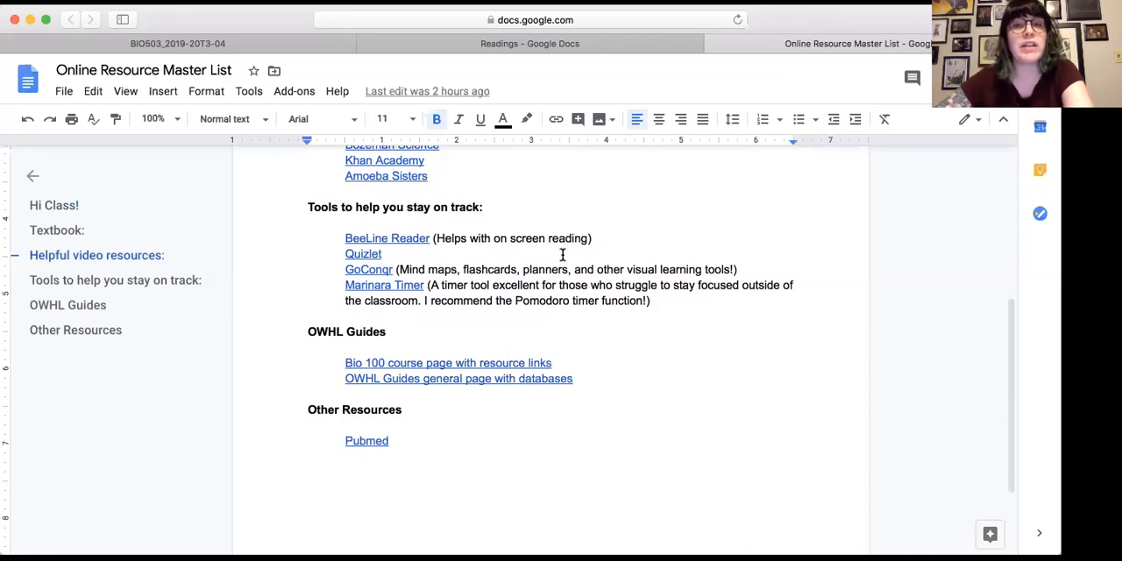
pyautogui.scroll(-3)
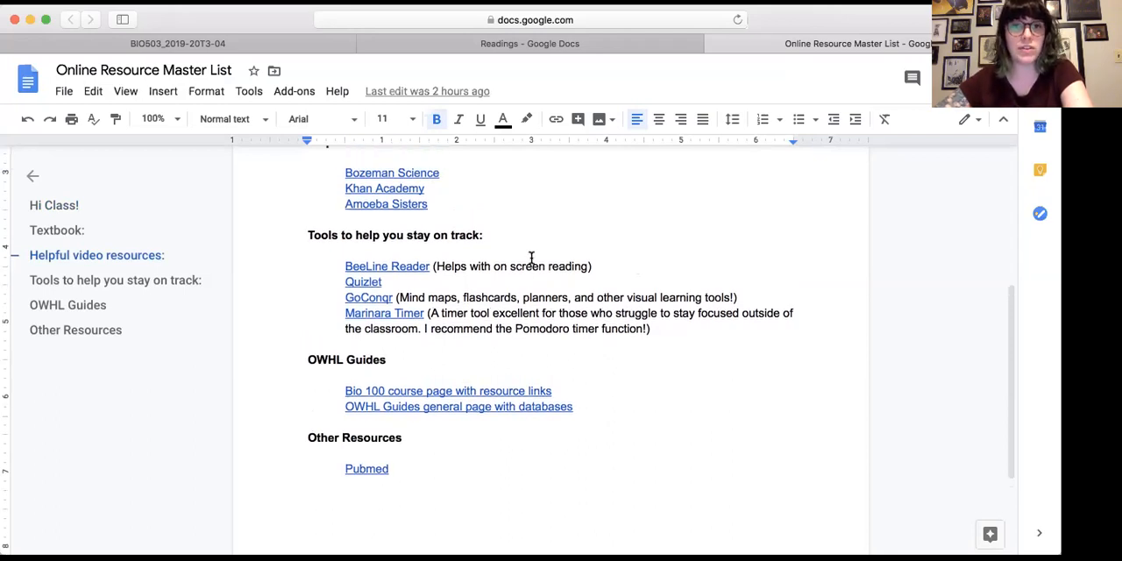
pyautogui.scroll(3)
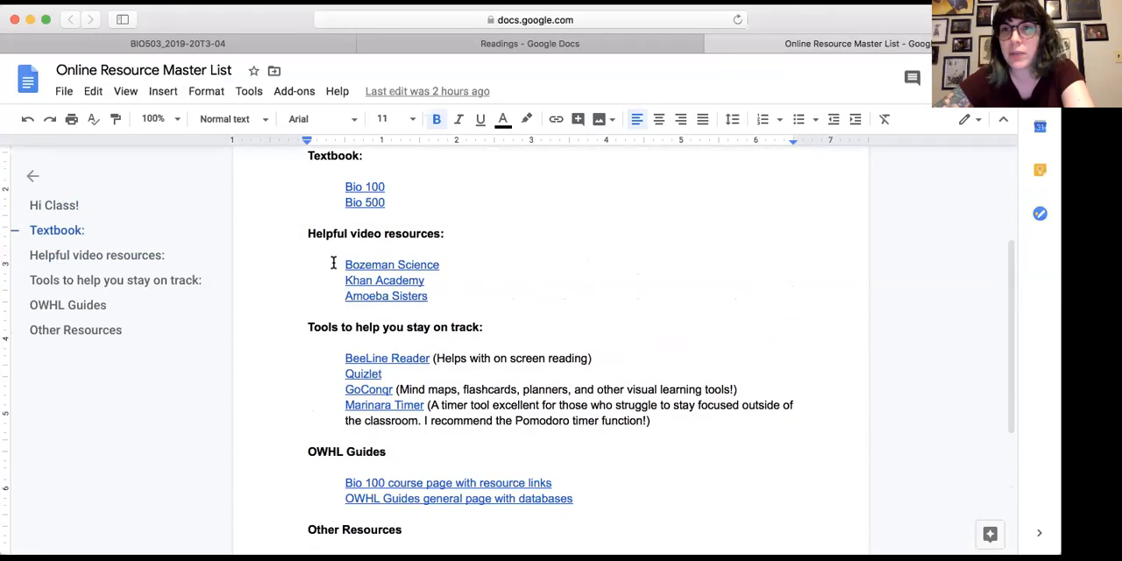
pyautogui.moveTo(412, 351)
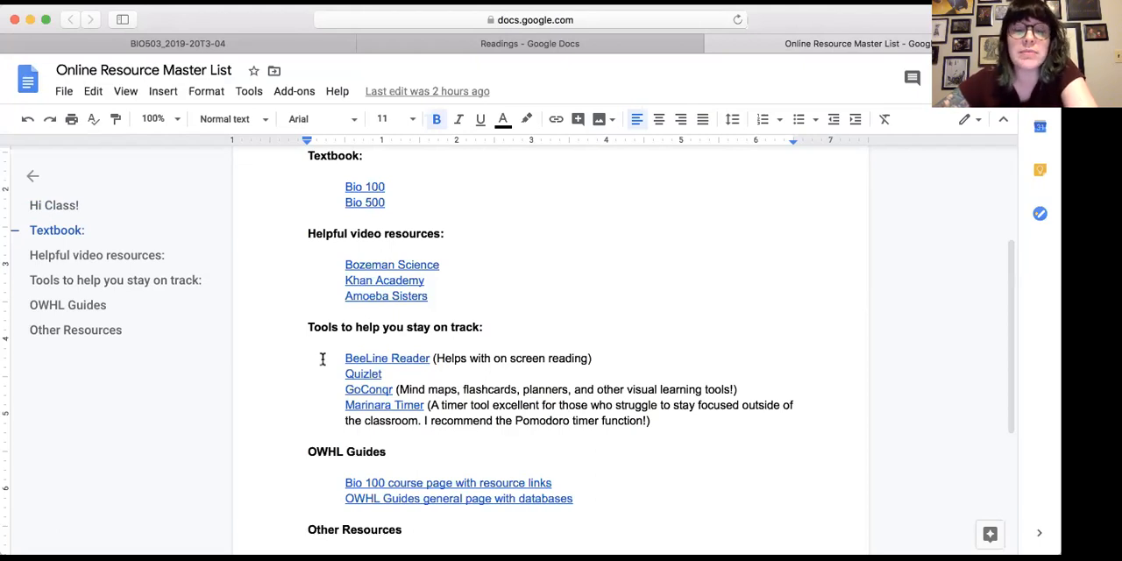
pyautogui.moveTo(346, 370)
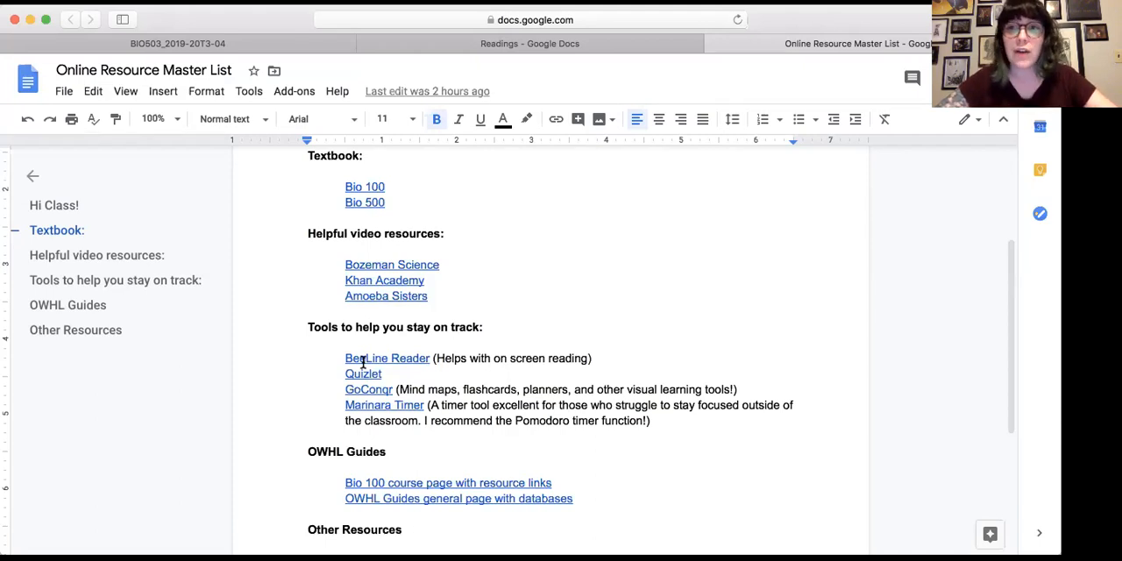
pyautogui.moveTo(396, 358)
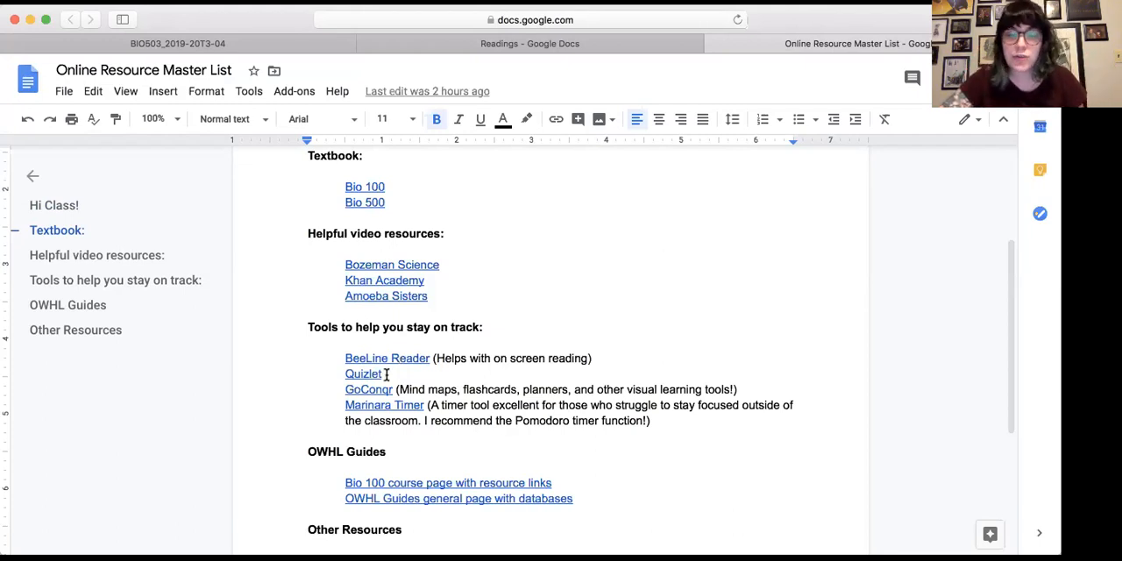
pyautogui.scroll(-3)
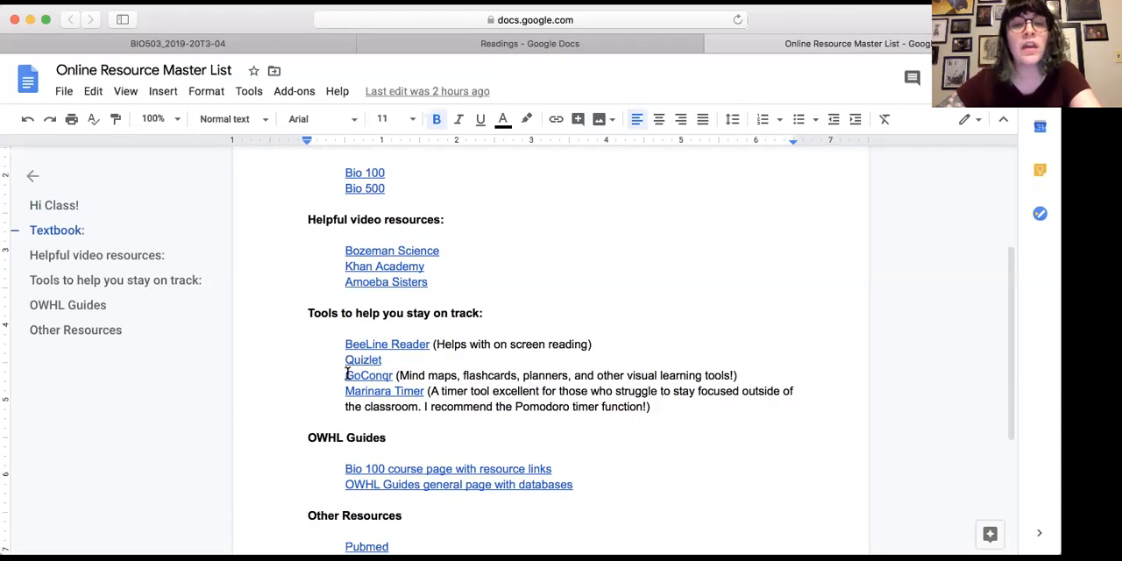
pyautogui.moveTo(344, 377)
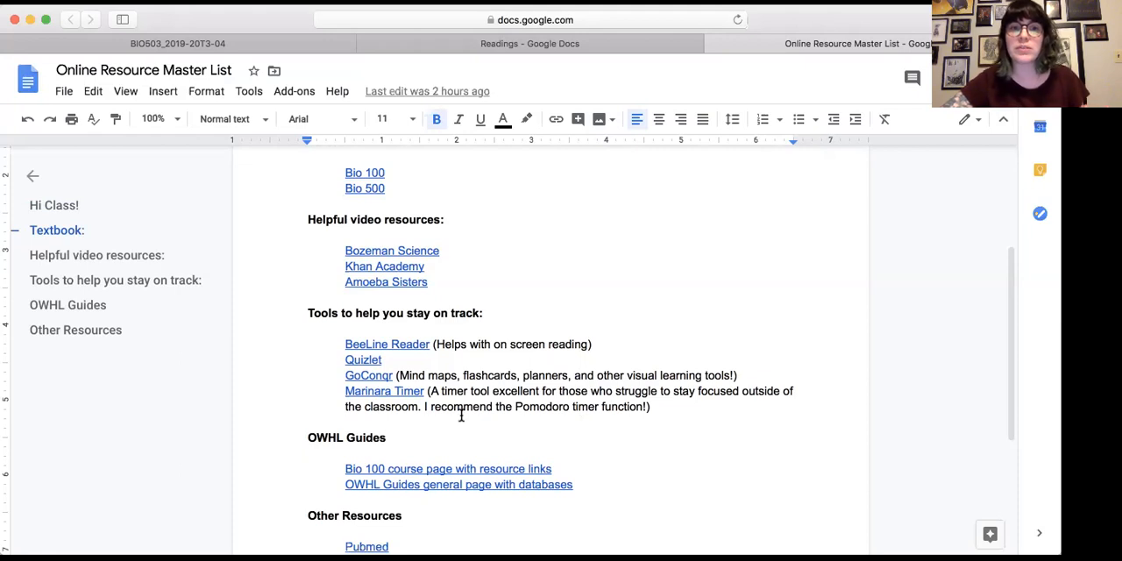
pyautogui.moveTo(563, 410)
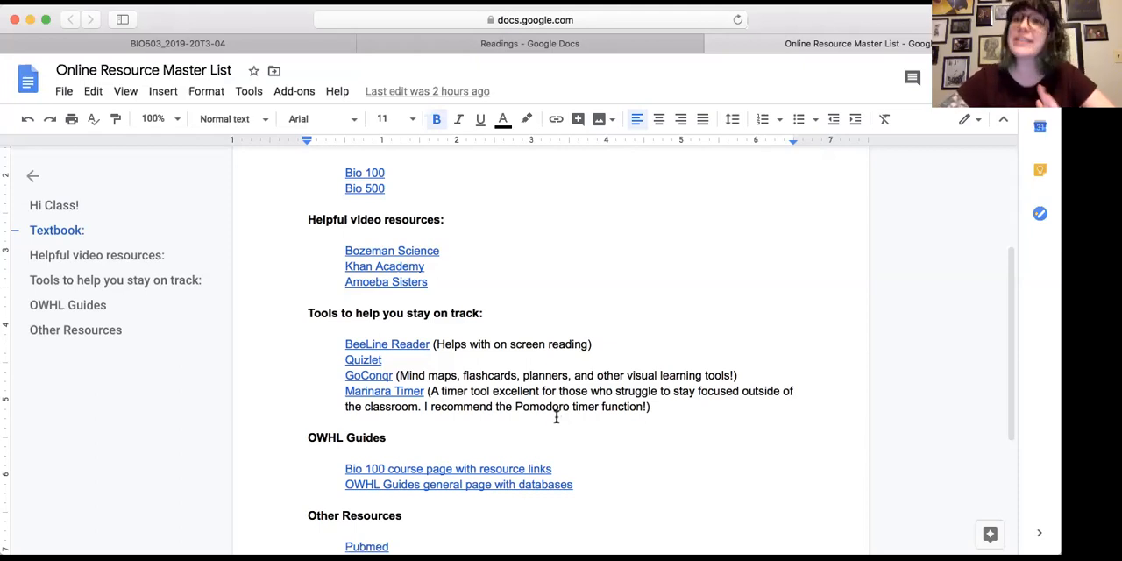
pyautogui.scroll(-3)
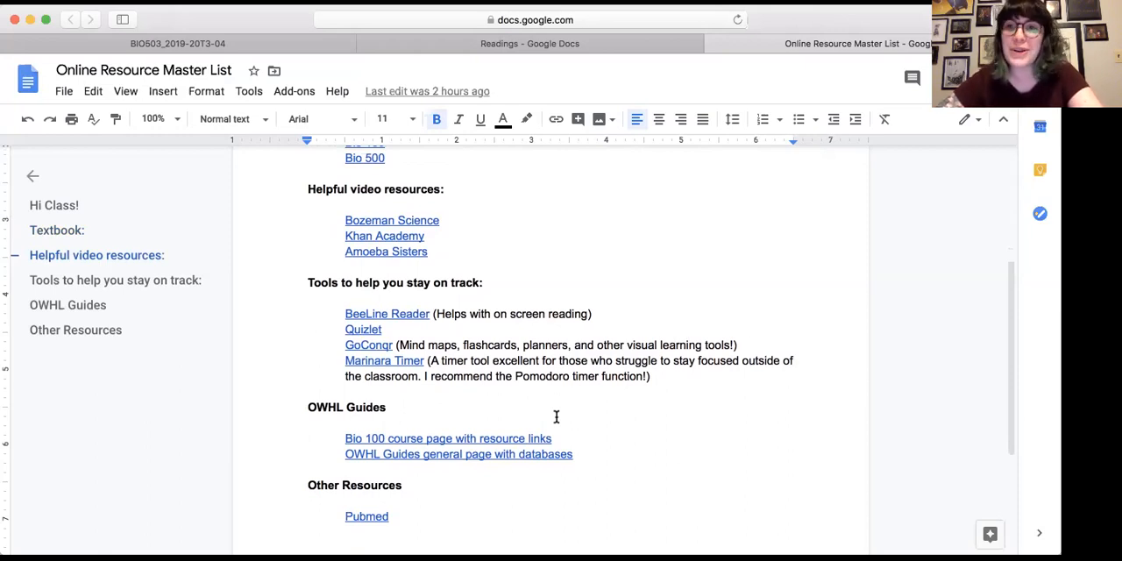
pyautogui.moveTo(405, 375)
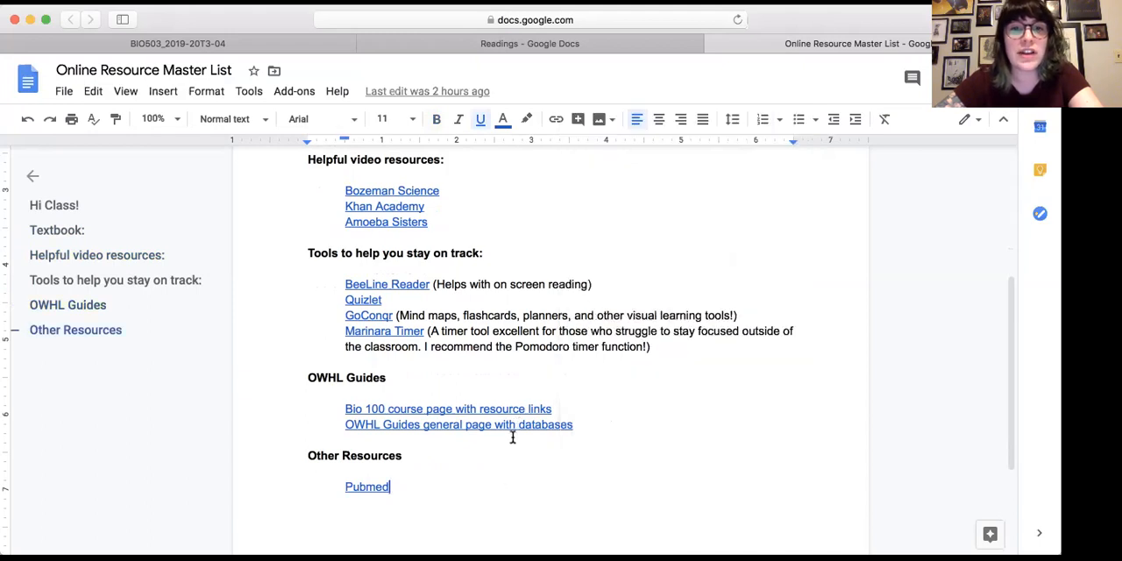
# - Follow the OWHL Guides link from the master list and scroll the general page
pyautogui.rightClick(513, 438)
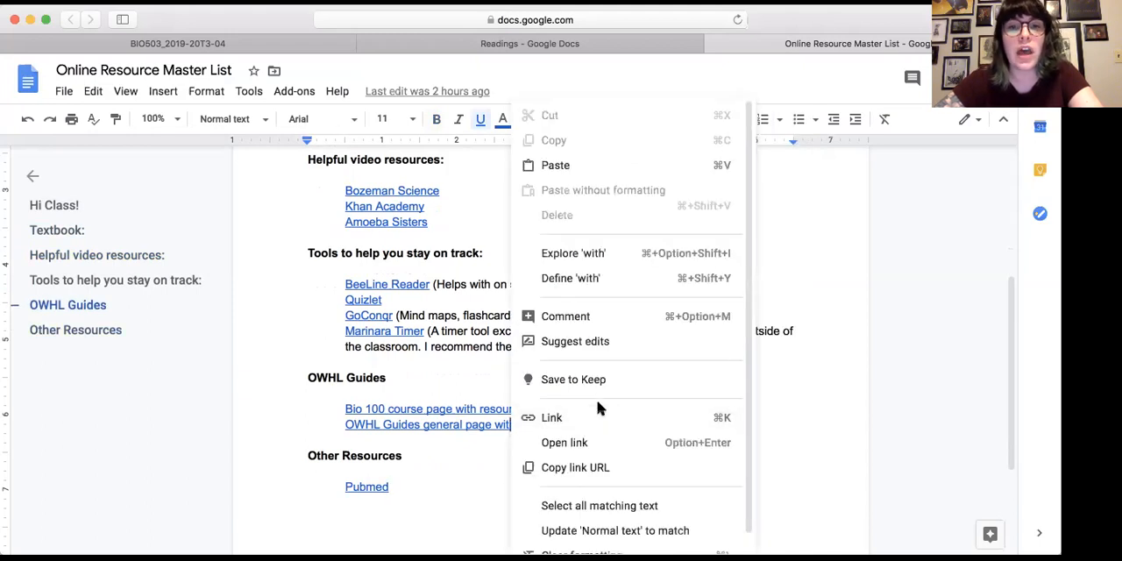
pyautogui.click(565, 441)
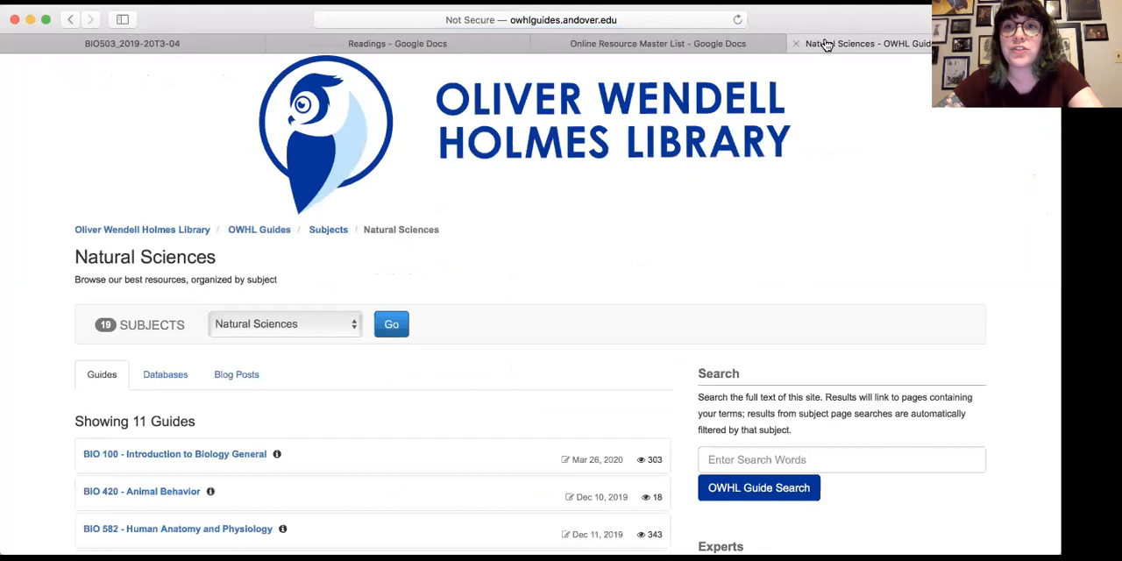
pyautogui.scroll(-3)
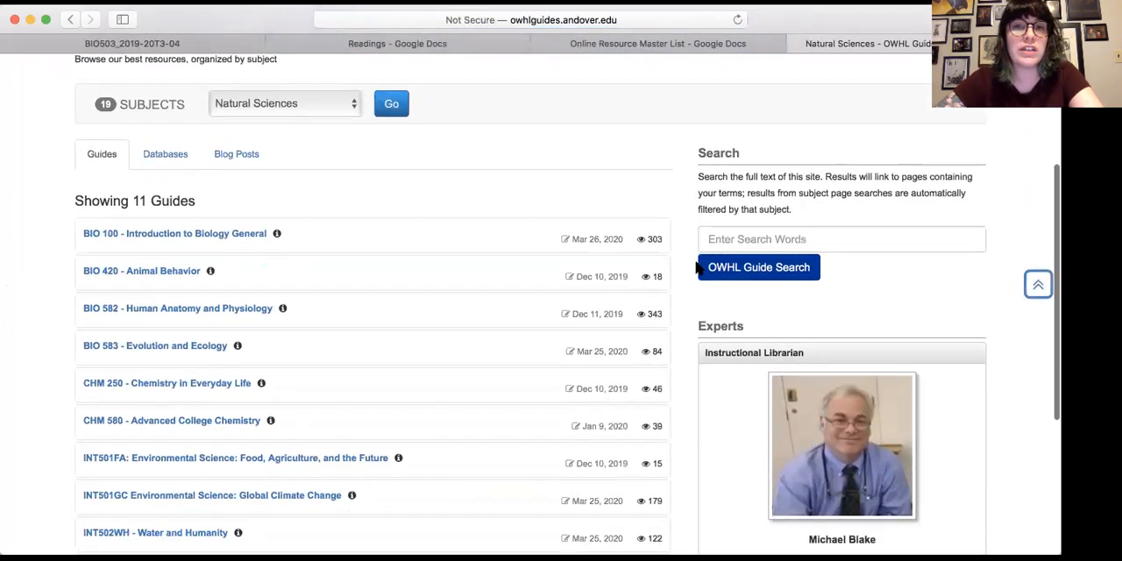
pyautogui.scroll(-3)
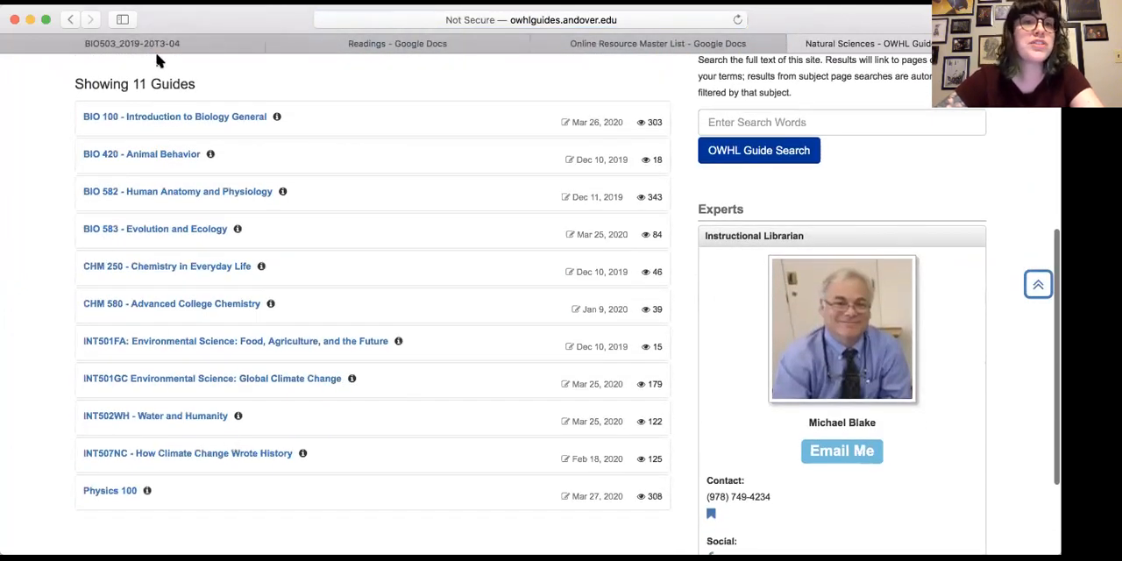
pyautogui.moveTo(13, 254)
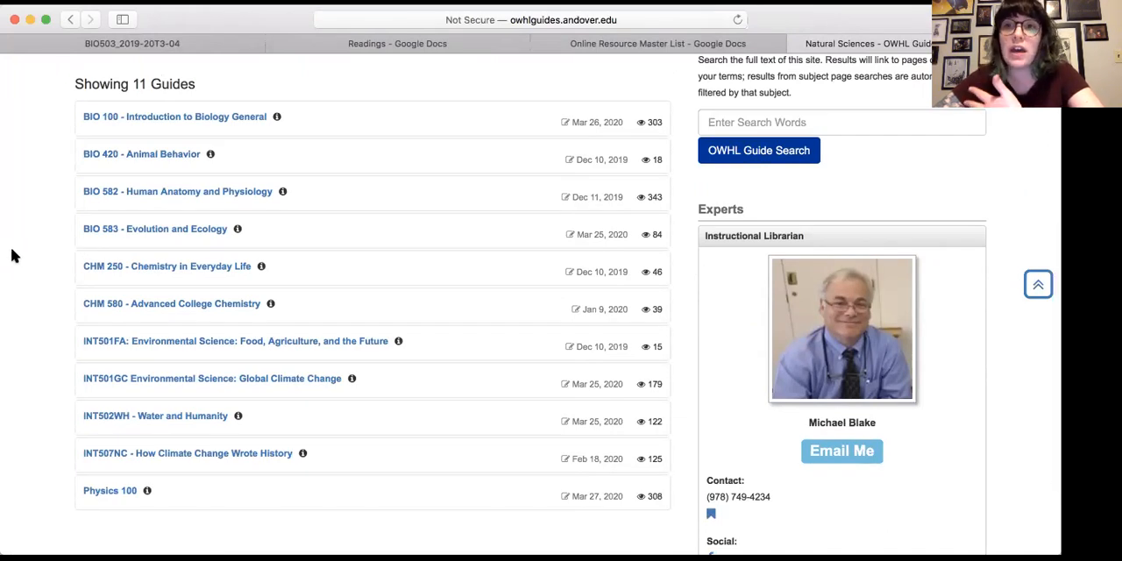
pyautogui.moveTo(63, 259)
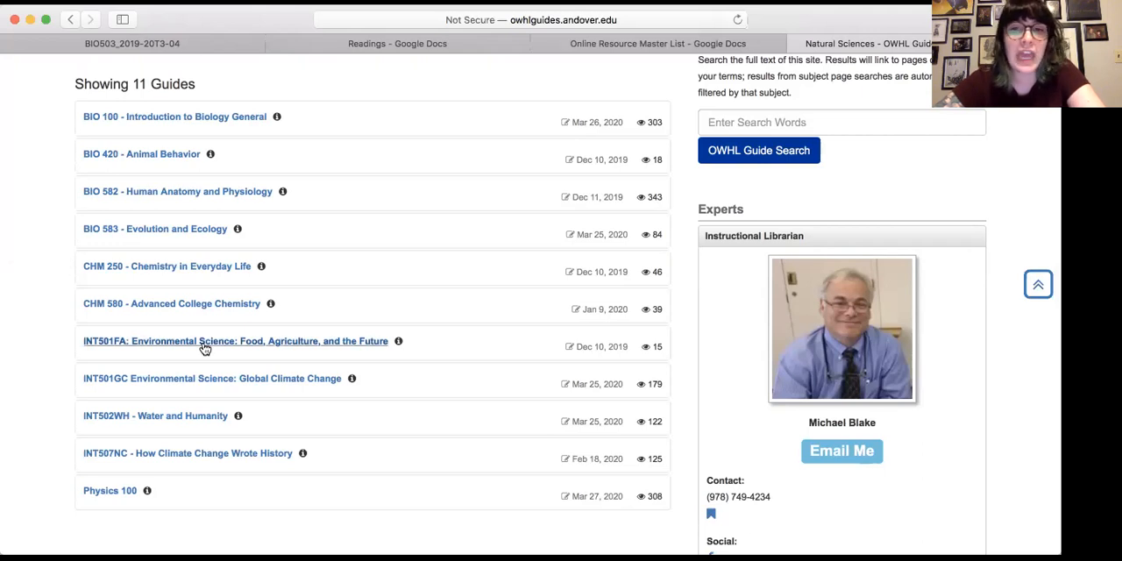
# - Browse the 46 Natural Sciences databases, then return to the Online Resource Master List
pyautogui.click(165, 196)
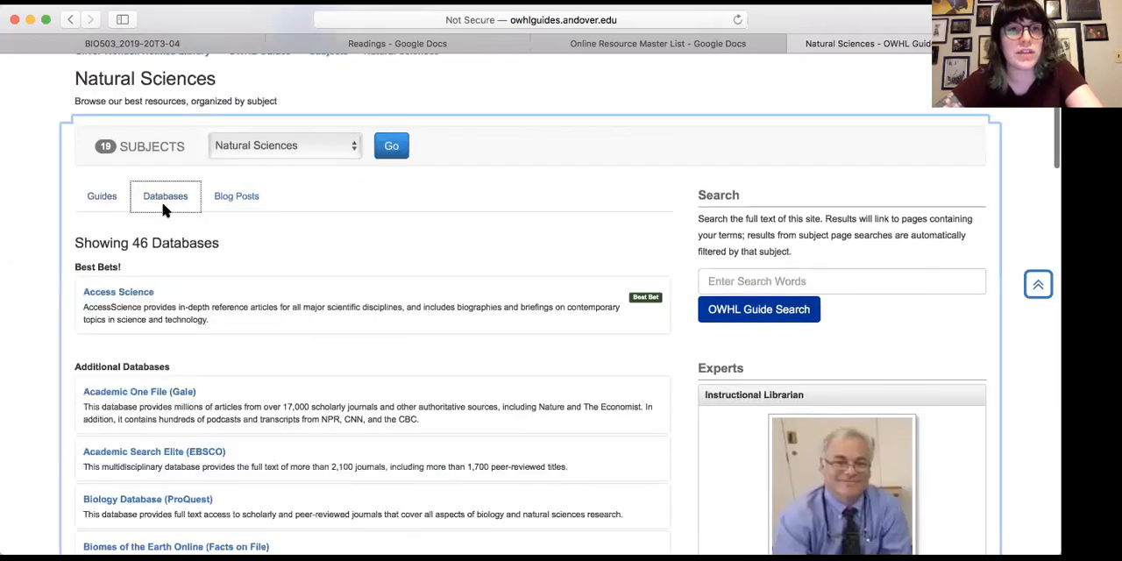
pyautogui.scroll(-3)
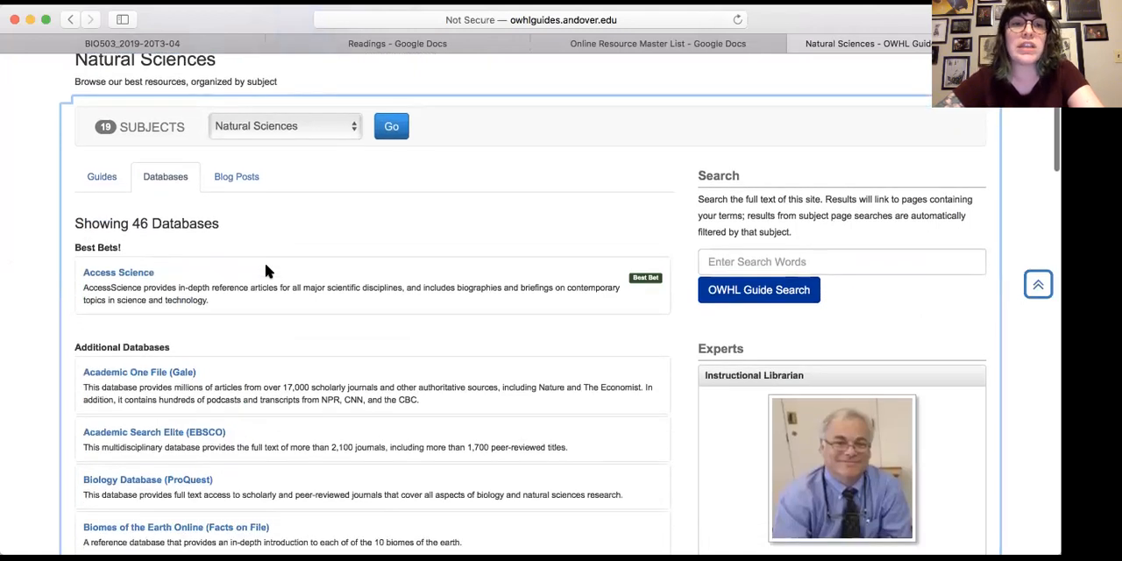
pyautogui.scroll(-3)
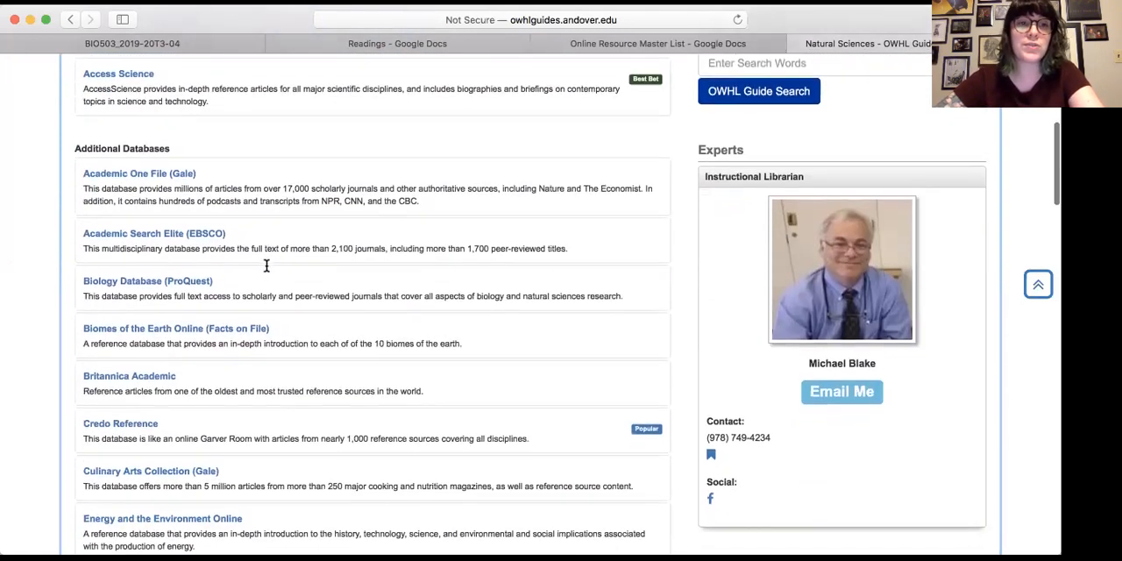
pyautogui.scroll(-3)
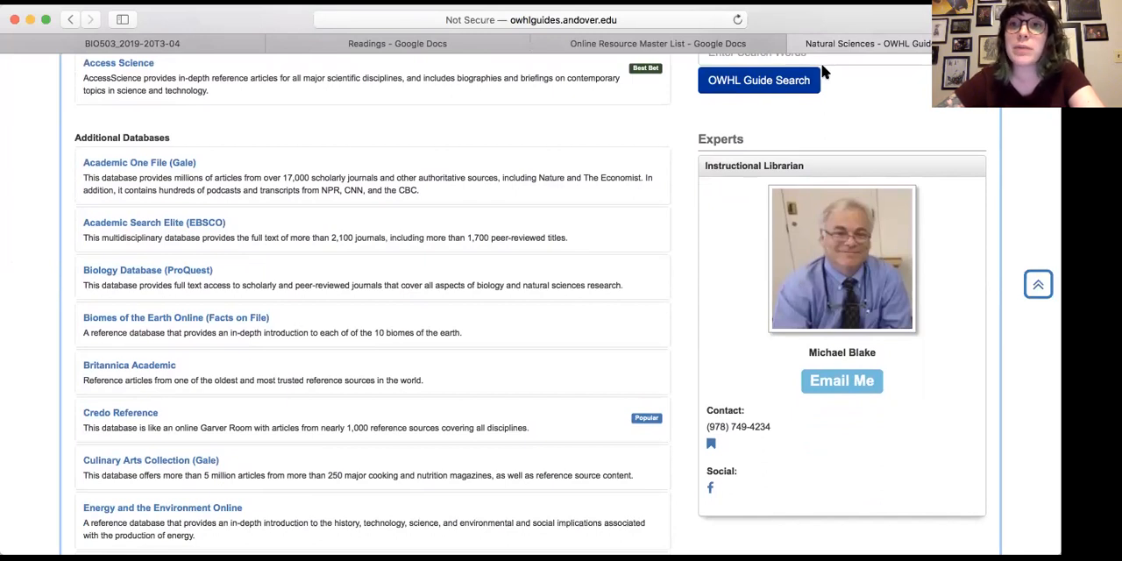
pyautogui.click(657, 43)
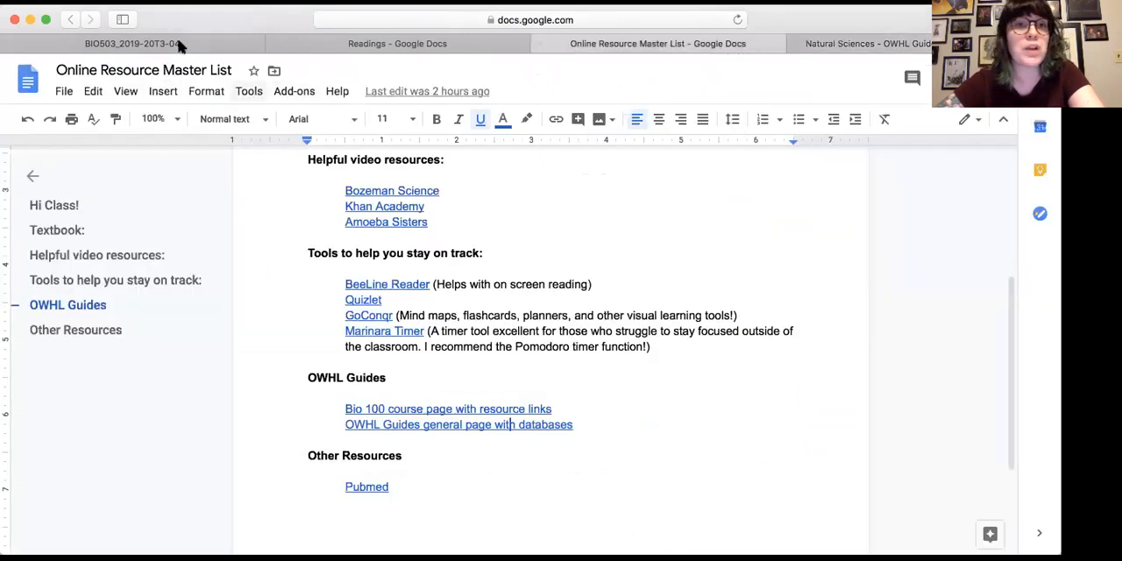
# - Scroll to Other Resources and follow the Pubmed link to the PubMed home page
pyautogui.scroll(-3)
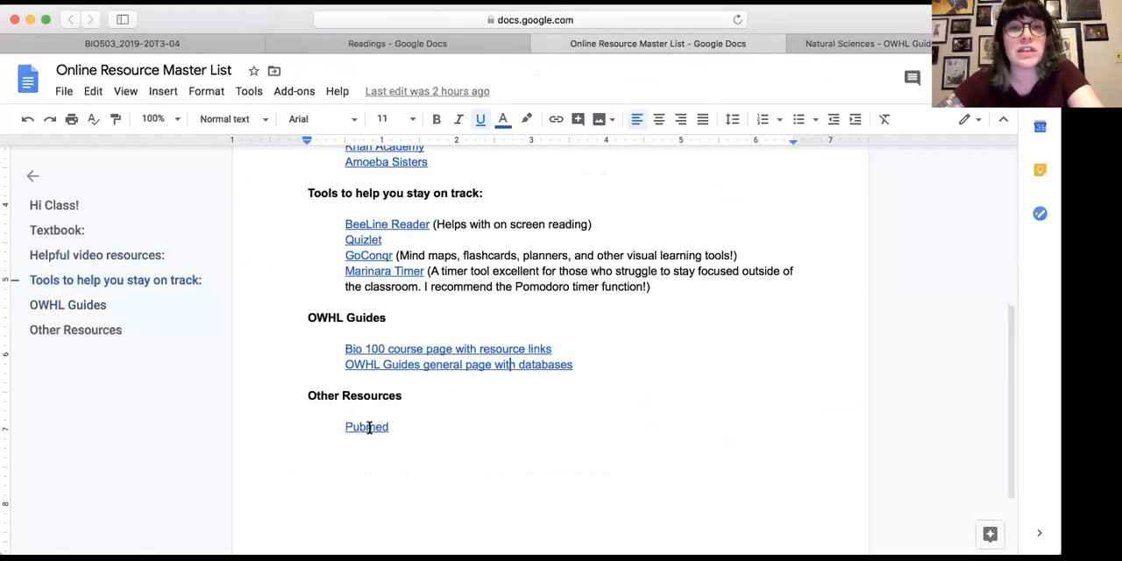
pyautogui.click(366, 427)
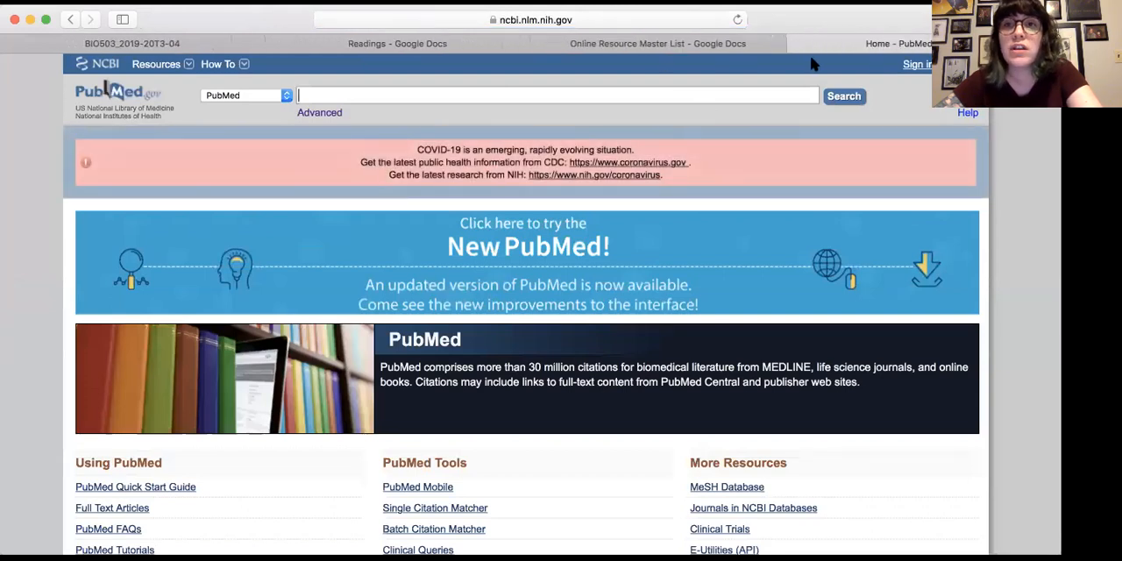
pyautogui.moveTo(670, 252)
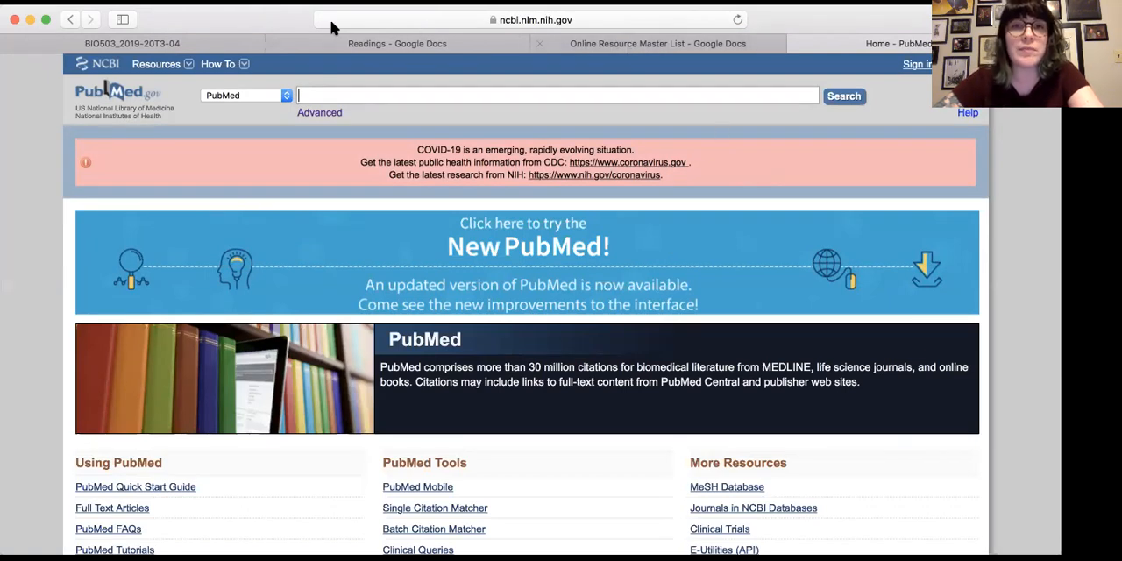
pyautogui.moveTo(333, 43)
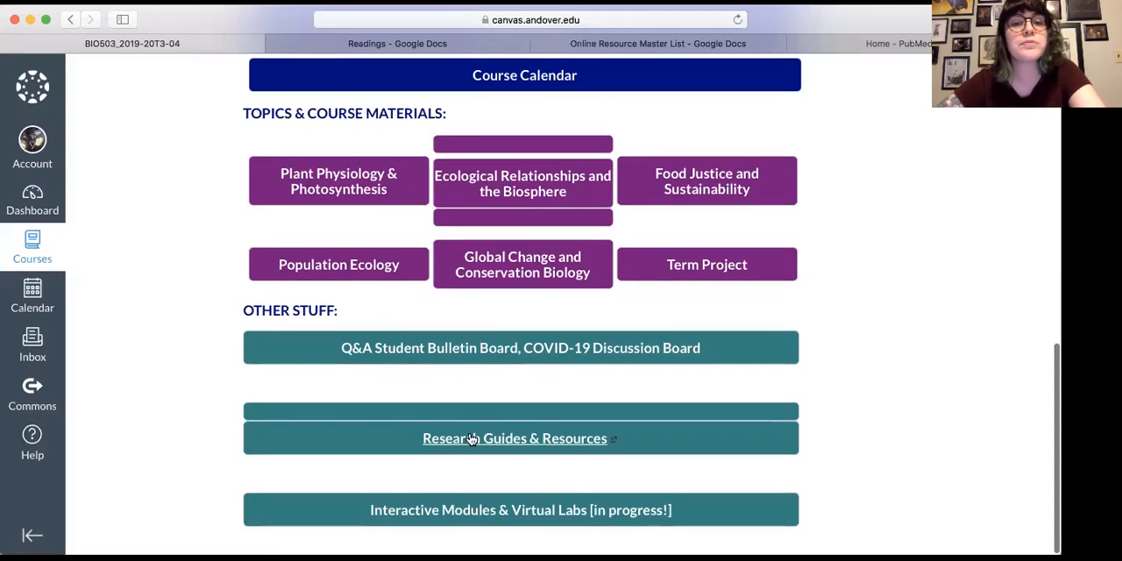
pyautogui.moveTo(515, 535)
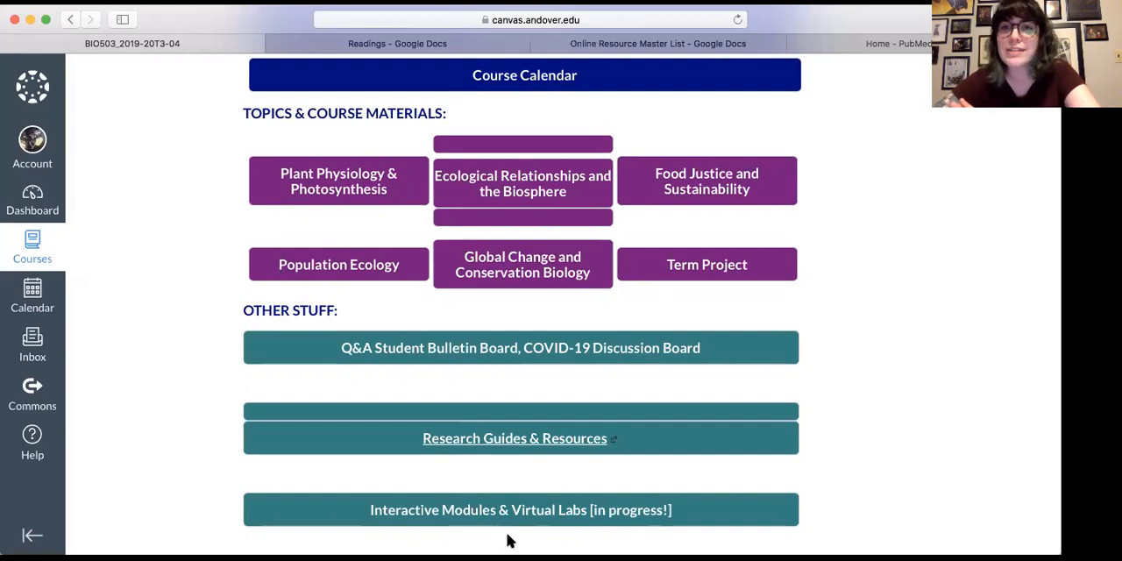
pyautogui.moveTo(561, 333)
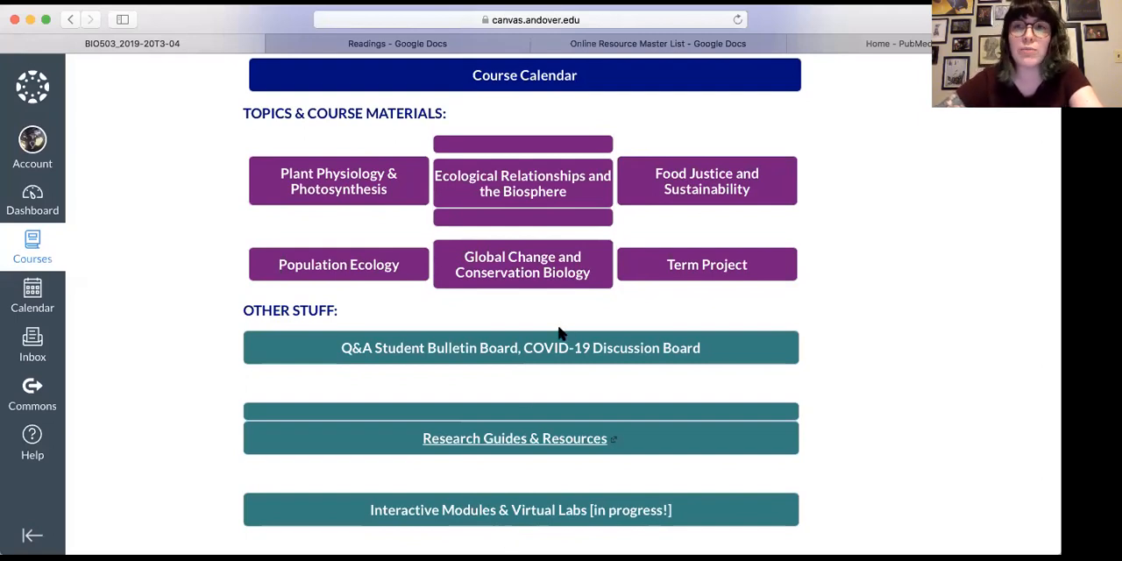
pyautogui.scroll(3)
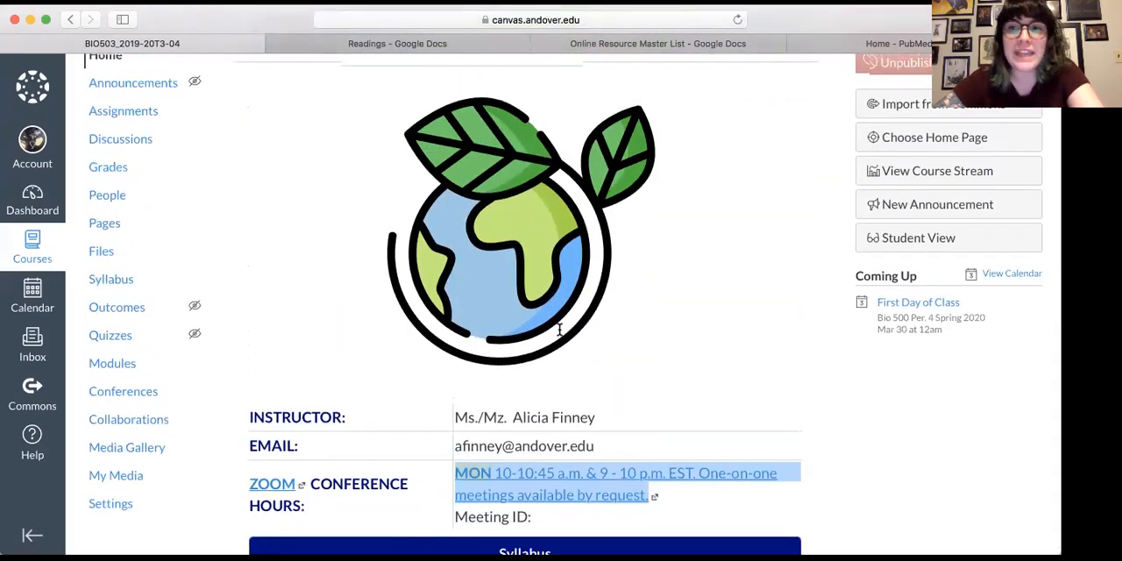
pyautogui.scroll(3)
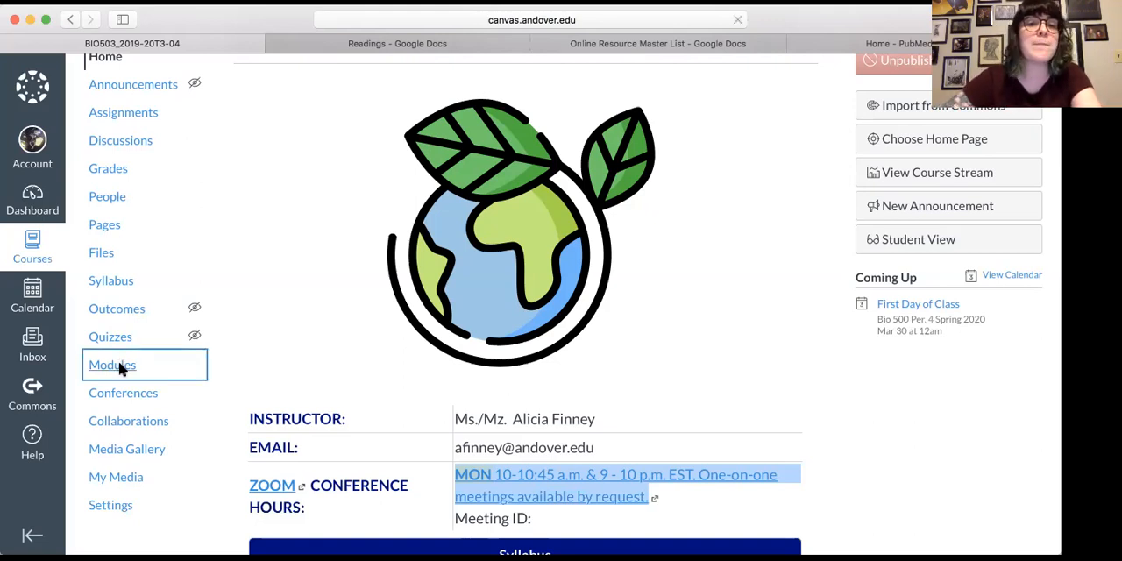
pyautogui.click(111, 364)
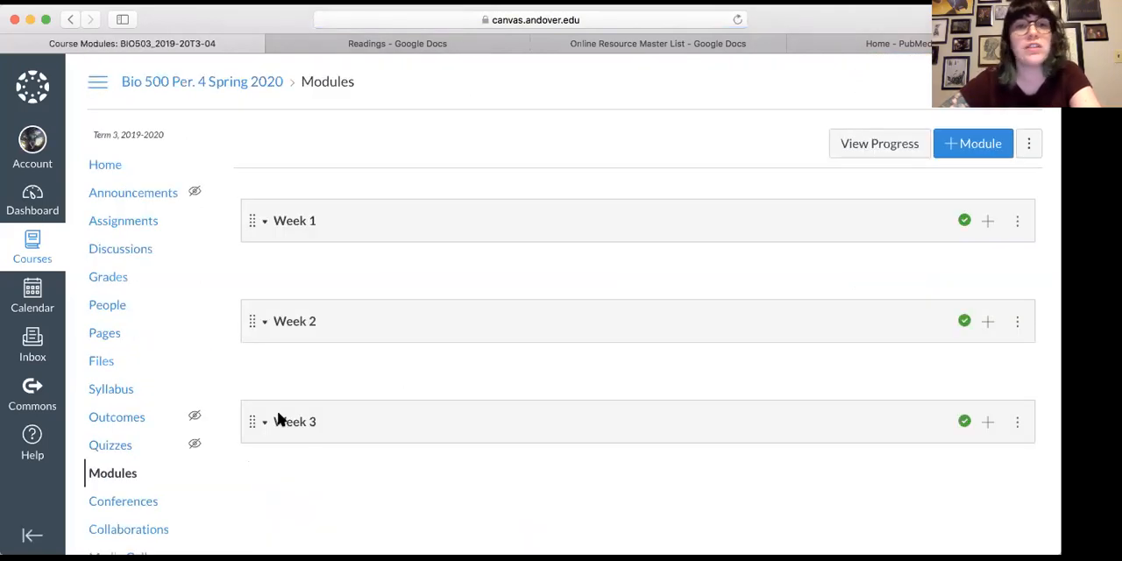
pyautogui.moveTo(103, 245)
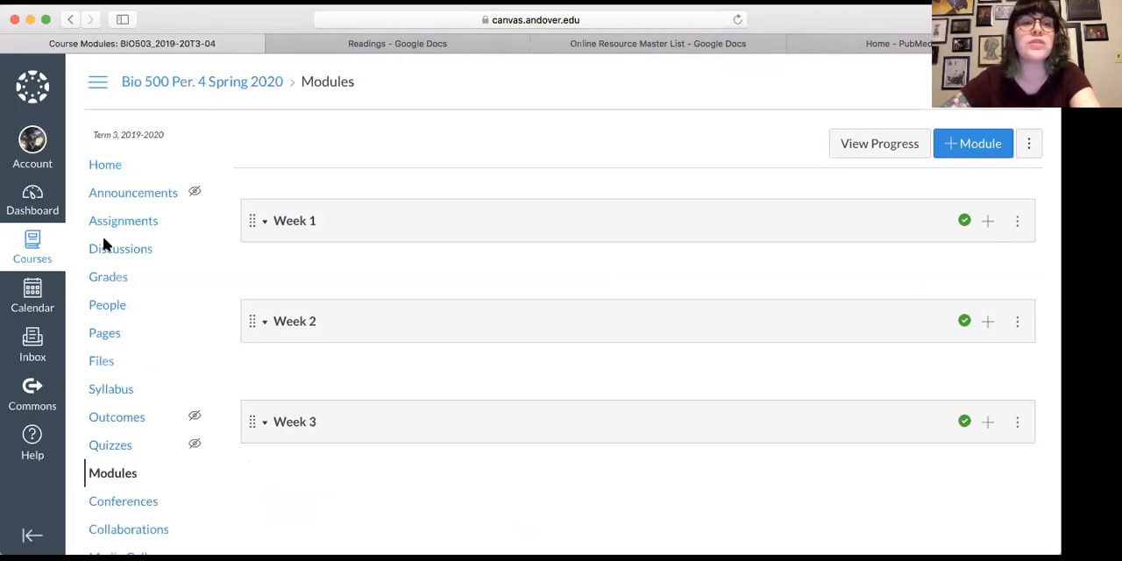
pyautogui.click(122, 220)
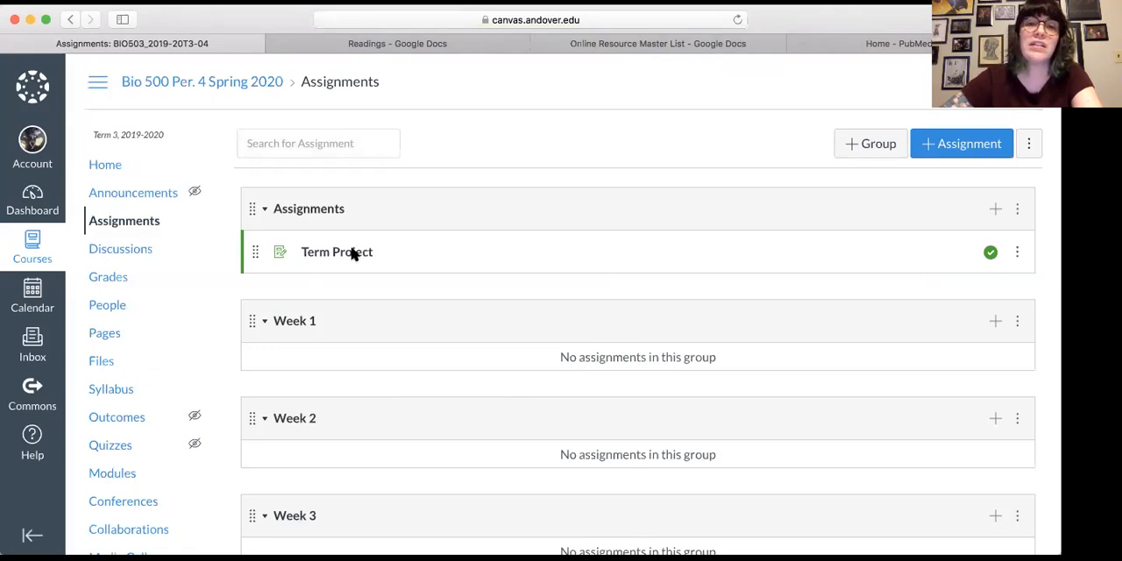
pyautogui.click(336, 251)
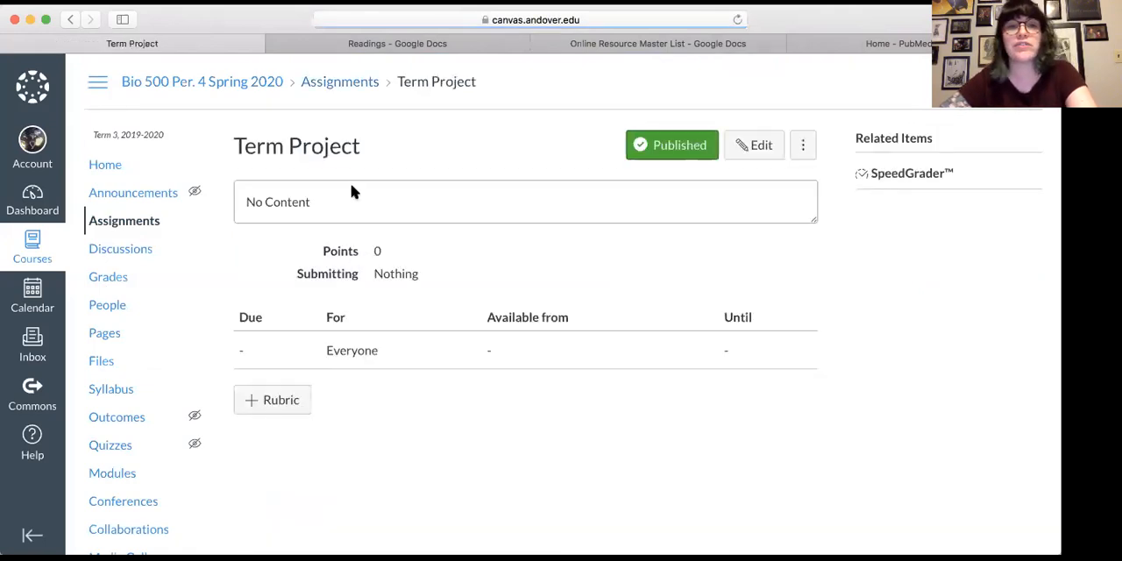
pyautogui.moveTo(85, 322)
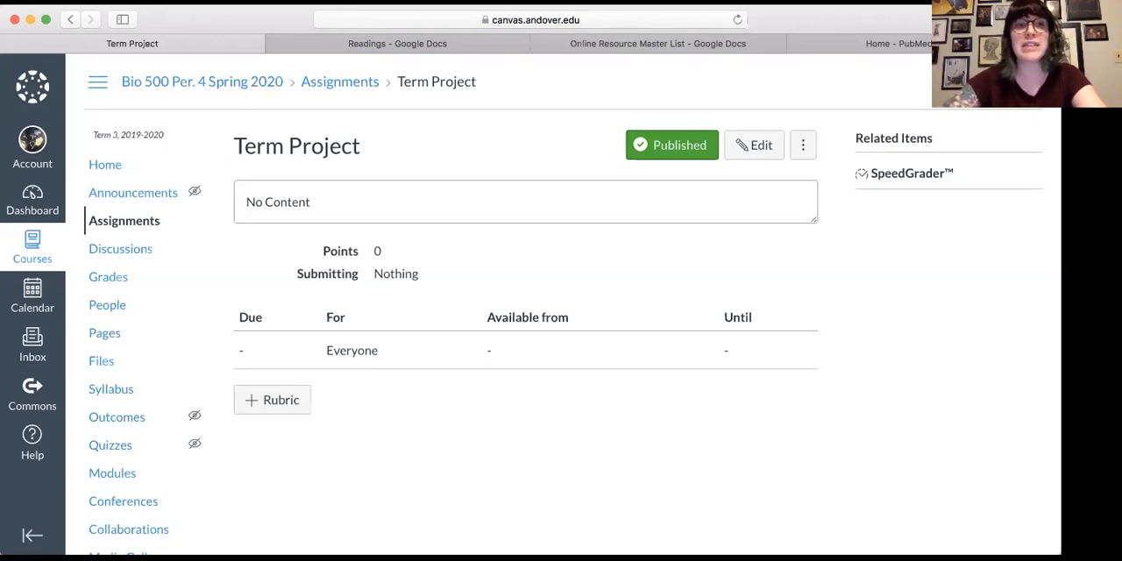
pyautogui.click(105, 164)
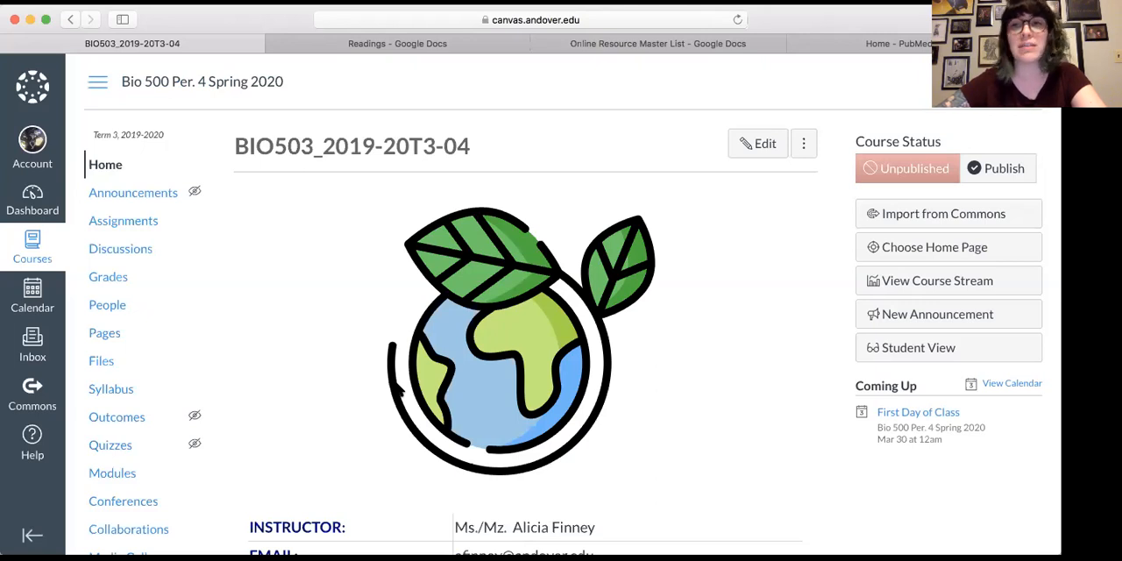
pyautogui.click(111, 388)
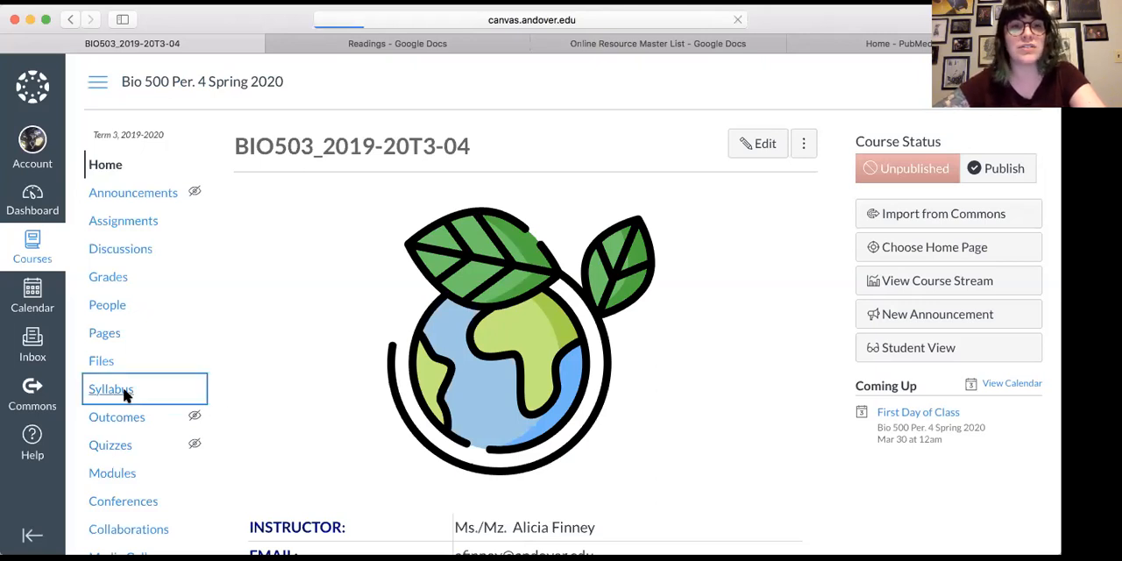
# - Open Syllabus from the course navigation to see the instructor's email and phone
pyautogui.click(111, 388)
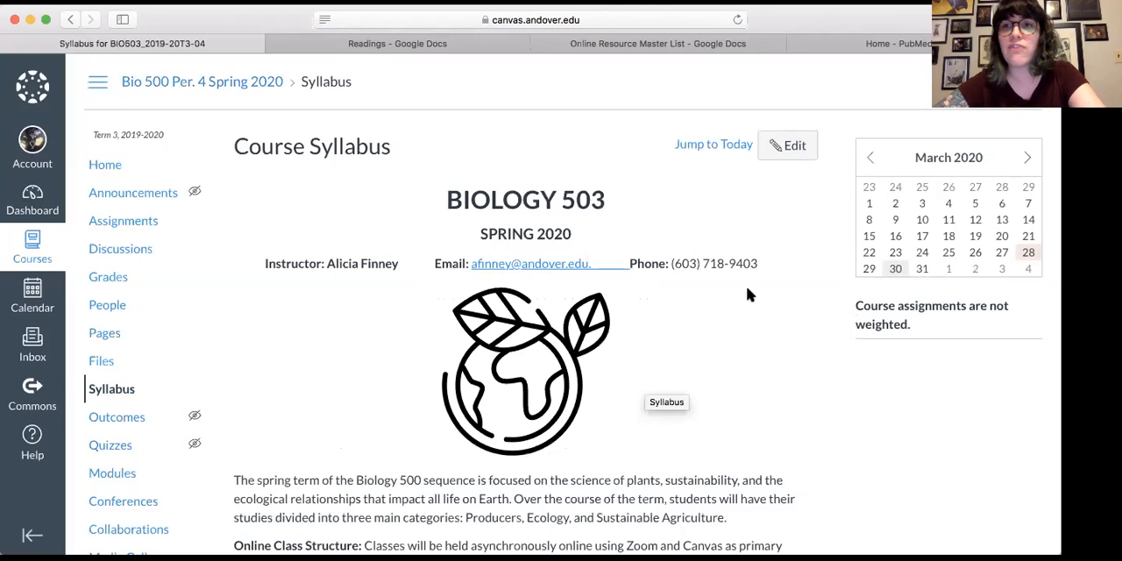
pyautogui.moveTo(752, 269)
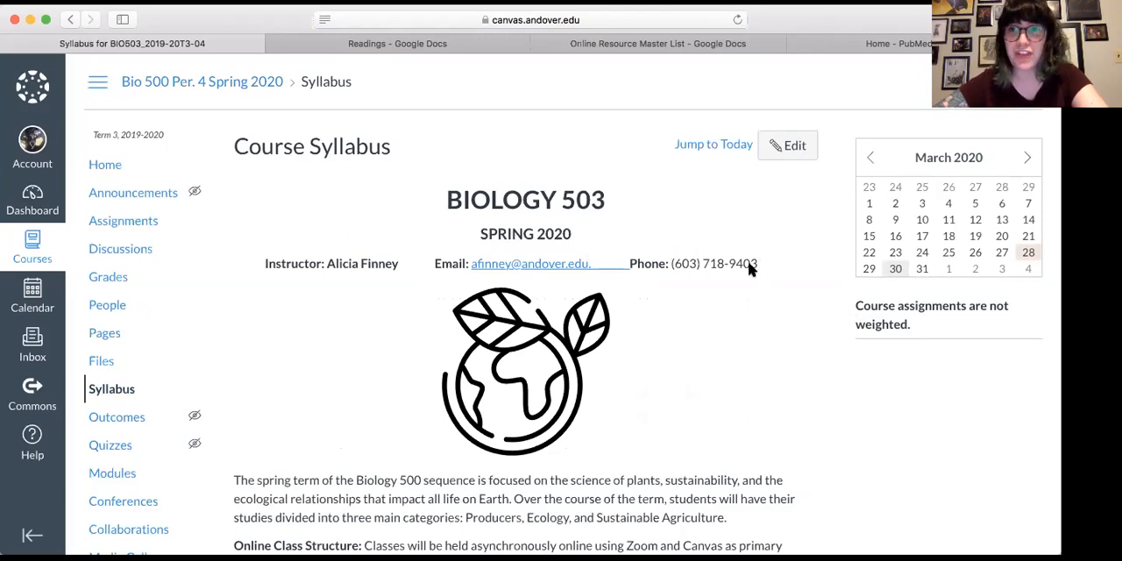
pyautogui.moveTo(552, 142)
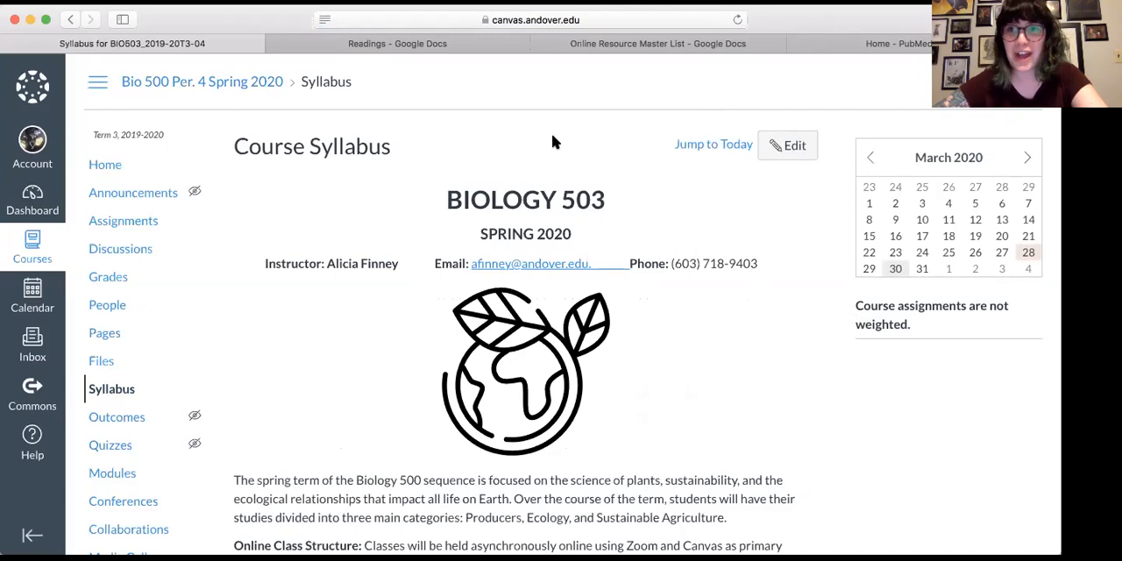